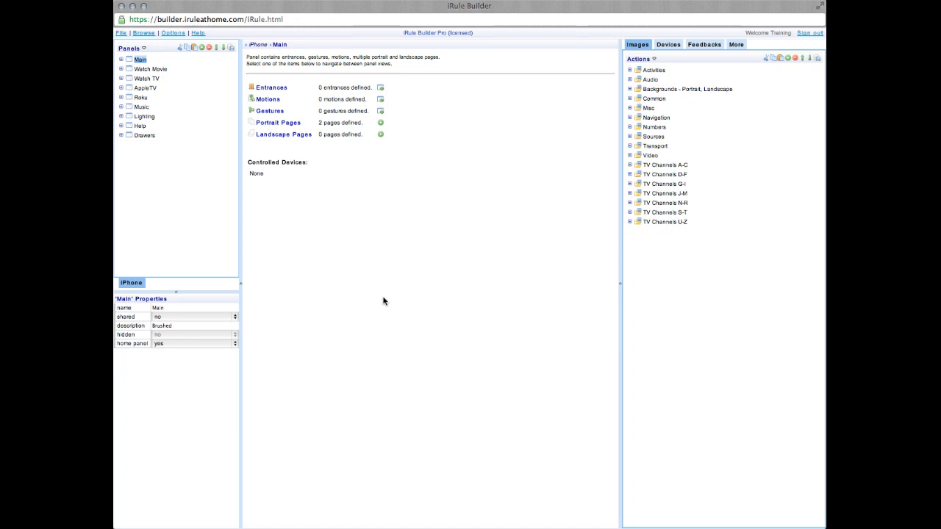
mouse_move(312, 185)
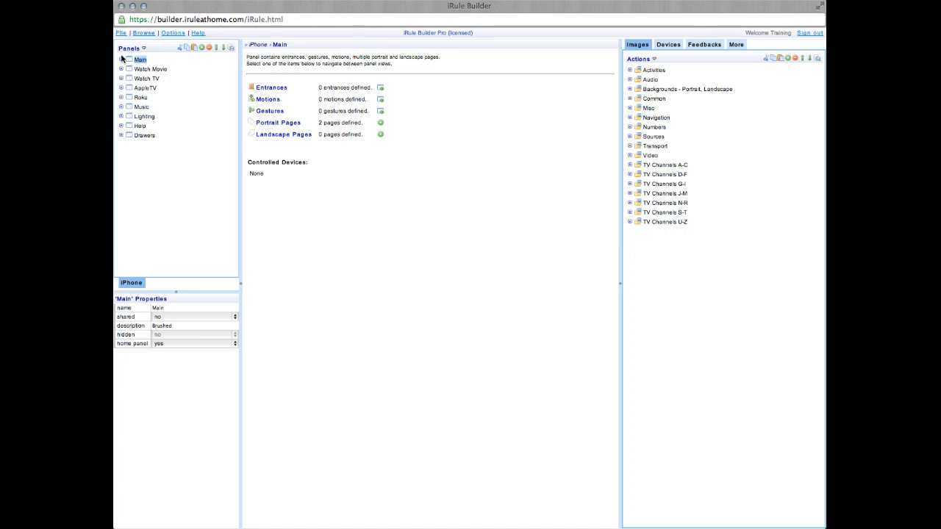
Browse the Main panel's Home portrait page and its DirecTV source button, then return to the Main overview
click(121, 59)
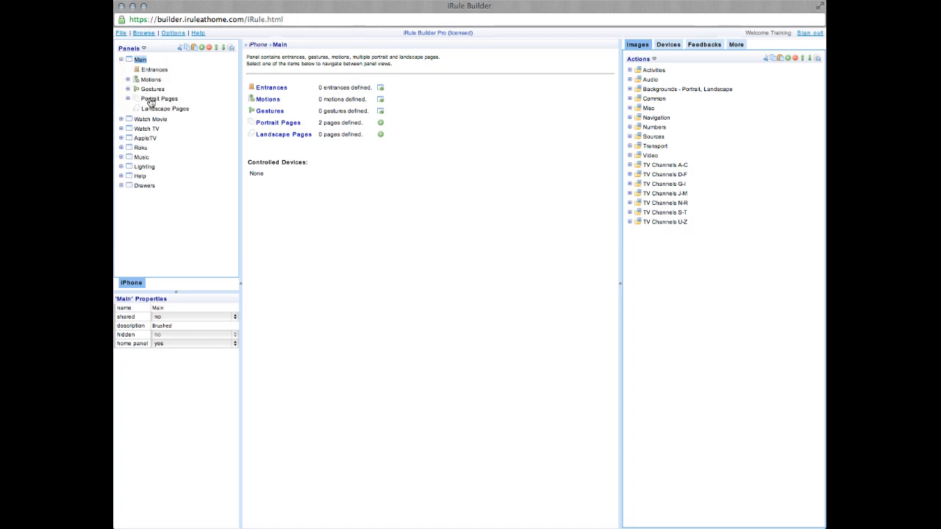
click(159, 98)
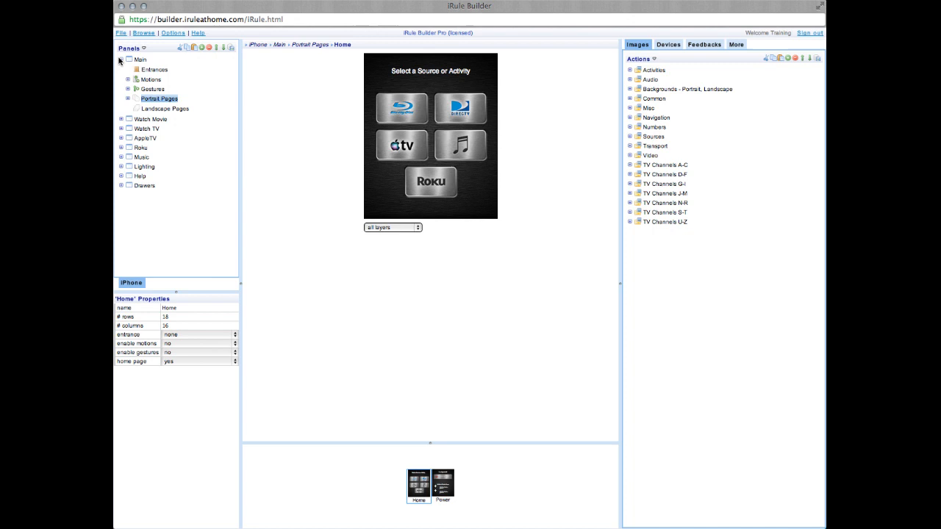
click(121, 59)
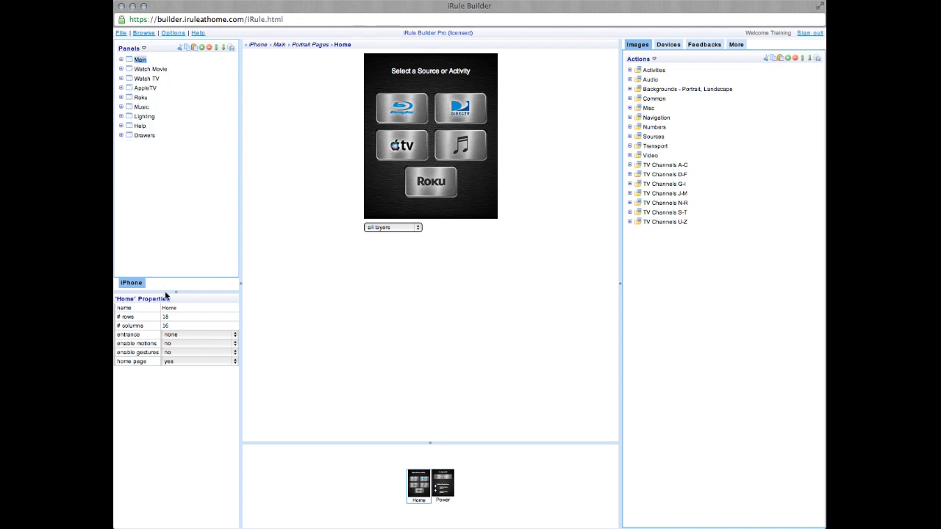
mouse_move(179, 300)
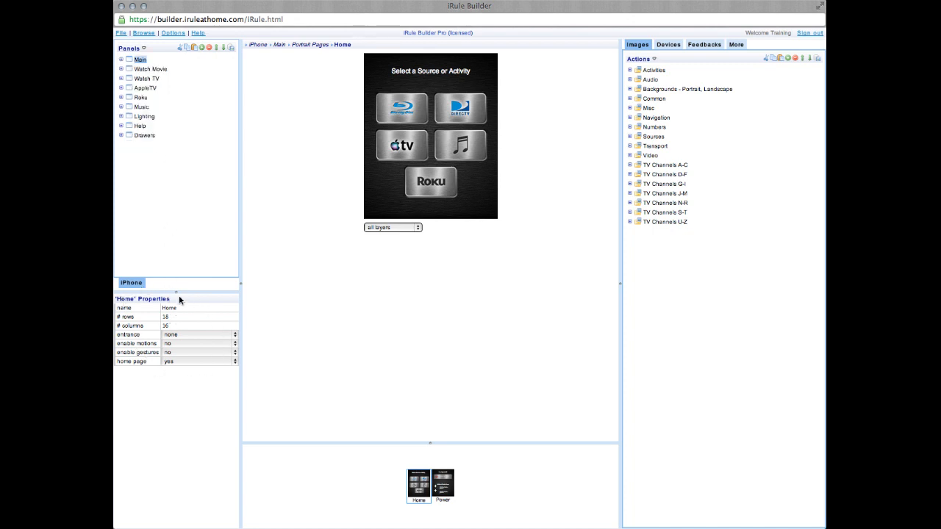
mouse_move(288, 273)
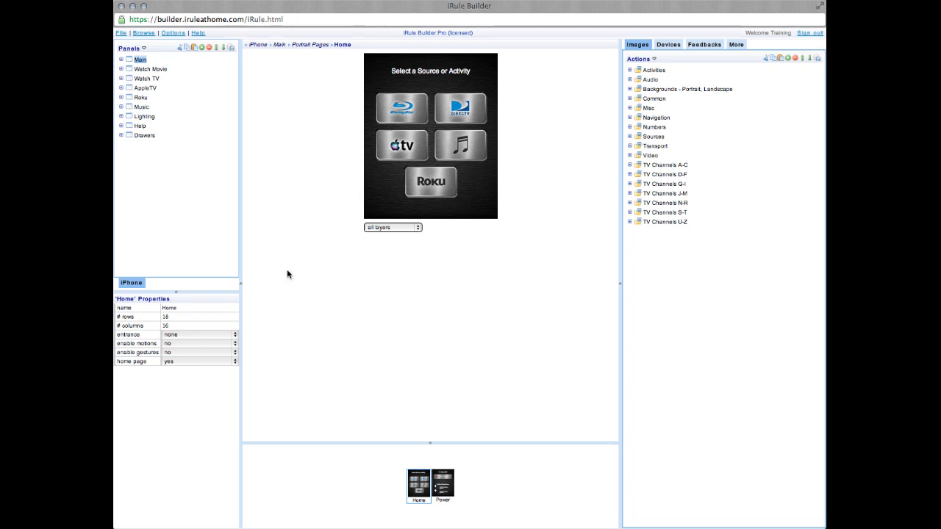
click(458, 109)
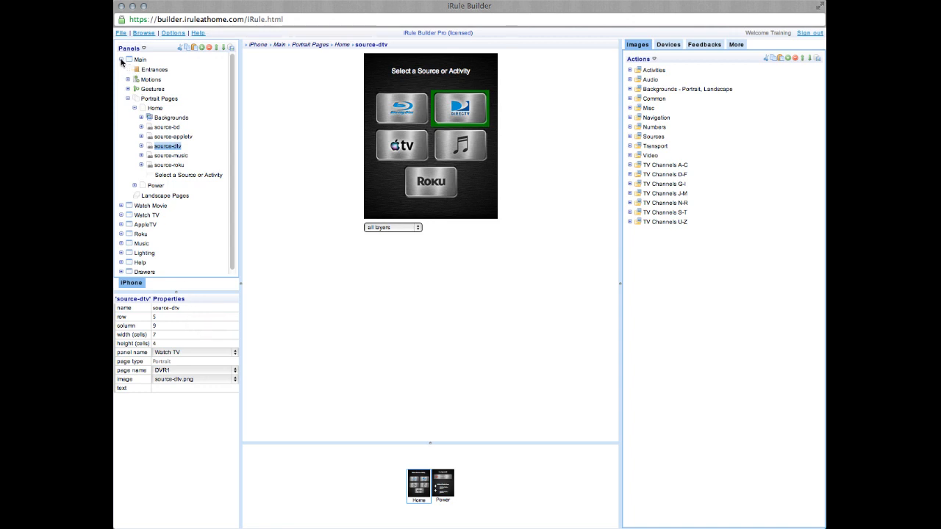
click(121, 58)
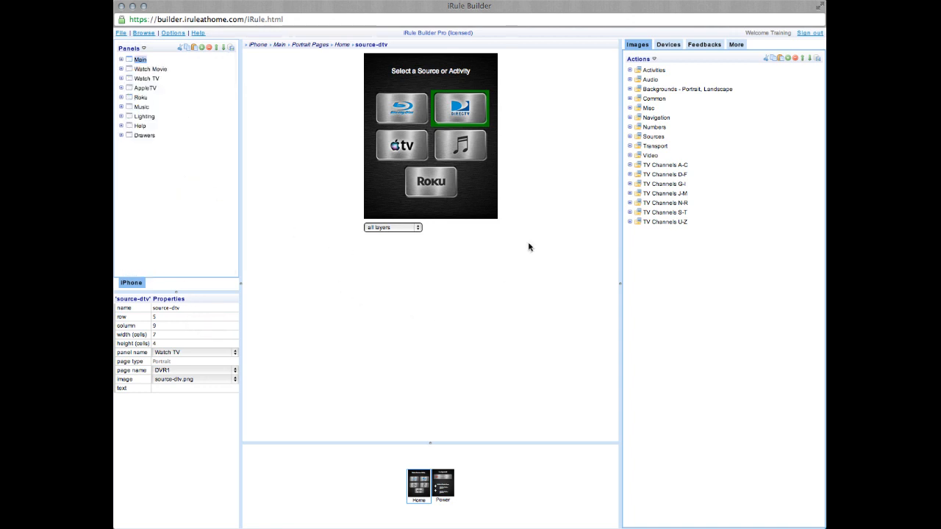
mouse_move(529, 109)
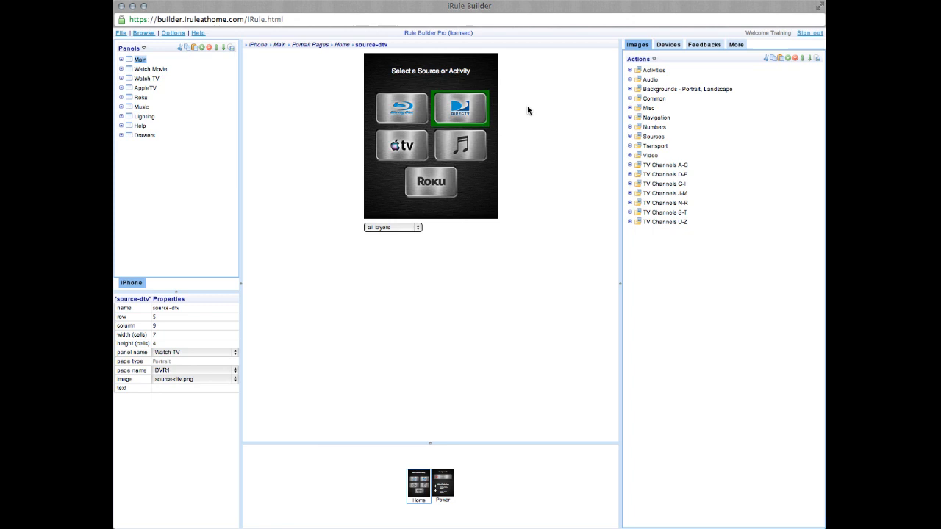
click(279, 44)
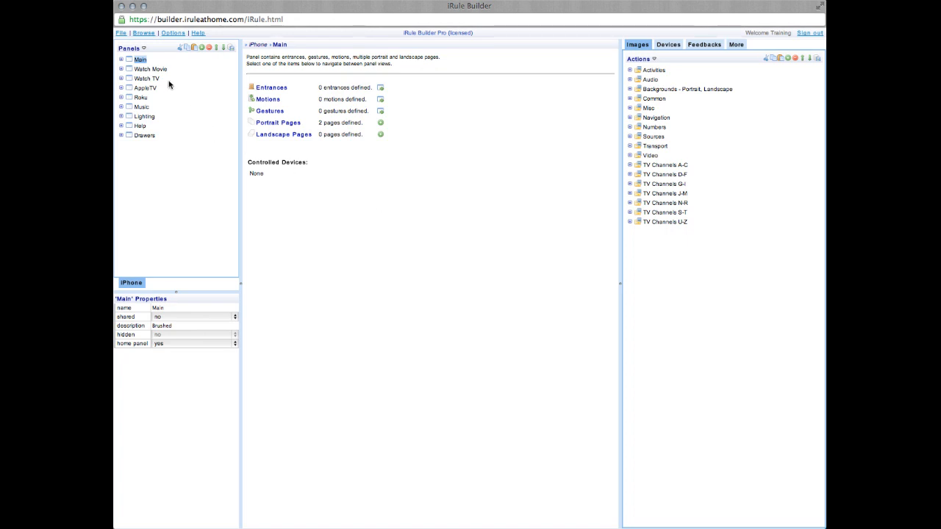
Select the Watch Movie then Watch TV panel, glance at Devices and More, and return to the Images library
click(150, 69)
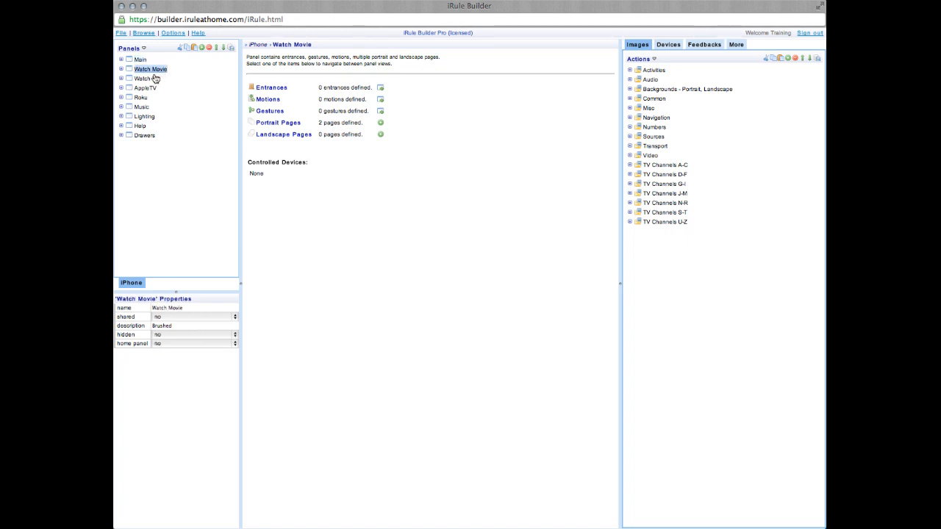
click(146, 80)
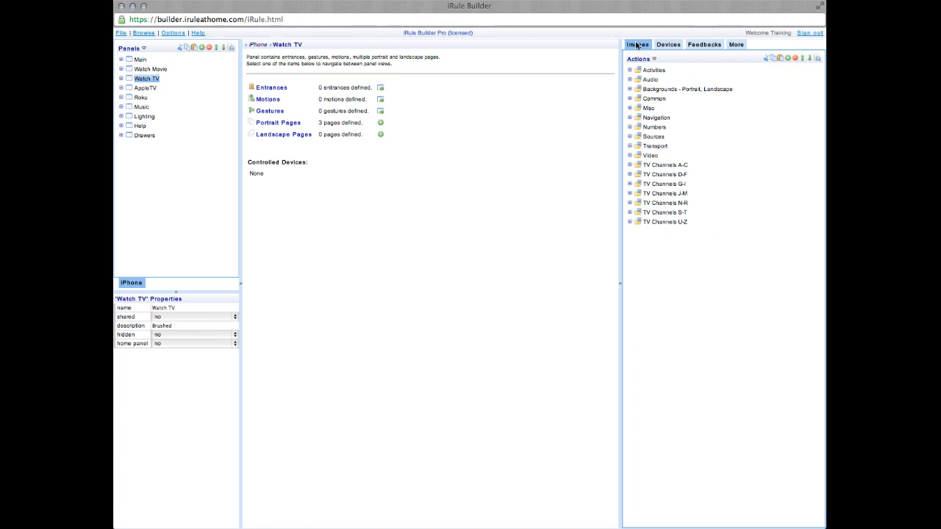
click(668, 45)
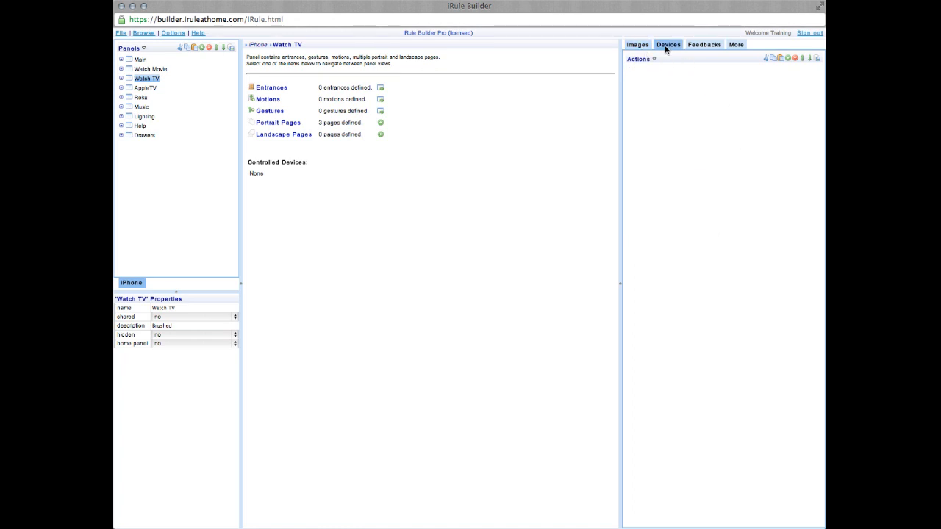
mouse_move(735, 44)
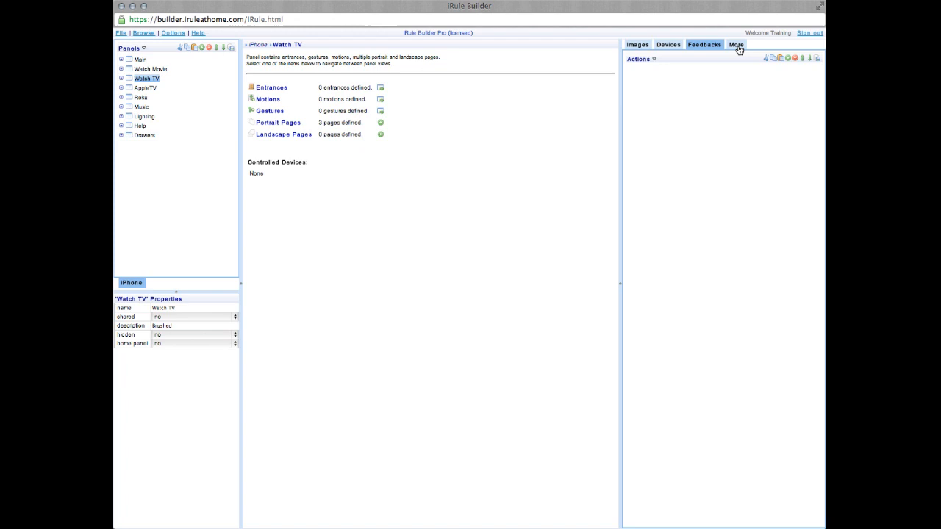
click(735, 44)
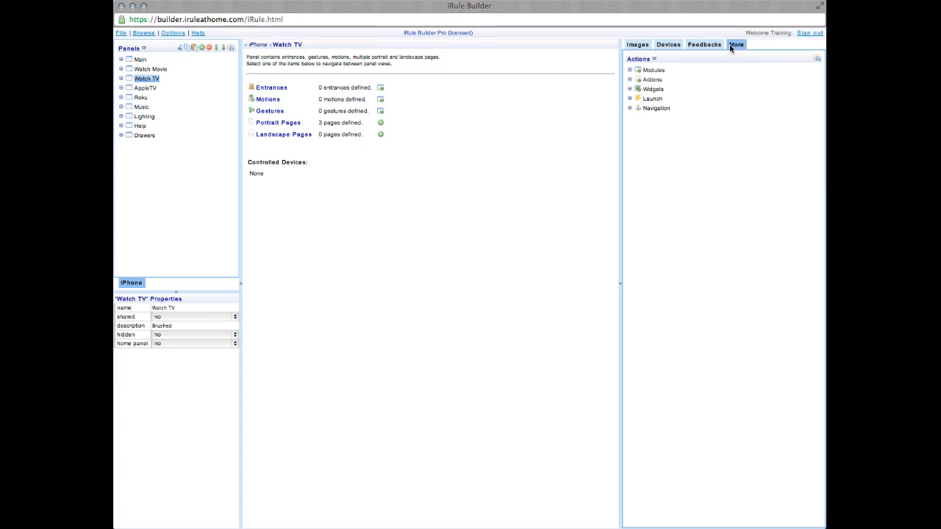
mouse_move(704, 46)
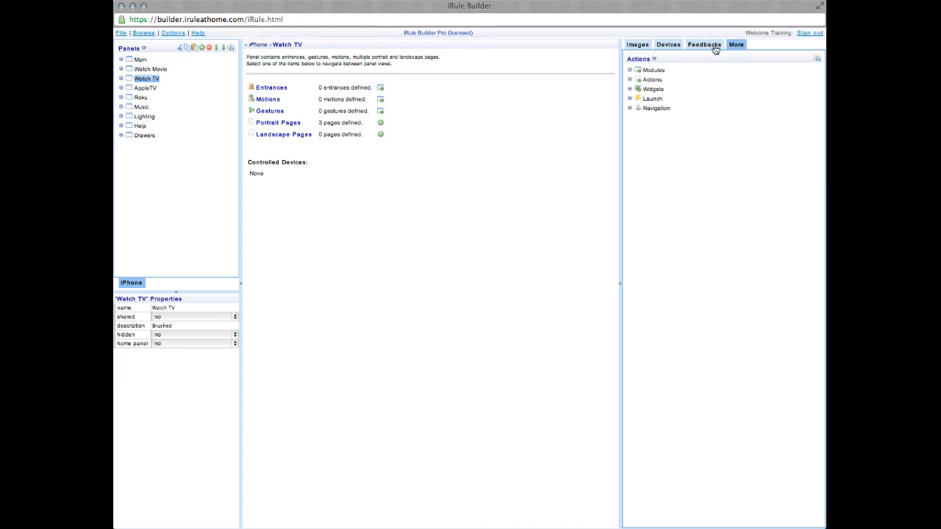
mouse_move(668, 45)
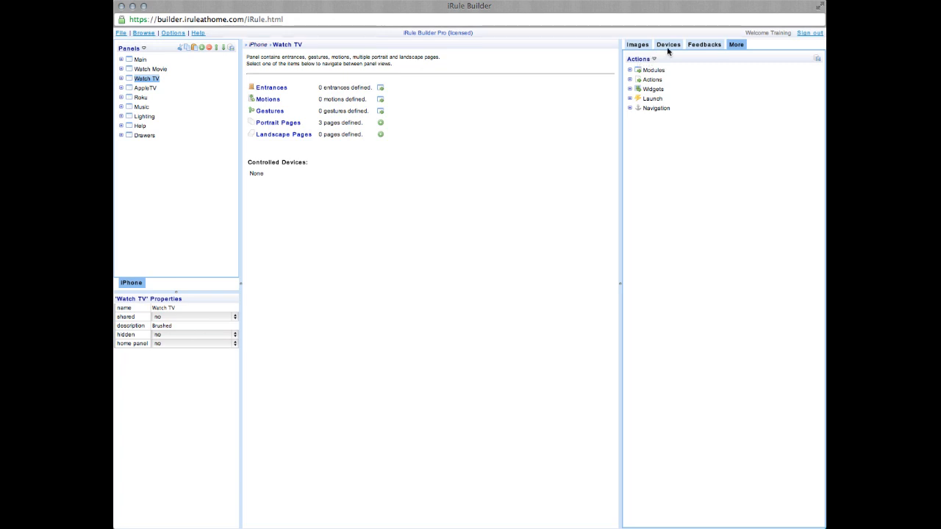
click(668, 44)
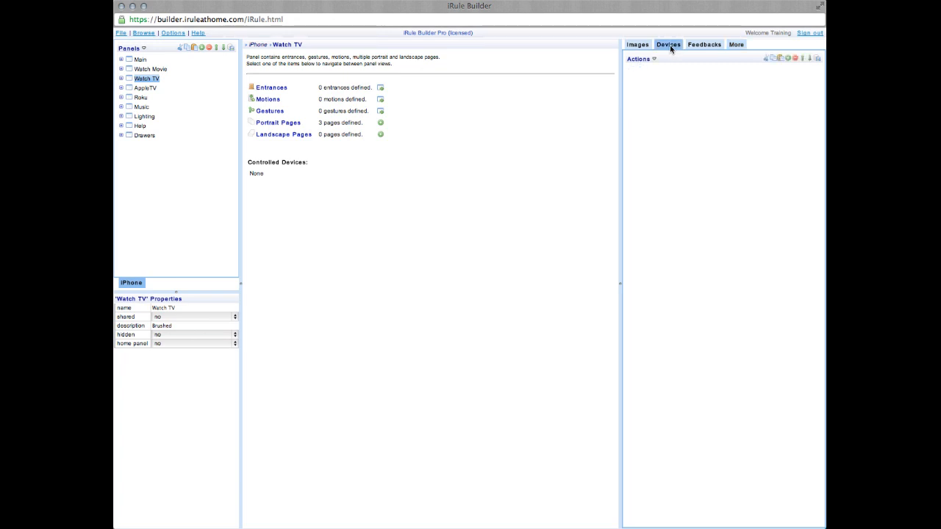
click(638, 45)
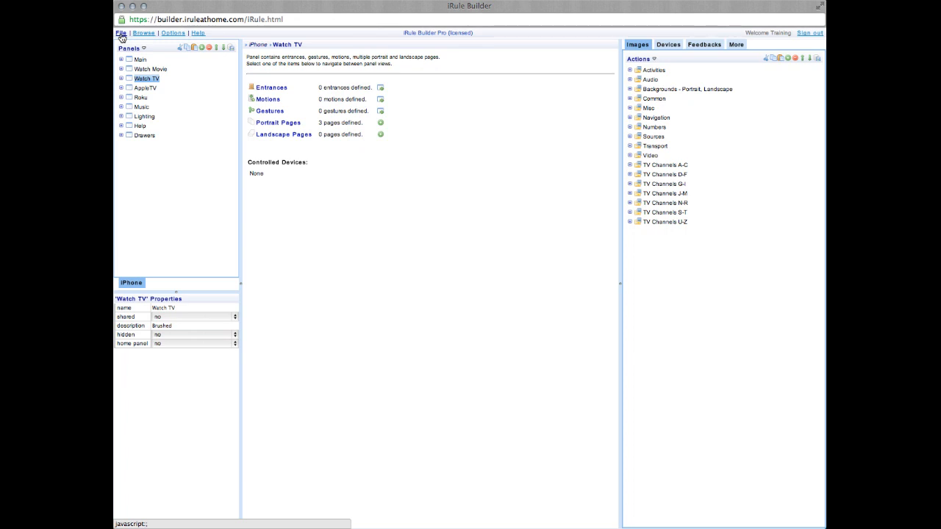
Create a new iPod or iPhone (480x320) handset from the brushed template with Import template devices ticked
click(120, 32)
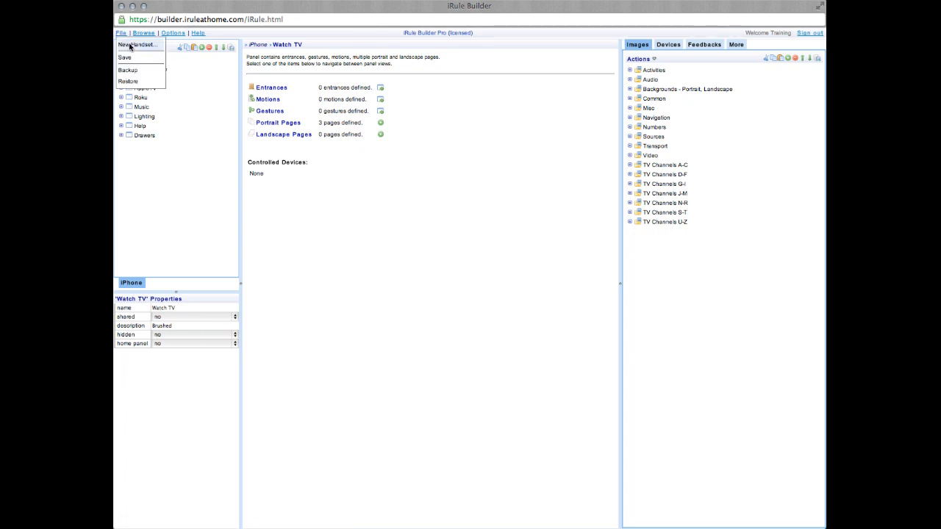
click(135, 44)
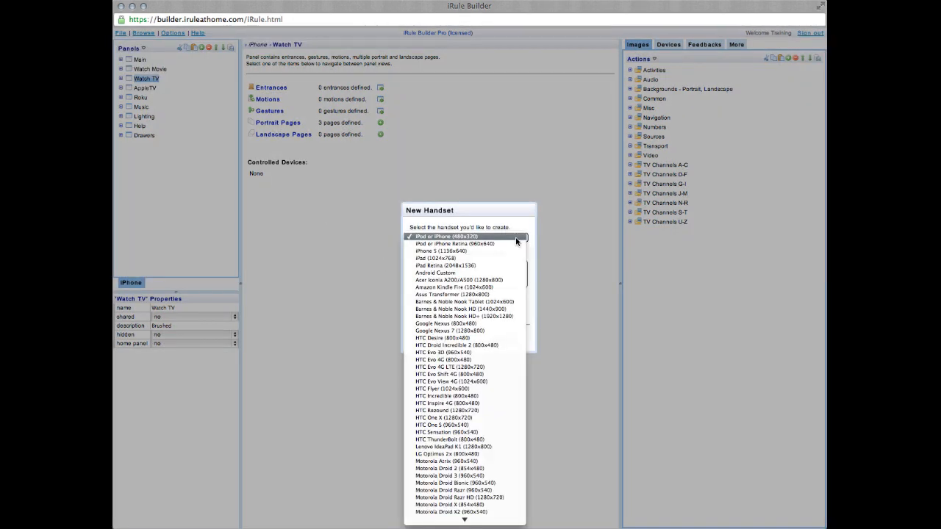
click(444, 235)
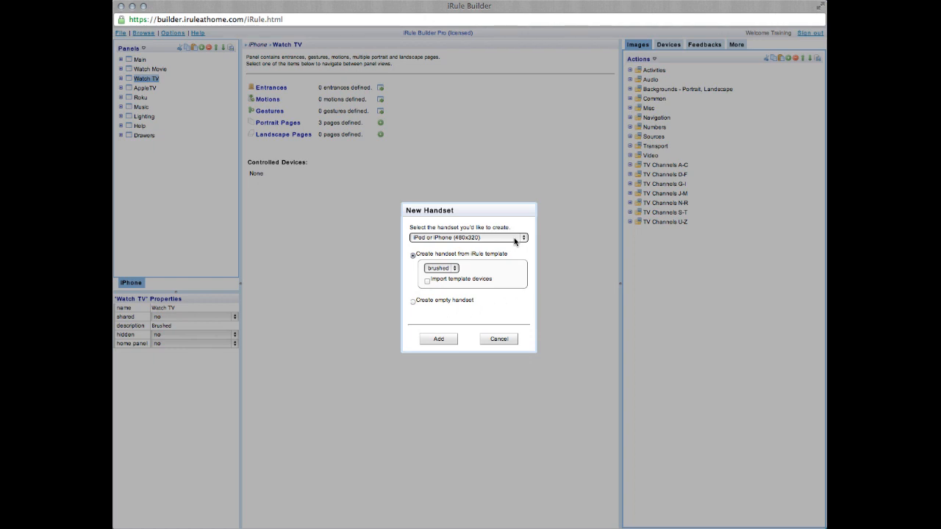
mouse_move(479, 263)
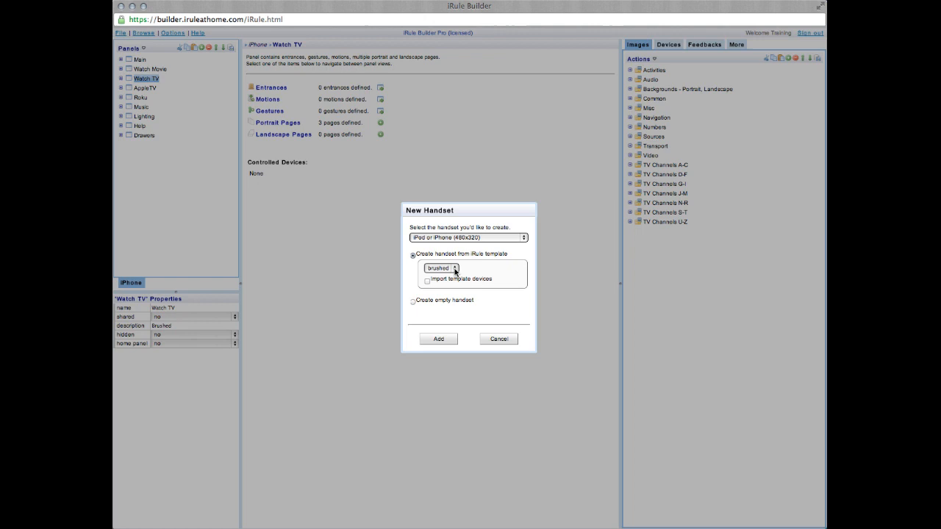
click(438, 267)
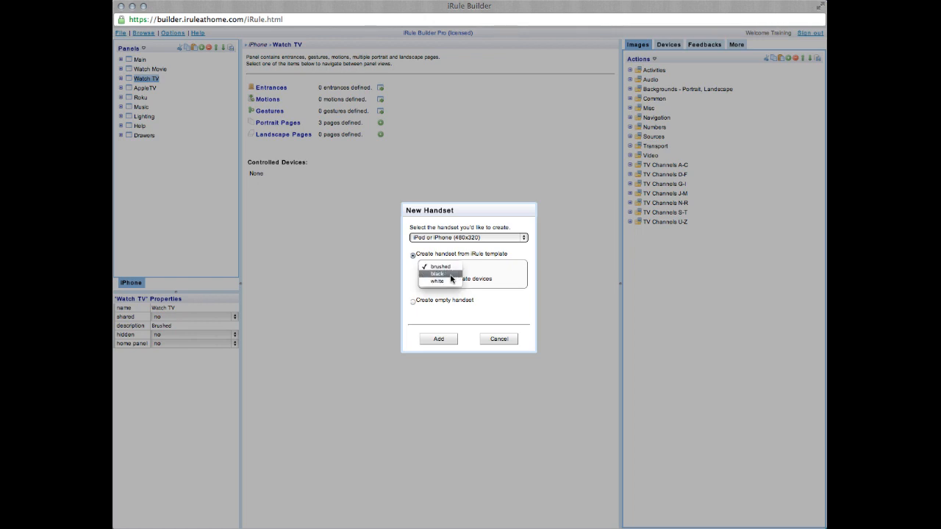
click(438, 266)
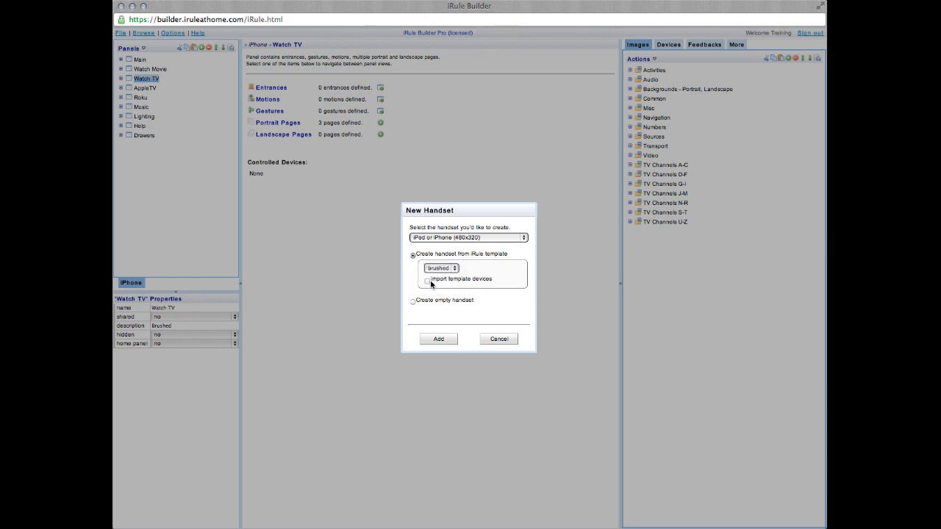
click(426, 280)
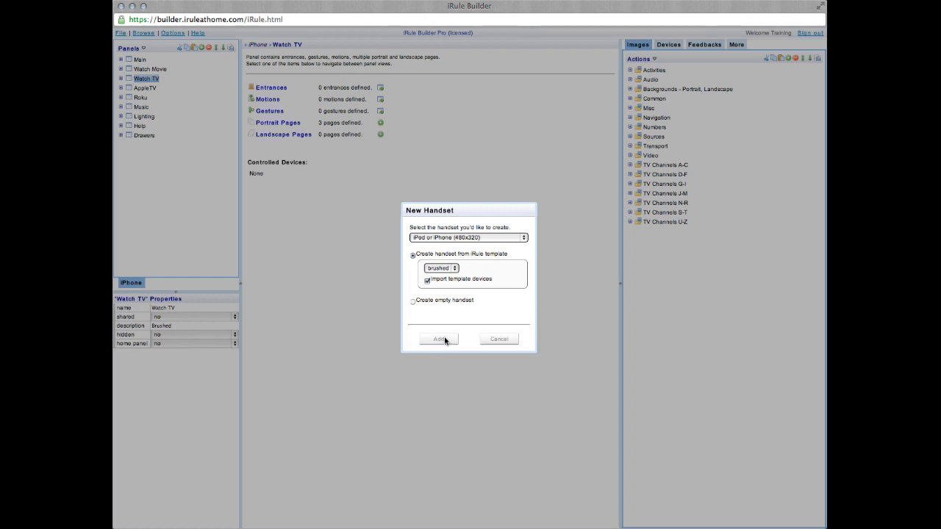
click(438, 338)
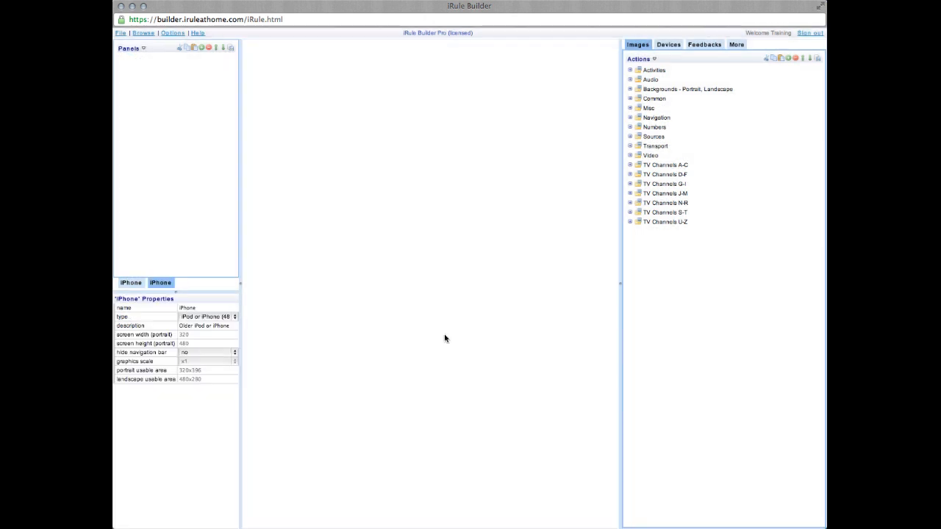
Select the new iPhone handset and launch Browse devices from the Devices list context menu
click(139, 59)
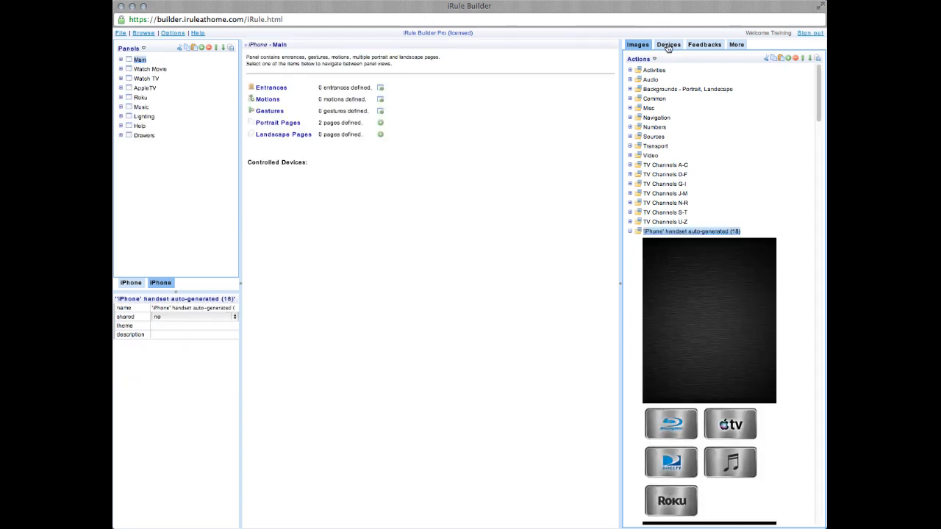
click(667, 44)
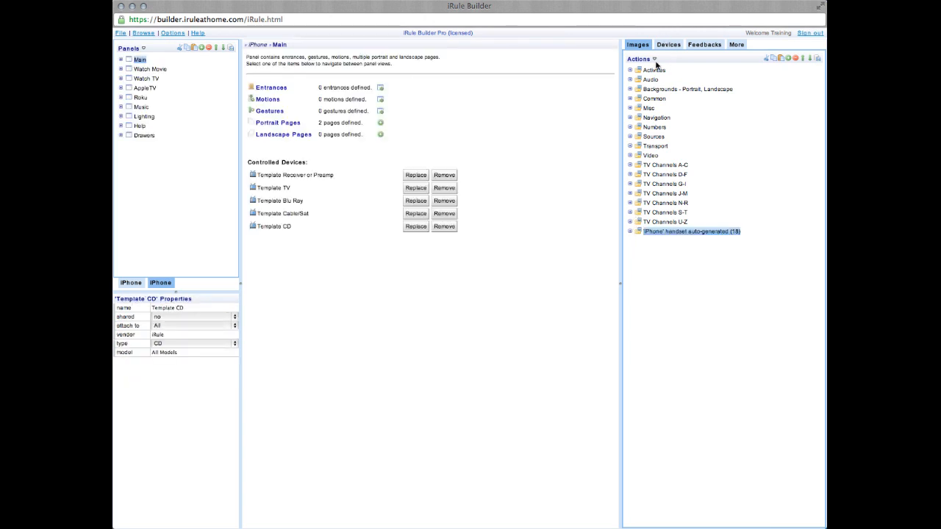
click(667, 44)
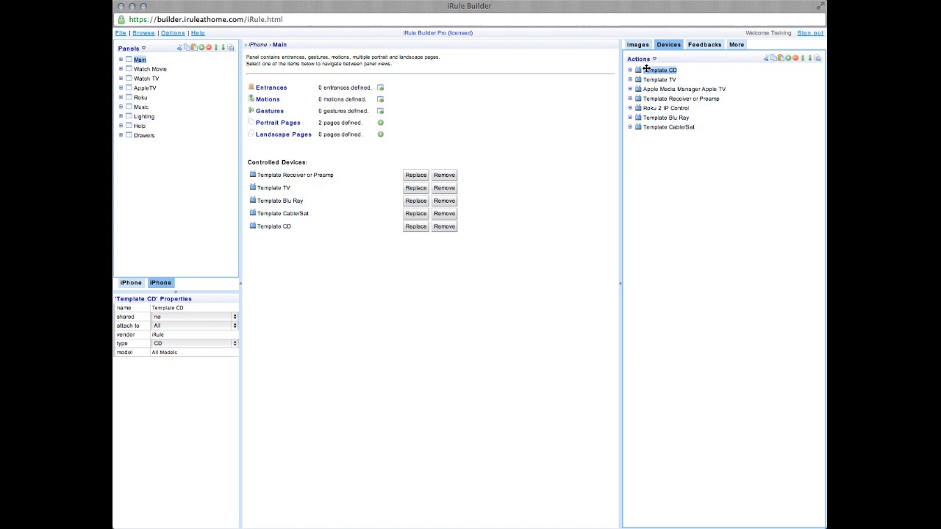
right_click(659, 69)
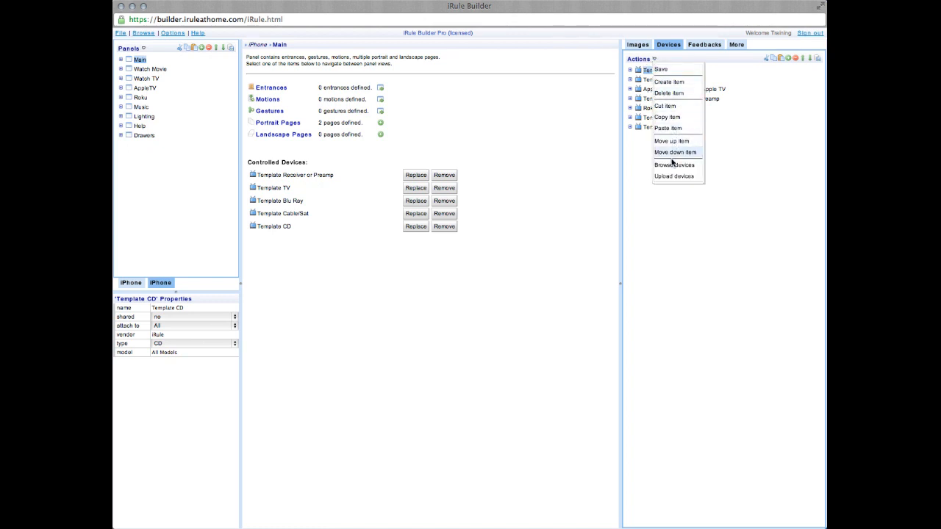
click(673, 164)
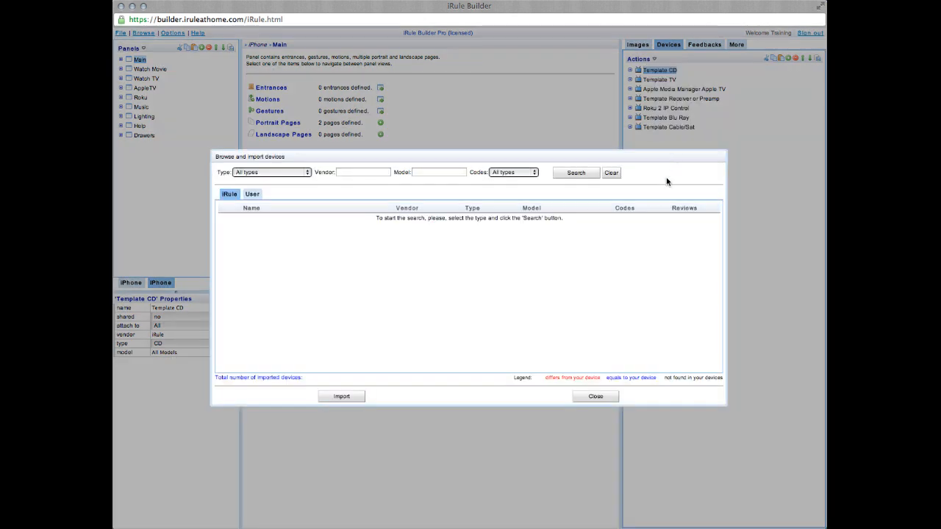
Search Type Blu Ray, Vendor Panasonic and import Panasonic Blu Ray All Models
click(272, 172)
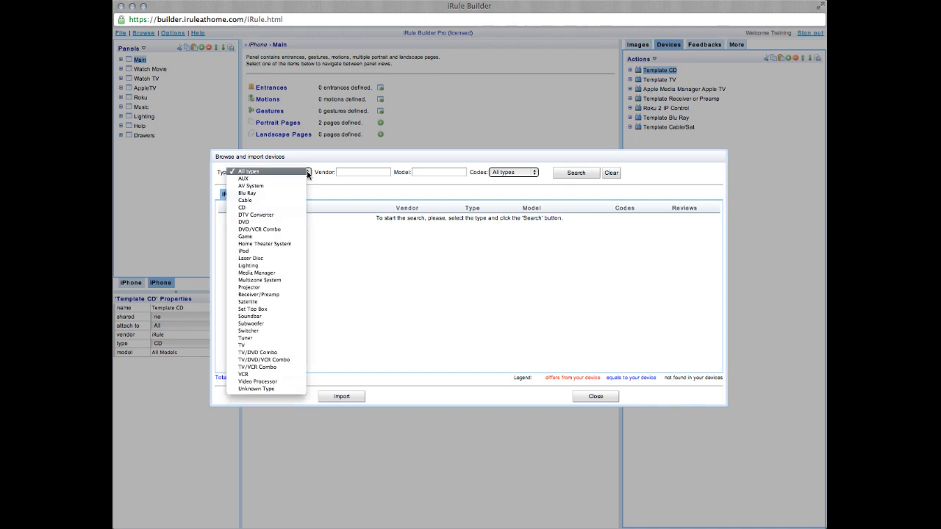
click(247, 193)
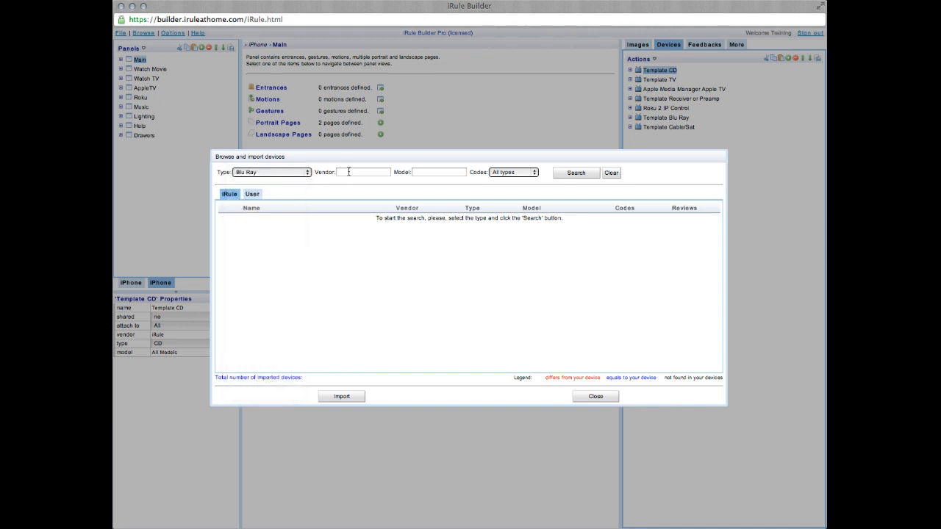
text(Pana)
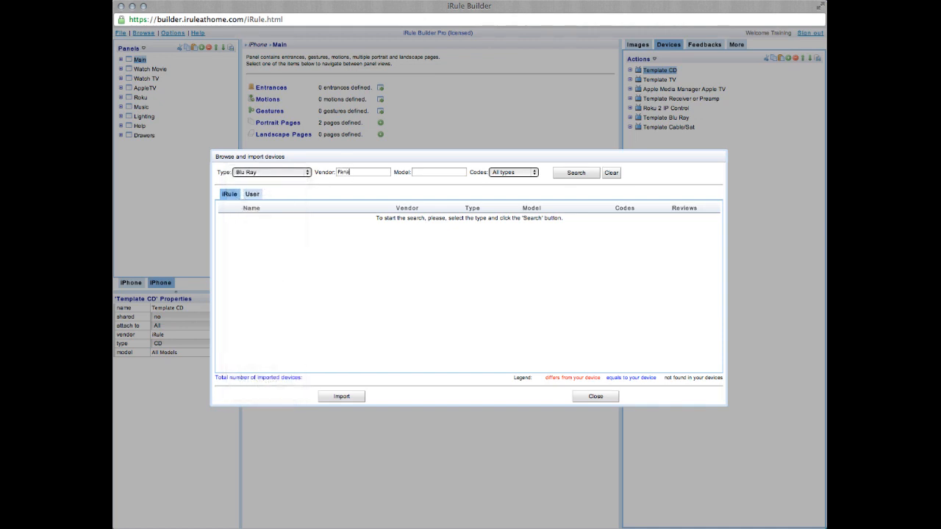
text(sonic)
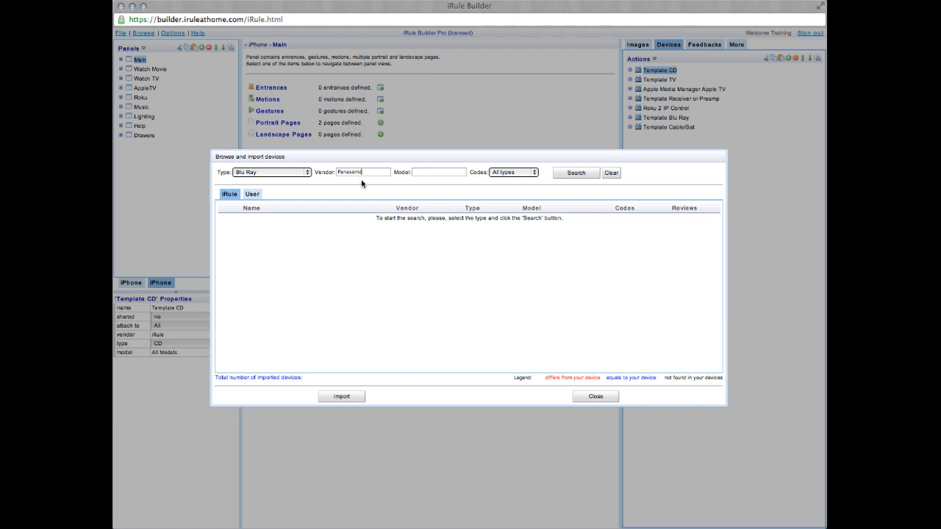
mouse_move(576, 174)
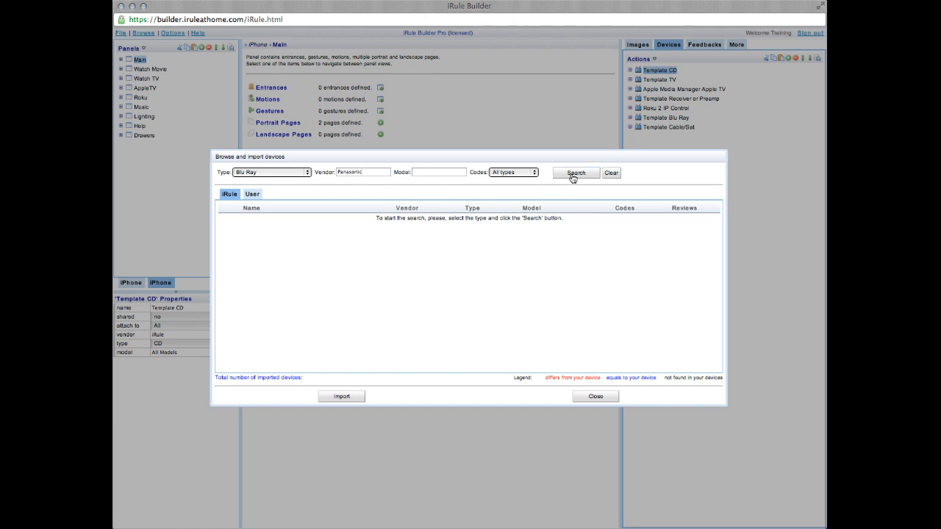
click(577, 173)
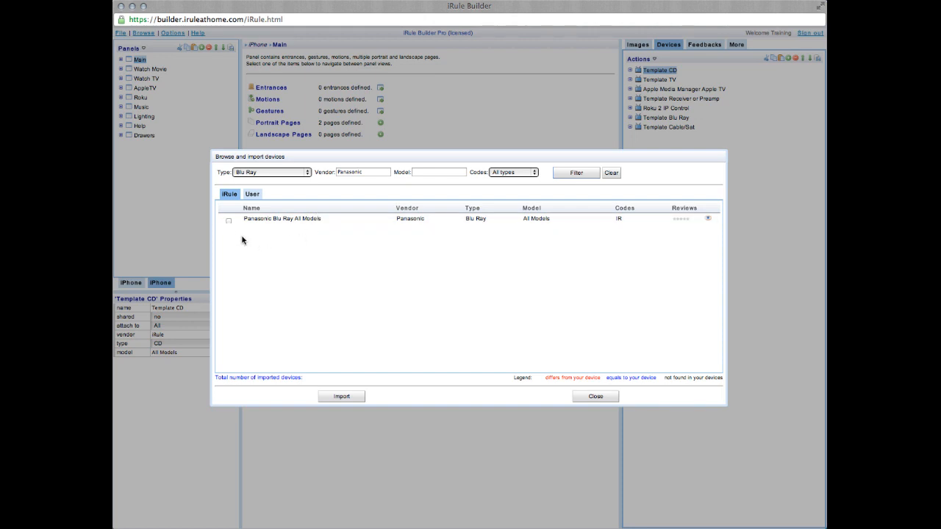
click(341, 397)
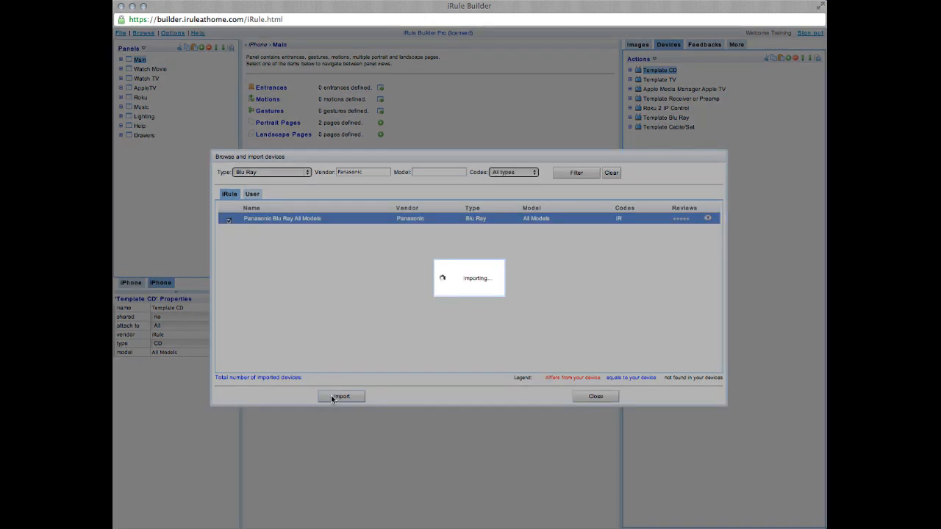
click(341, 397)
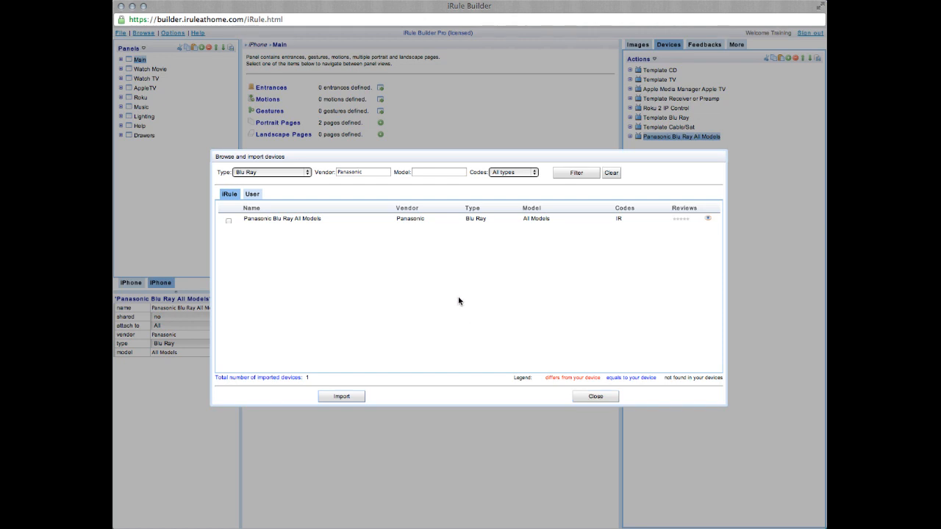
mouse_move(302, 366)
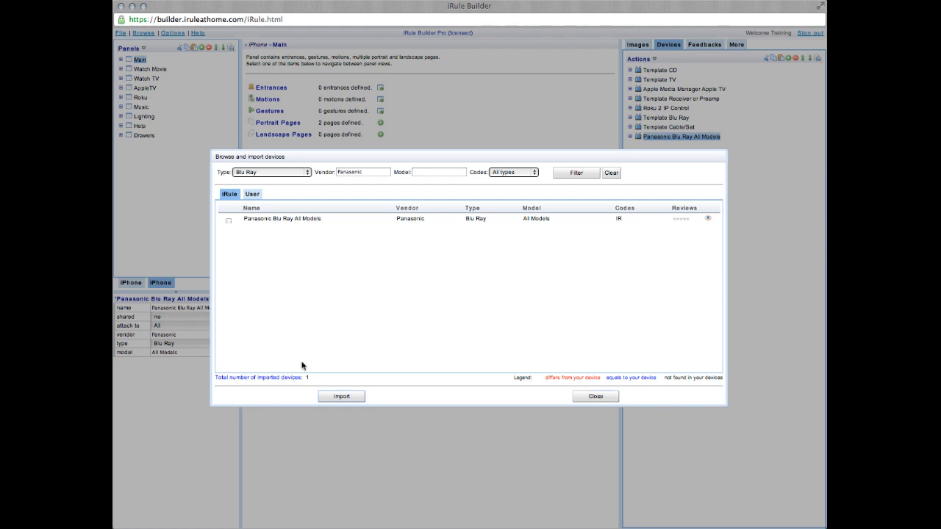
Search Type CD, Vendor Sony and import Sony CD CDPCX Series (Command Mode 1)
click(272, 172)
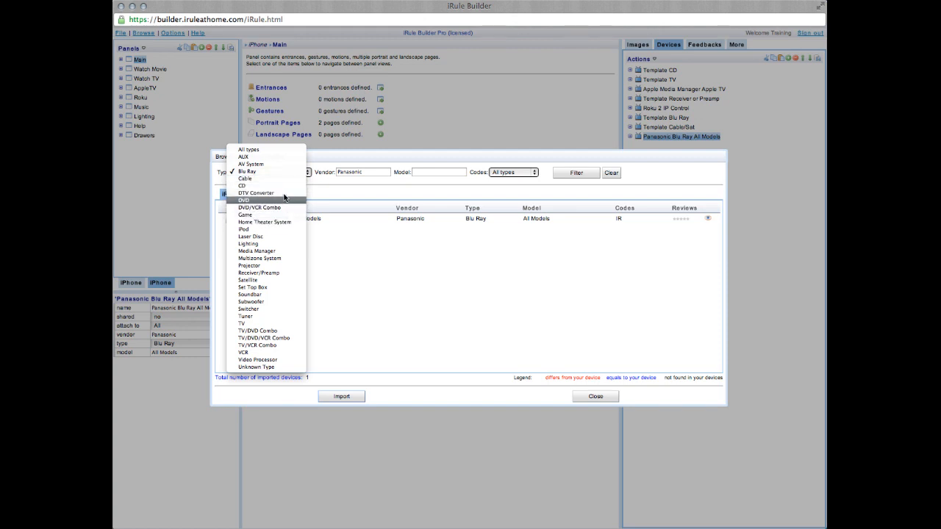
click(241, 180)
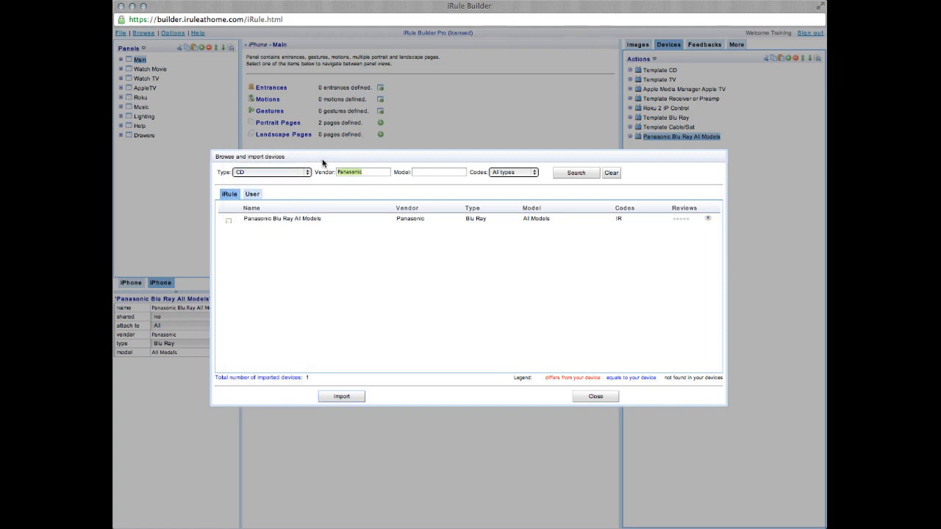
text(Sony)
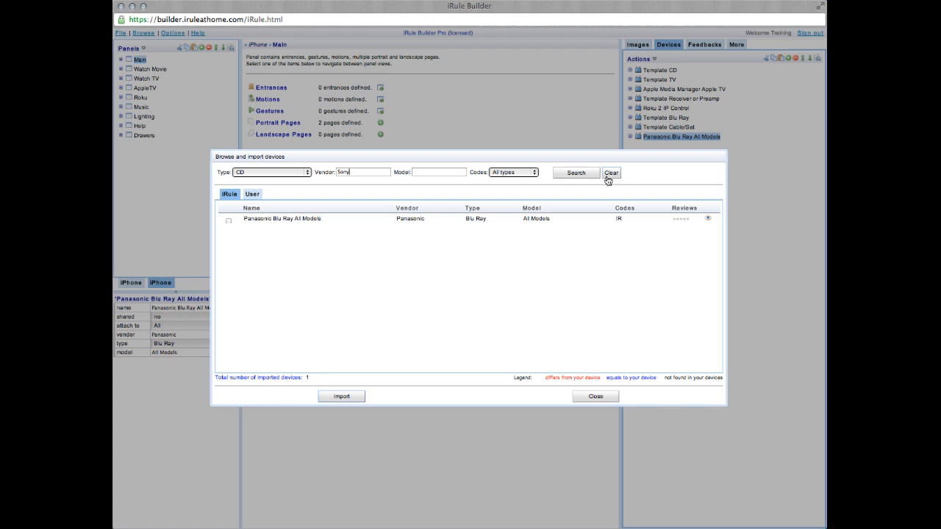
click(576, 172)
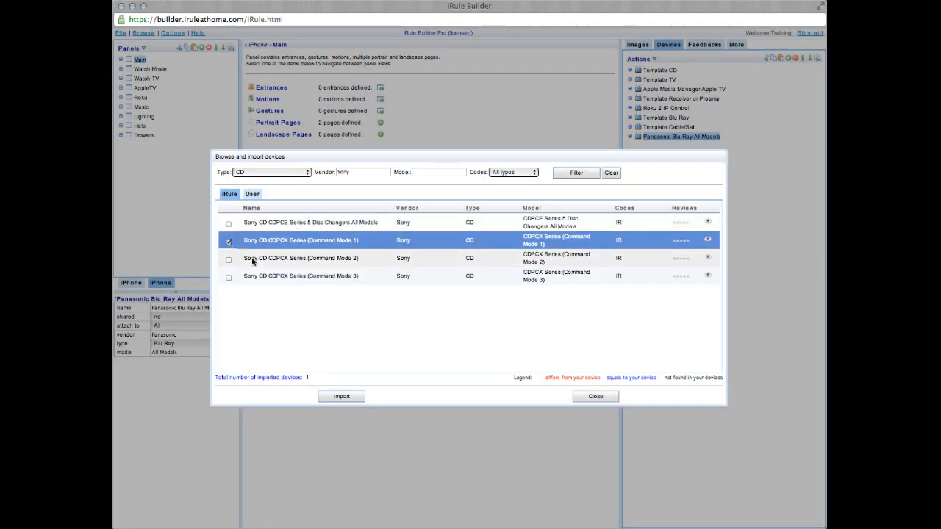
click(341, 397)
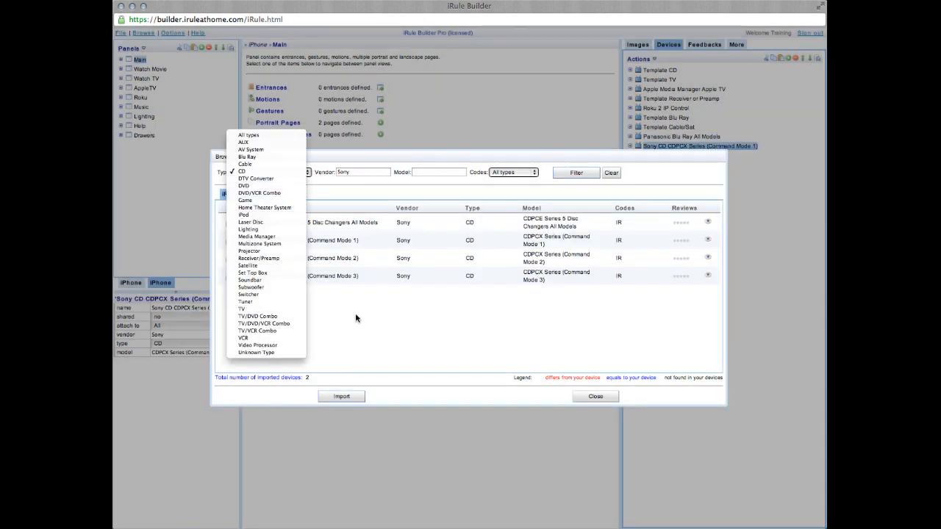
mouse_move(259, 258)
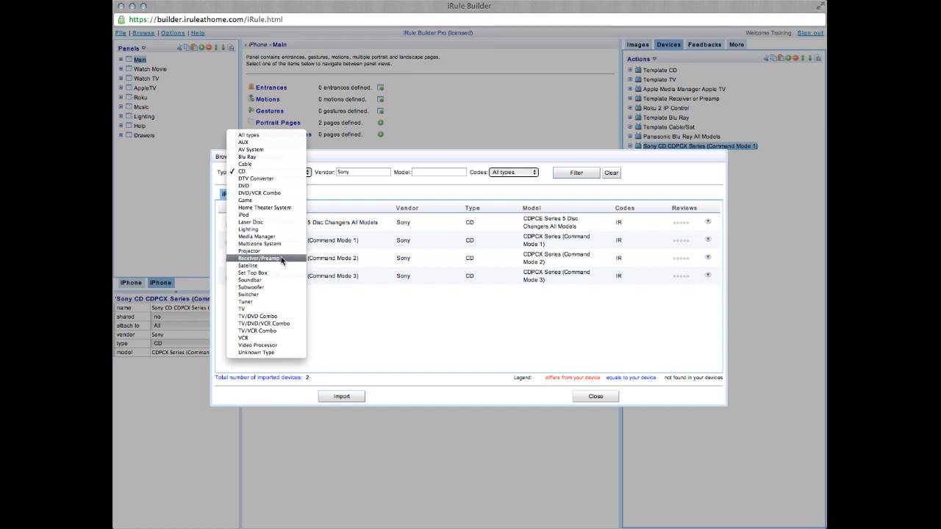
Search Type Receiver/Preamp, Vendor Integra and import the first Integra TOP ZONE 1 entry
click(265, 259)
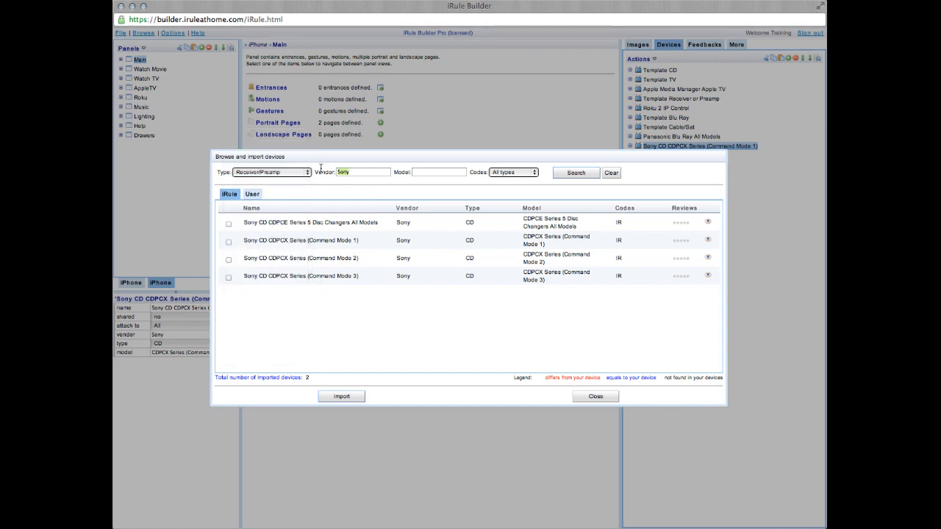
text(Integra)
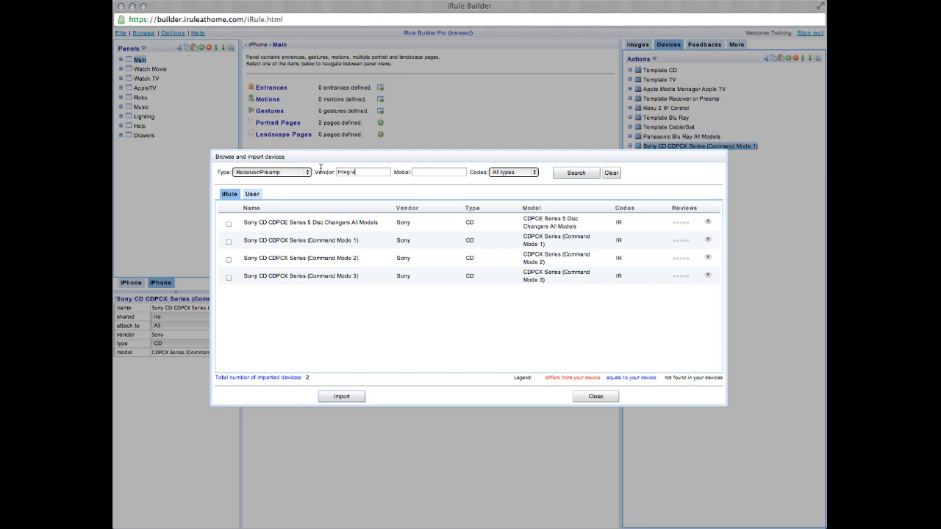
click(576, 172)
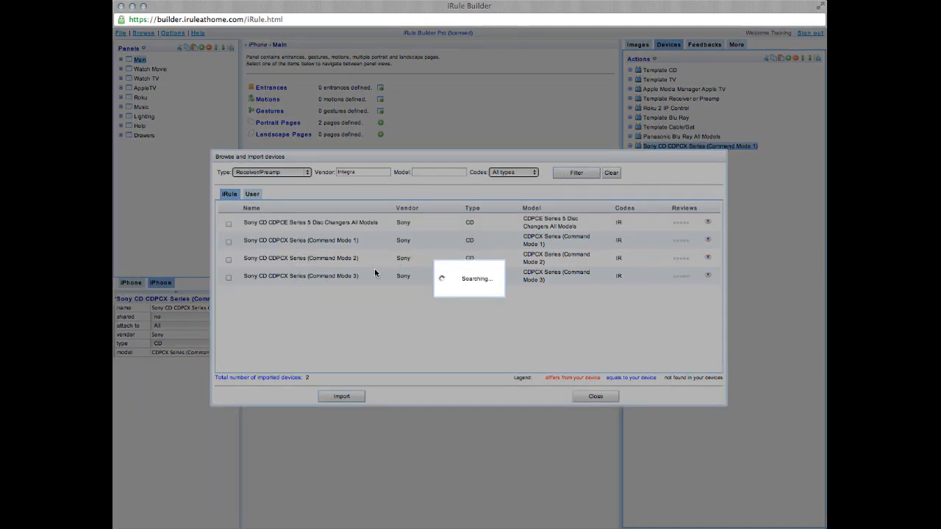
click(576, 174)
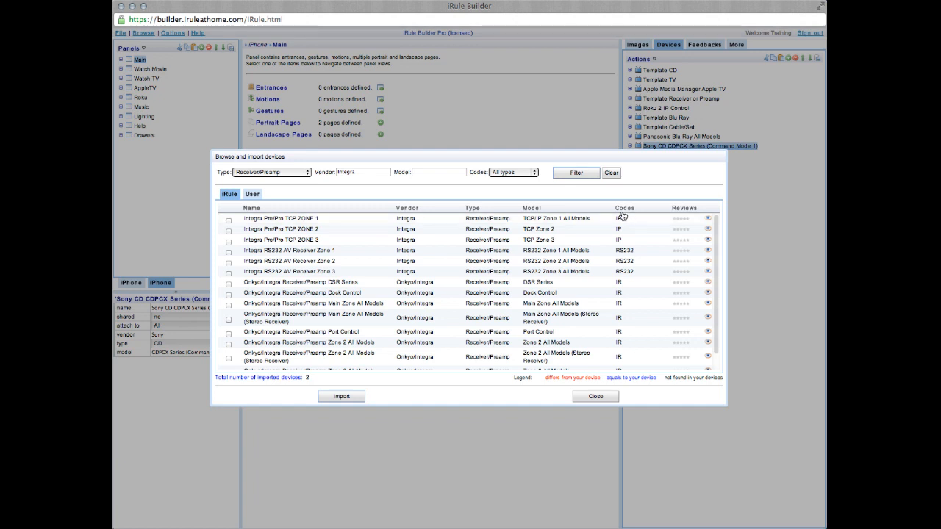
mouse_move(626, 283)
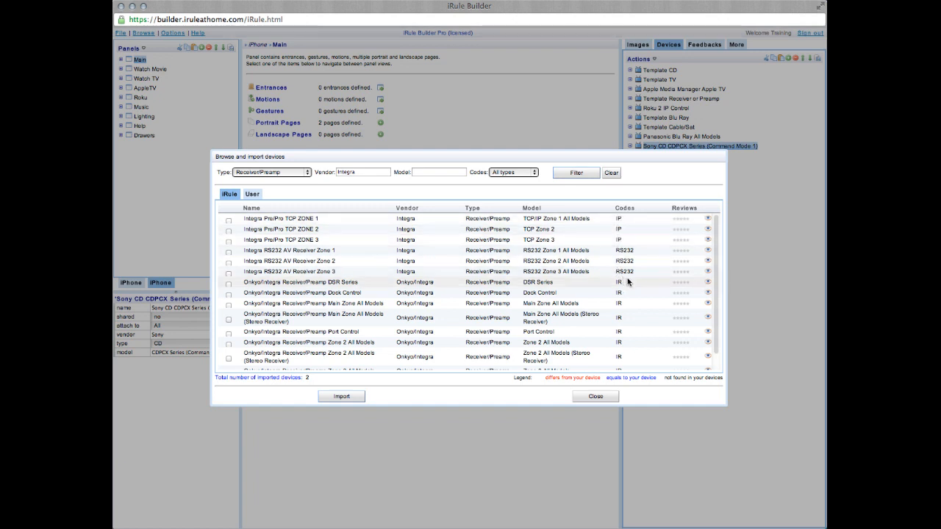
mouse_move(643, 218)
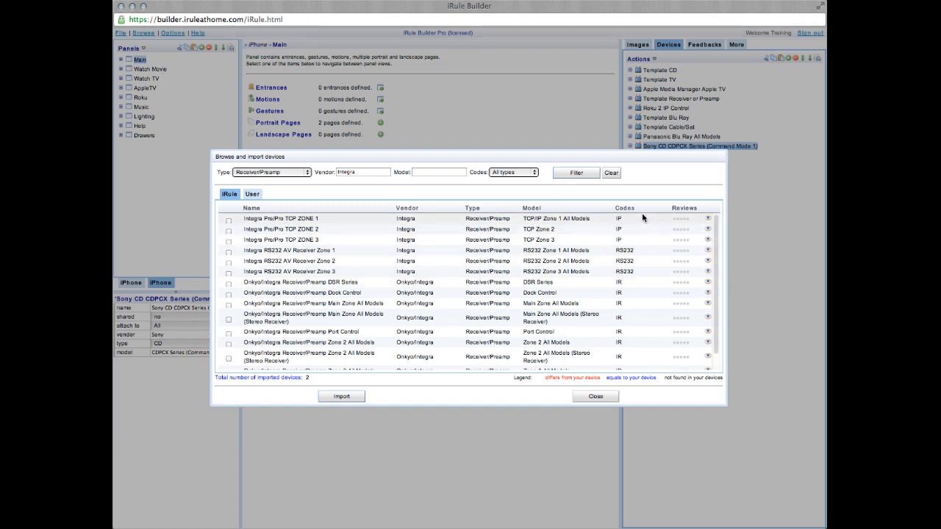
mouse_move(616, 224)
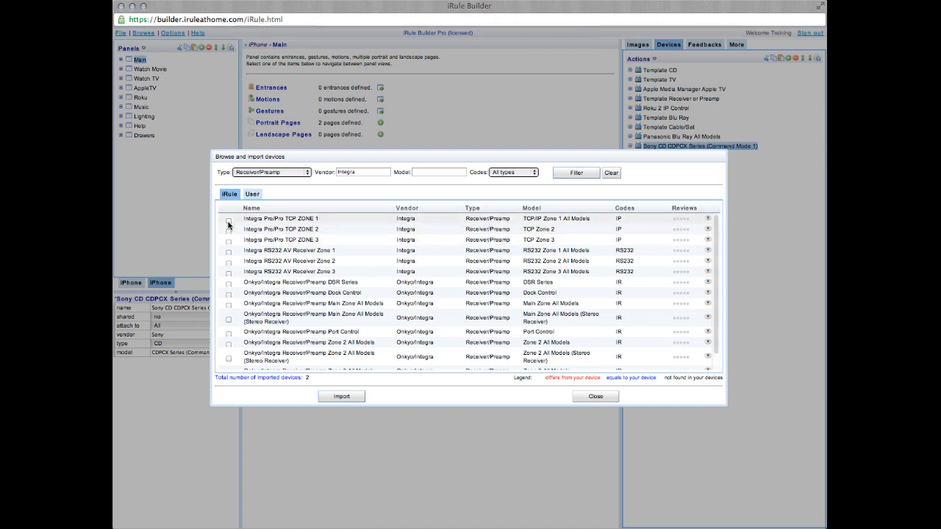
click(230, 218)
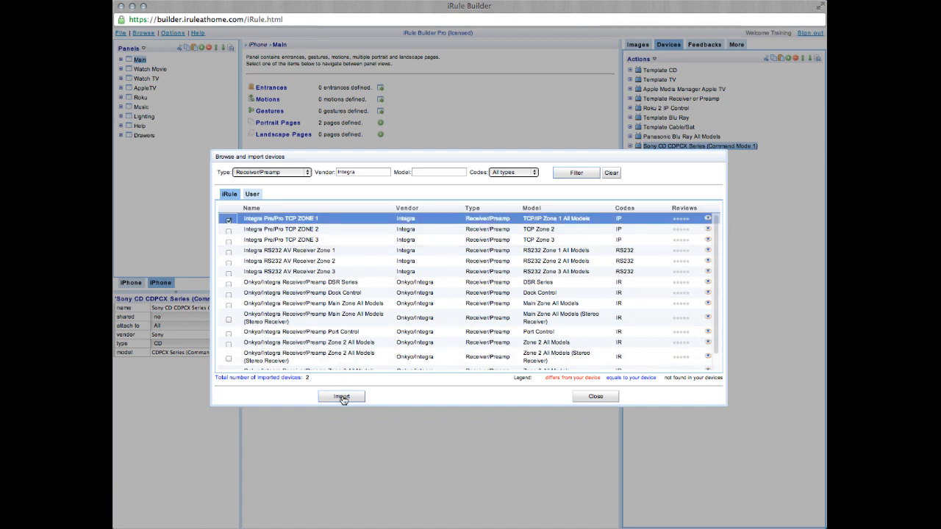
click(341, 397)
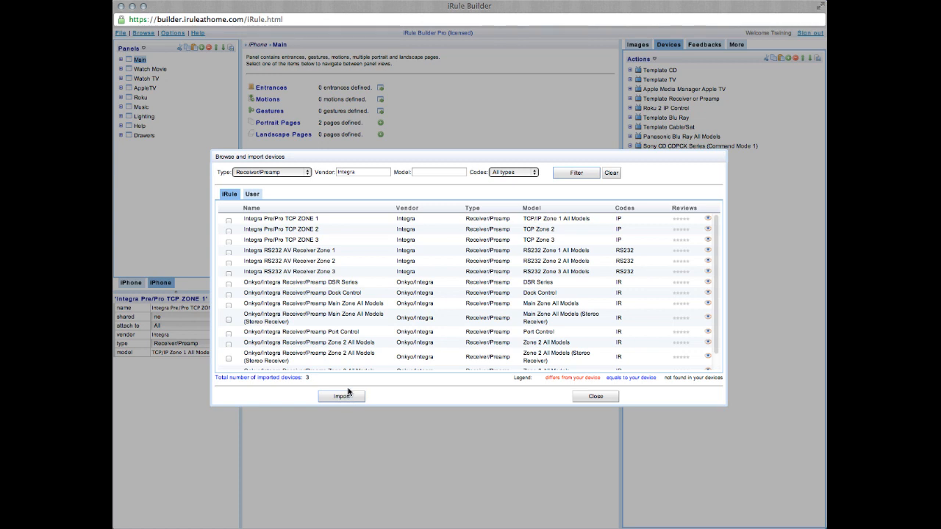
Search Vendor 'Direc' and import the DirecTV Satellite (HTTP) device
click(272, 172)
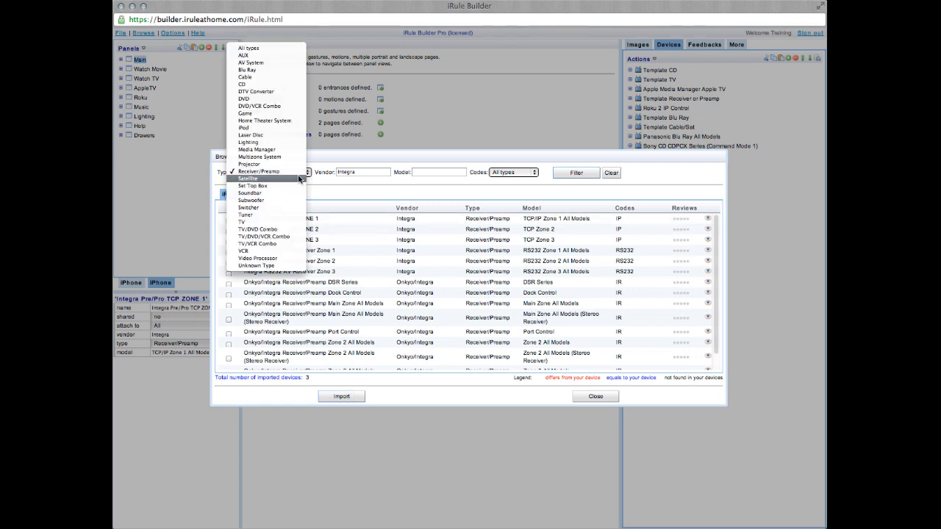
click(247, 179)
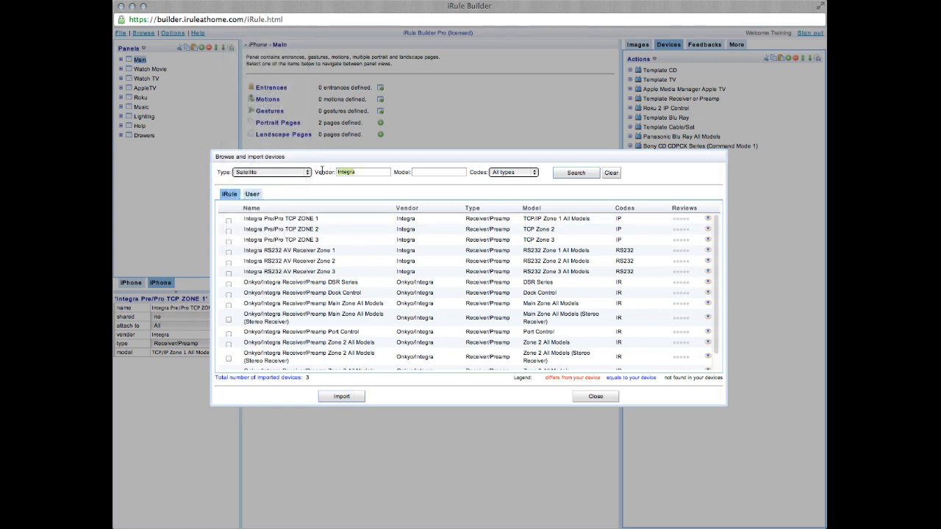
text(Direc)
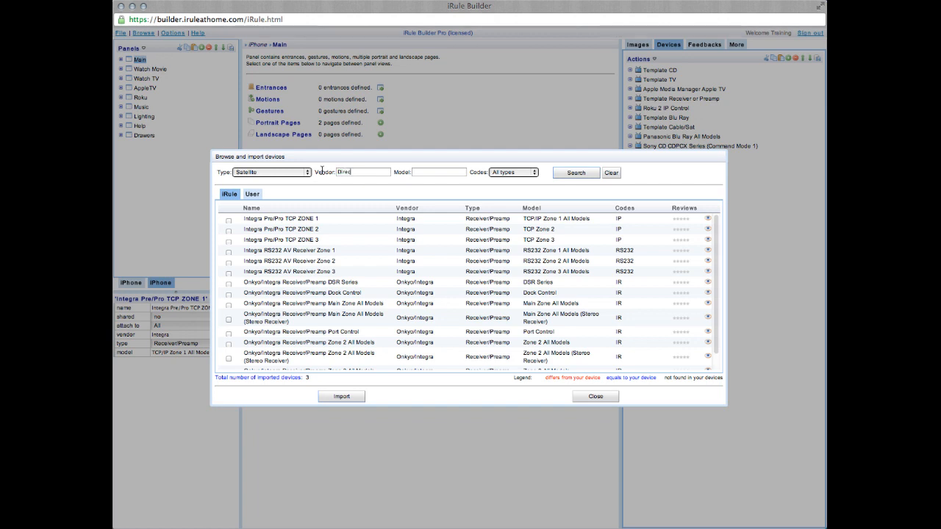
click(576, 173)
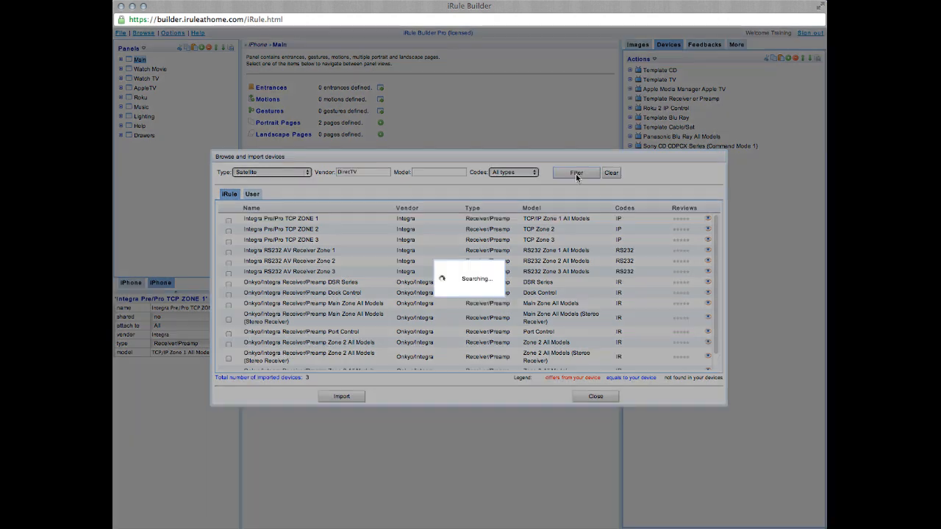
click(577, 173)
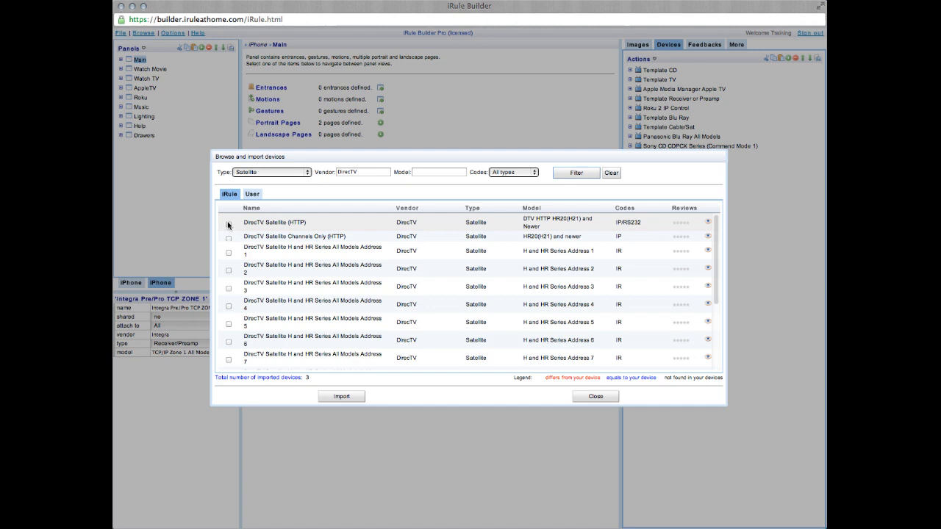
click(341, 397)
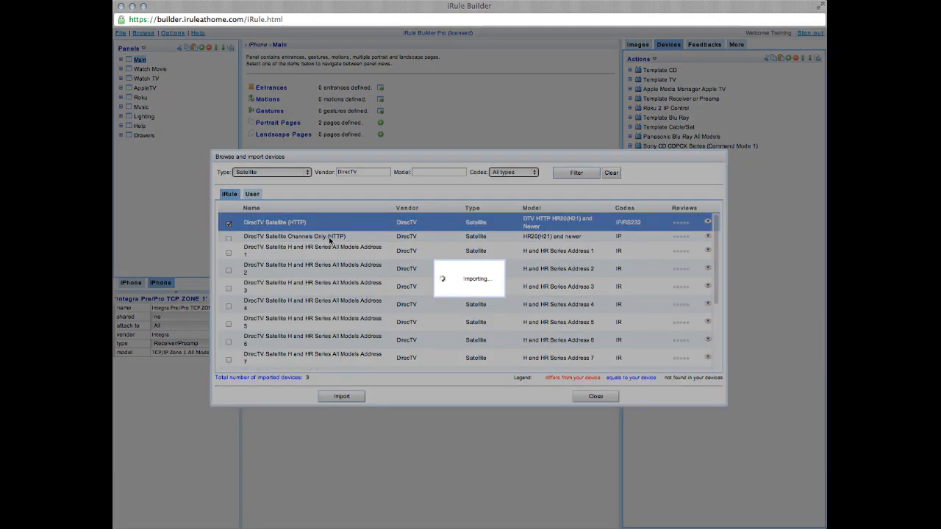
click(272, 172)
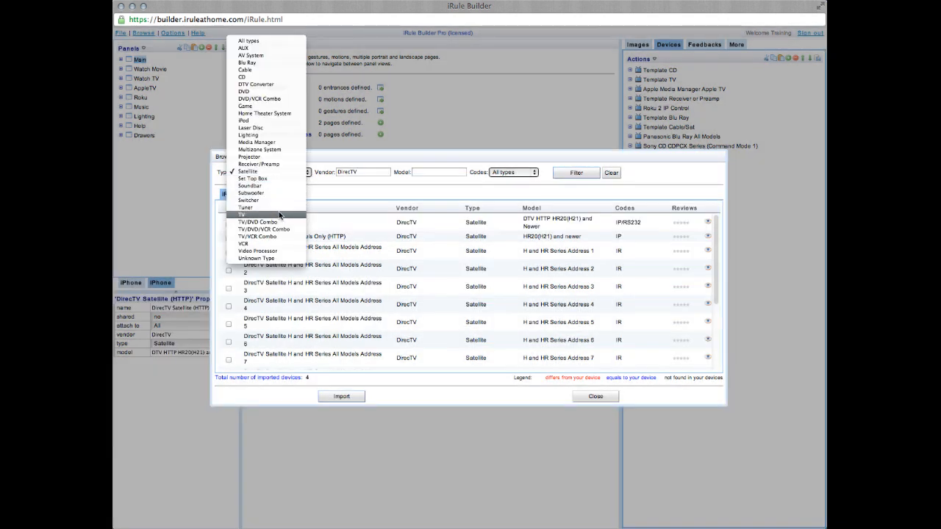
Search Type TV, Vendor Panasonic and import Panasonic TV All Models
click(244, 215)
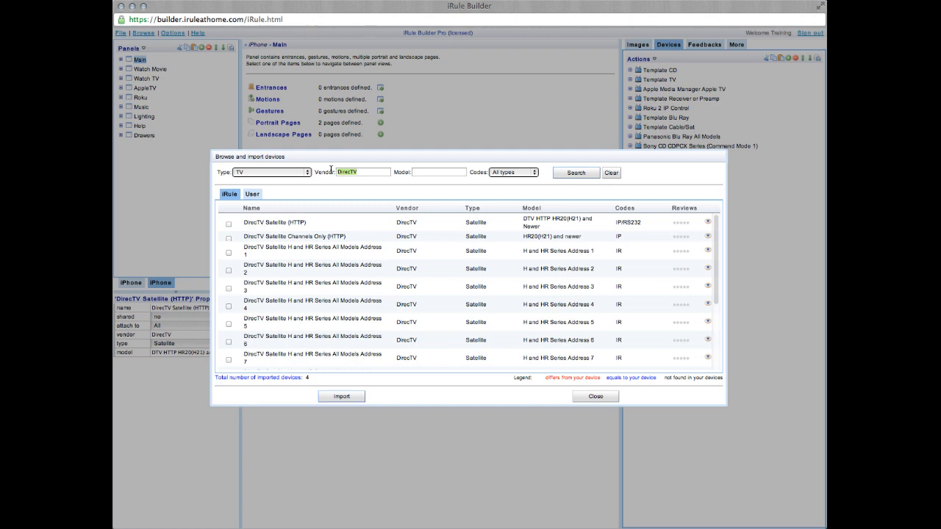
text(Pan)
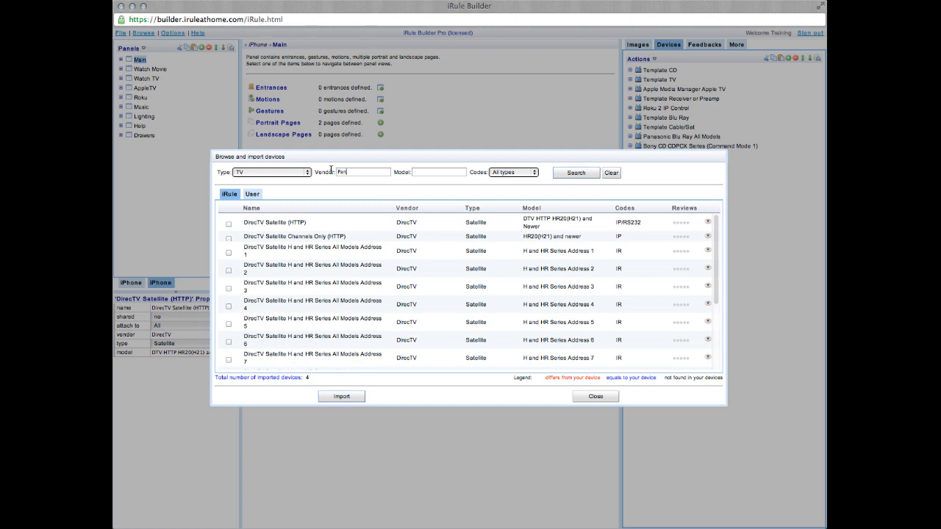
text(asonic)
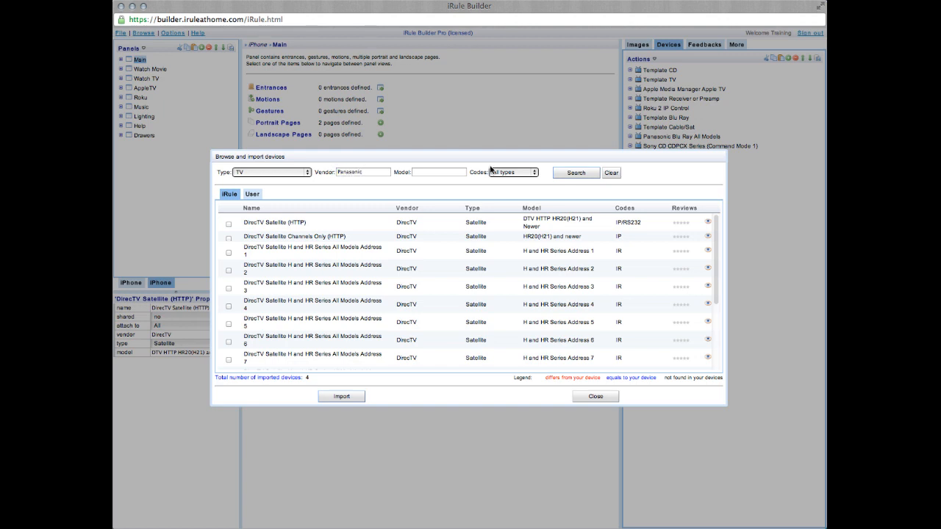
click(576, 172)
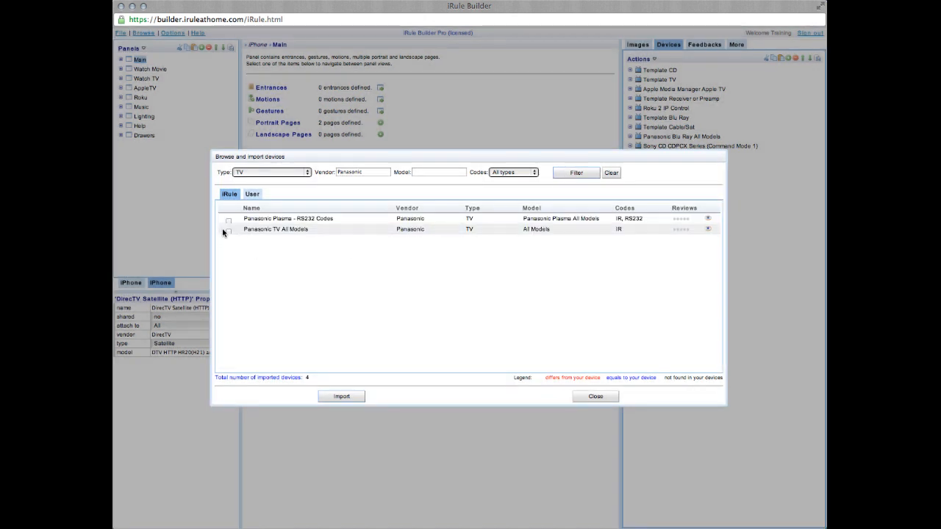
click(228, 230)
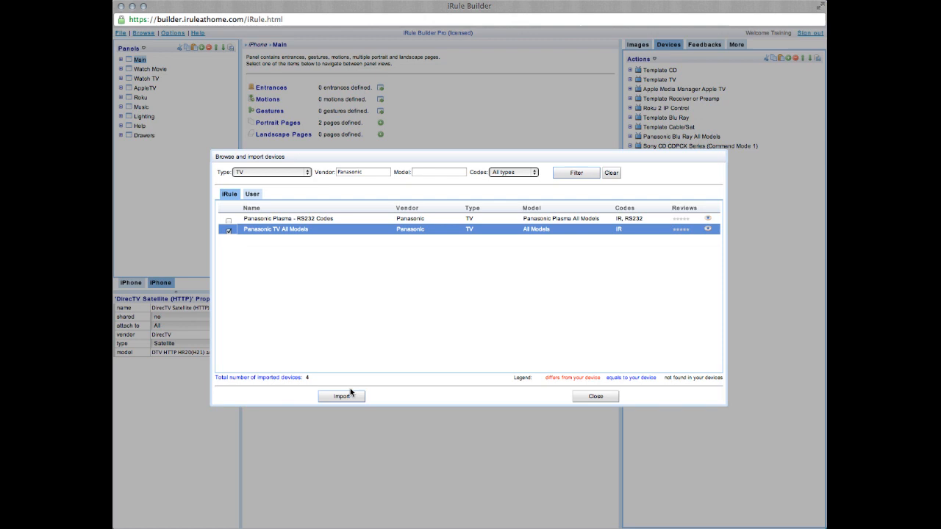
click(341, 397)
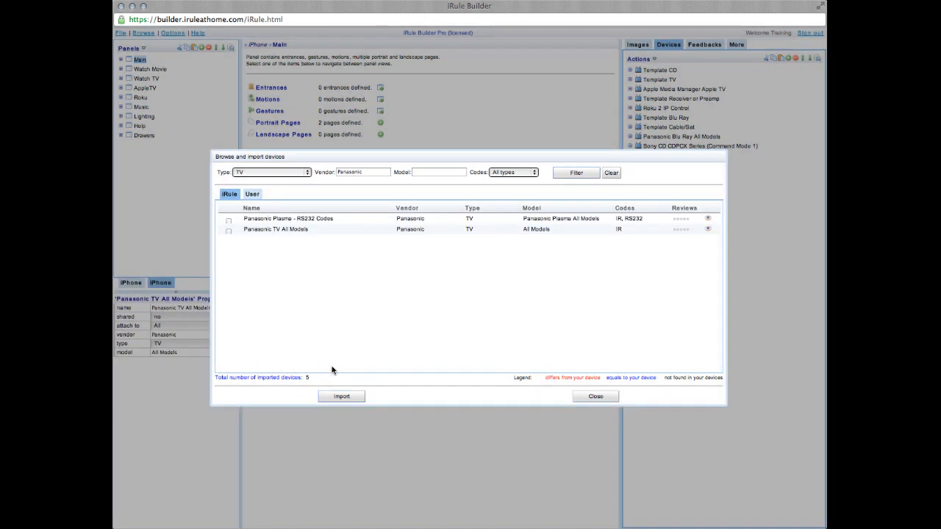
mouse_move(393, 369)
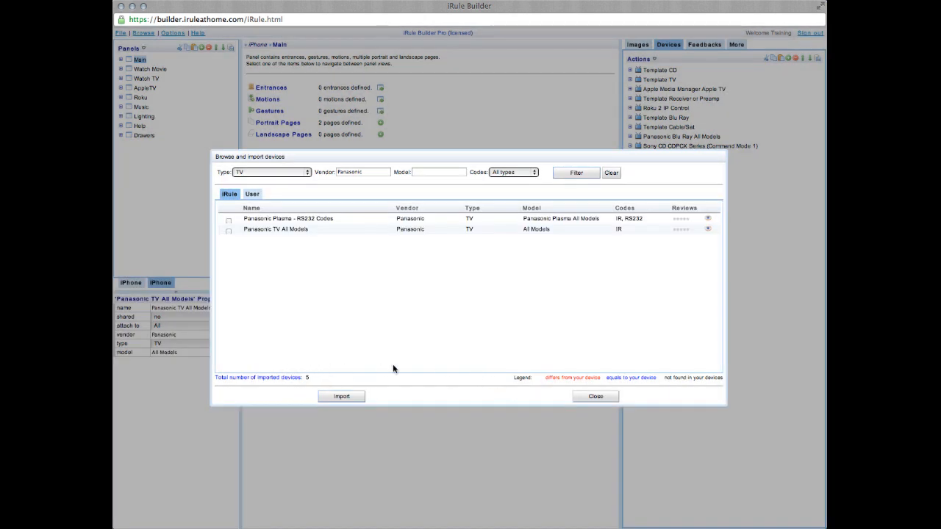
mouse_move(568, 397)
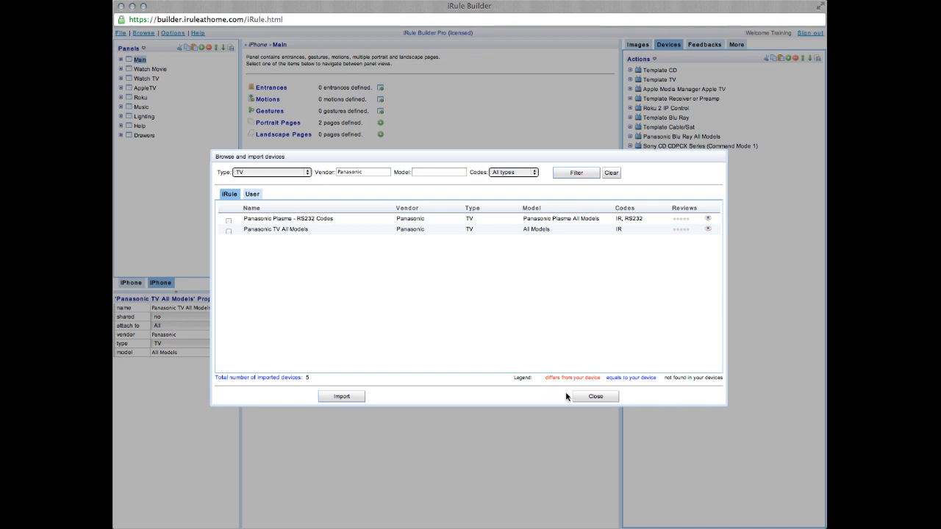
Close the Browse and Import Devices dialog to reveal the updated project device list
click(595, 397)
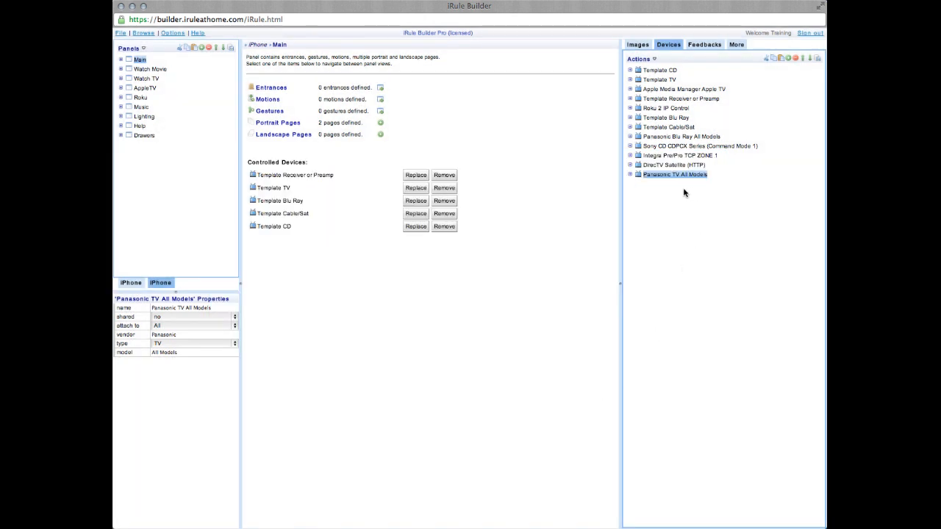
mouse_move(616, 141)
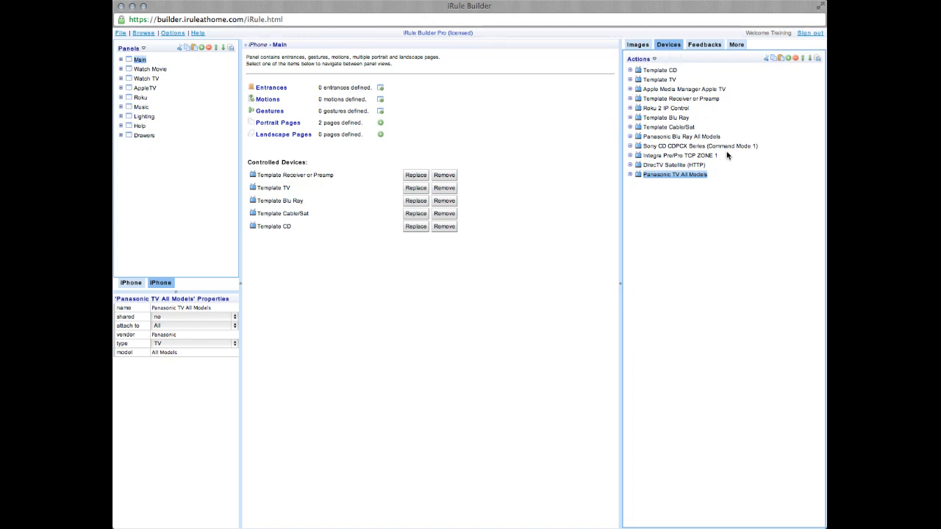
mouse_move(733, 157)
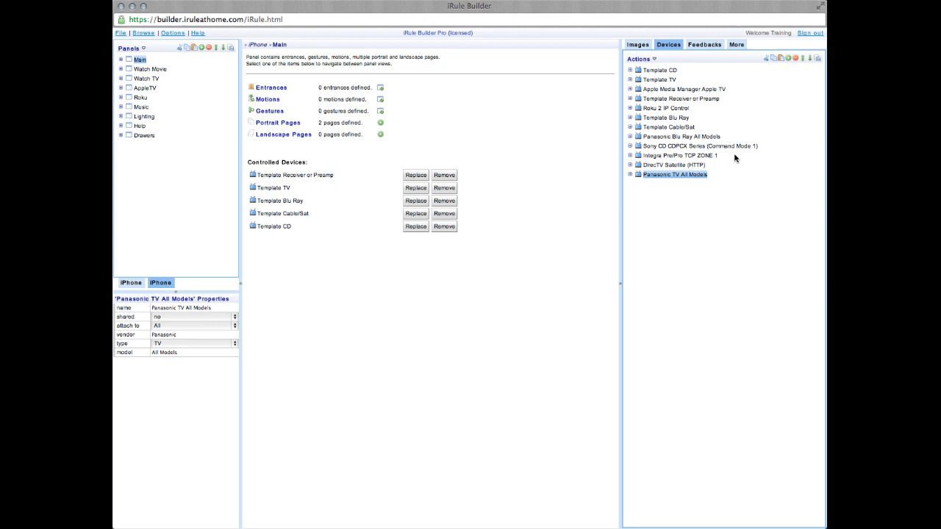
mouse_move(732, 145)
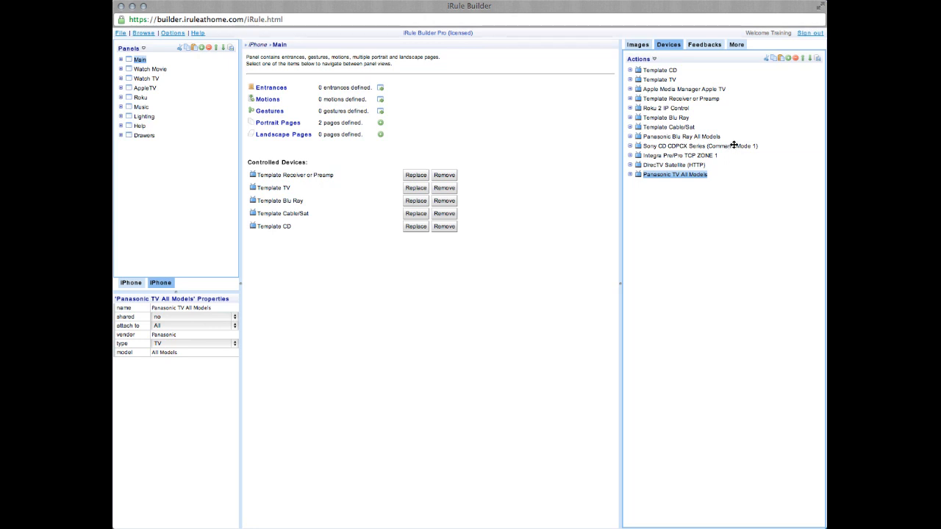
mouse_move(705, 114)
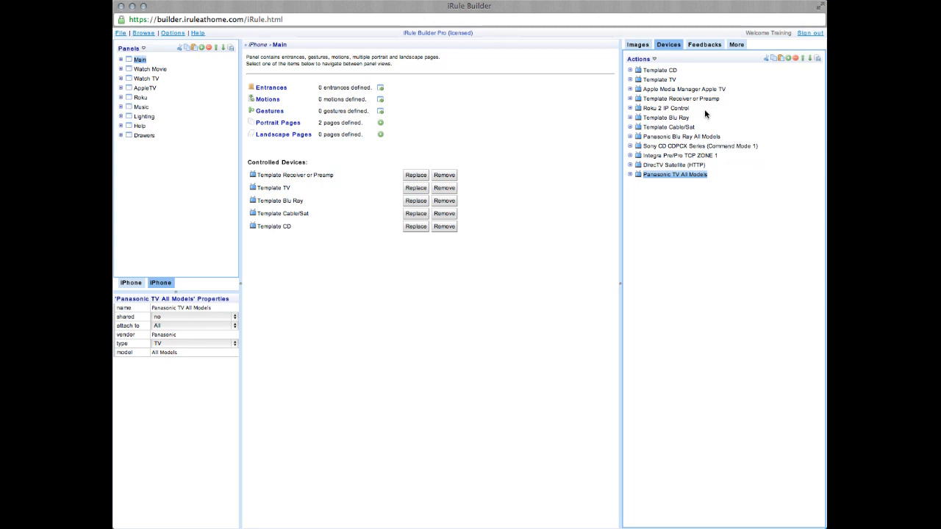
Replace Template CD with Sony CD CDPCX Series (Command Mode 1) via Preview then Replace
right_click(658, 69)
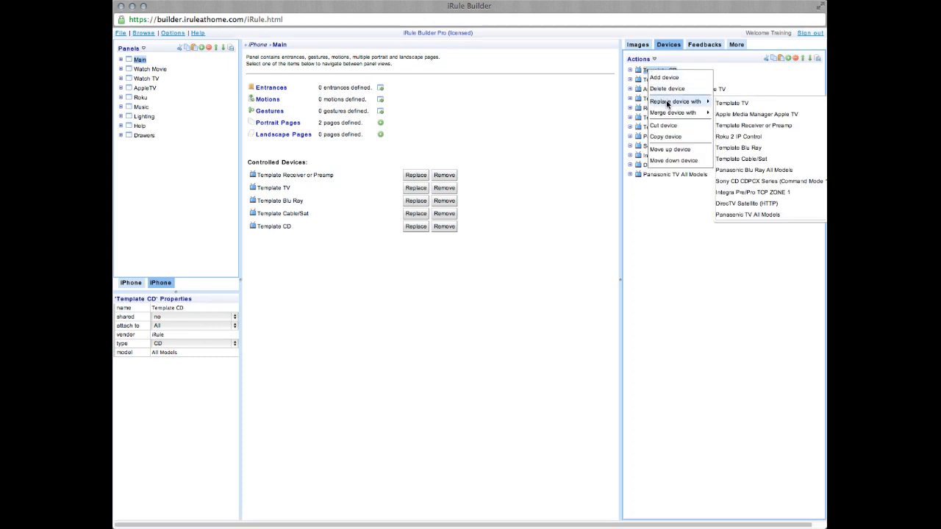
click(770, 181)
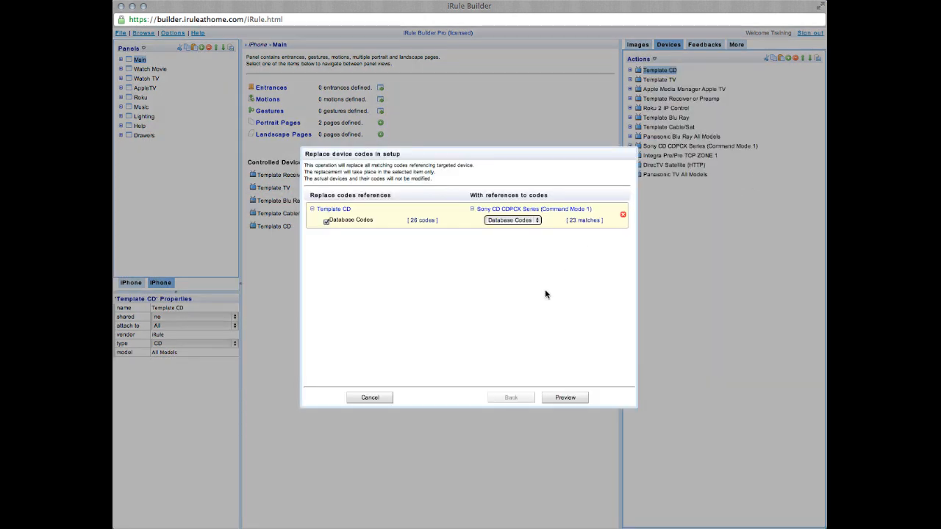
mouse_move(547, 360)
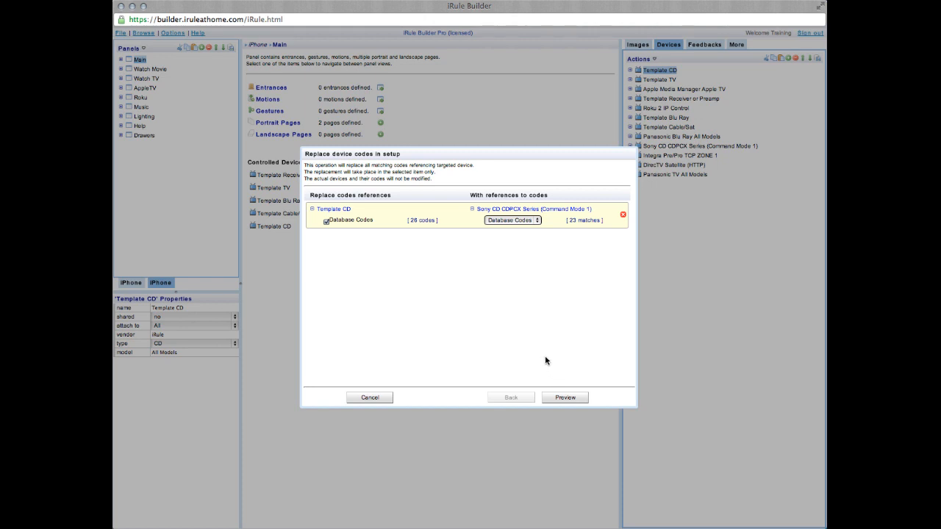
mouse_move(559, 378)
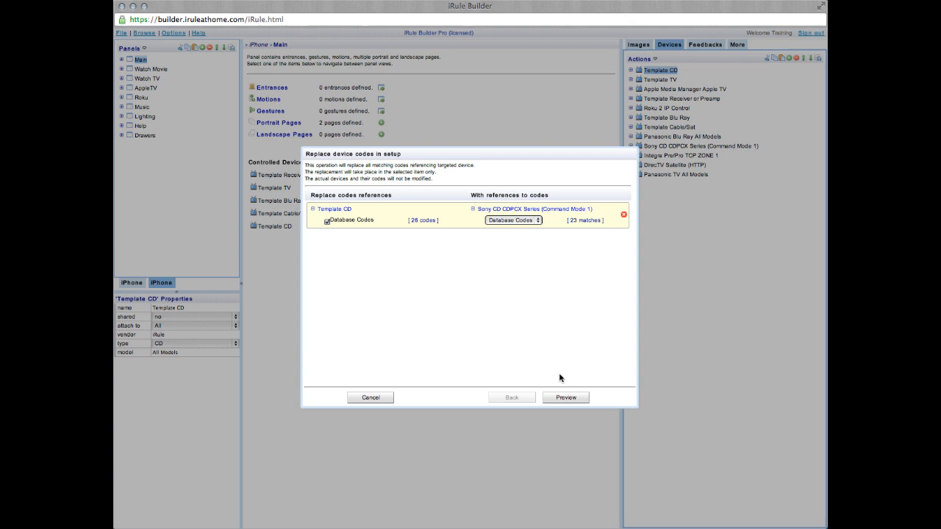
mouse_move(564, 388)
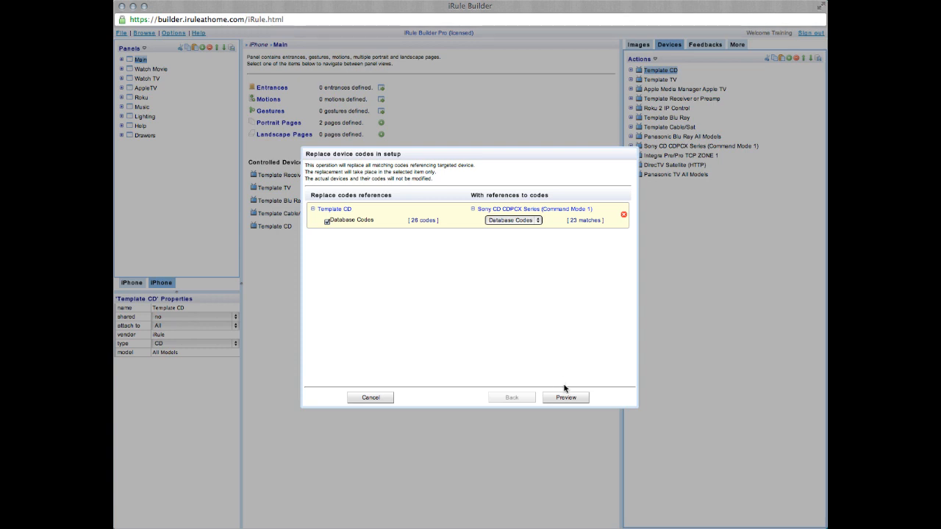
click(565, 397)
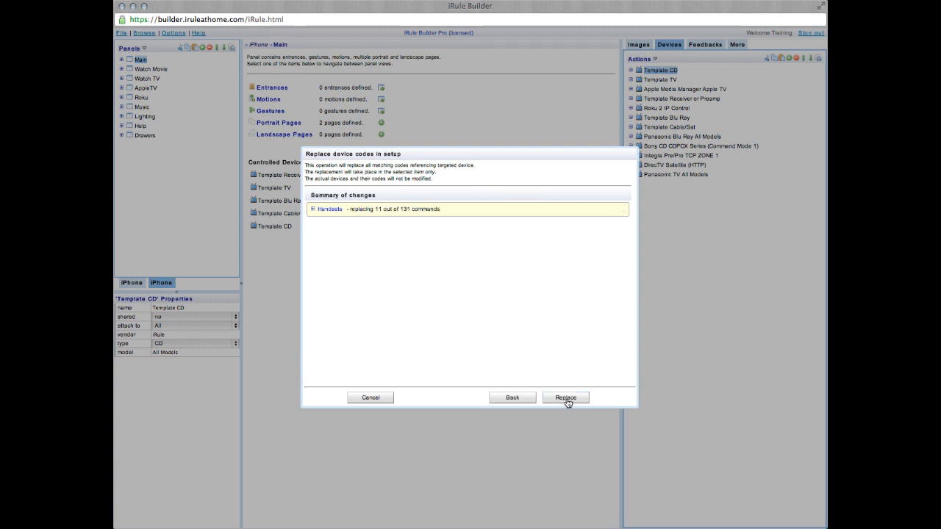
mouse_move(381, 233)
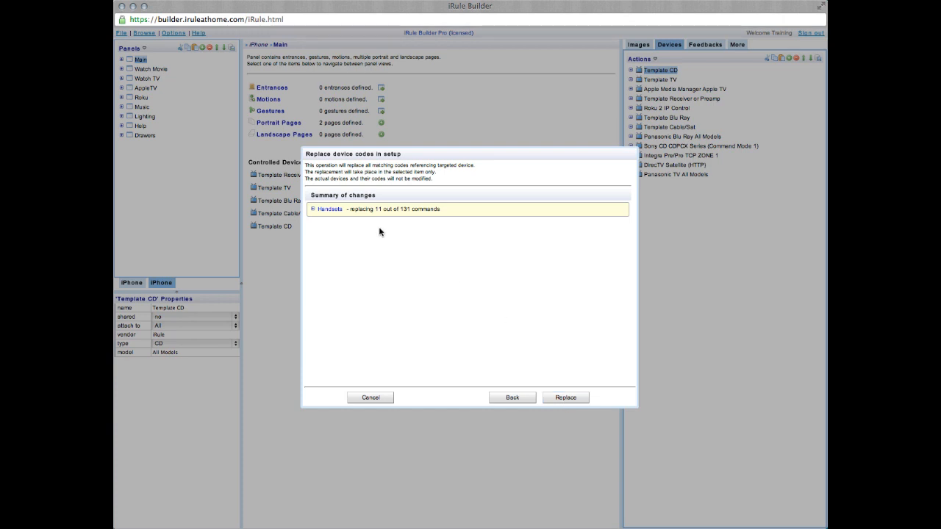
mouse_move(434, 229)
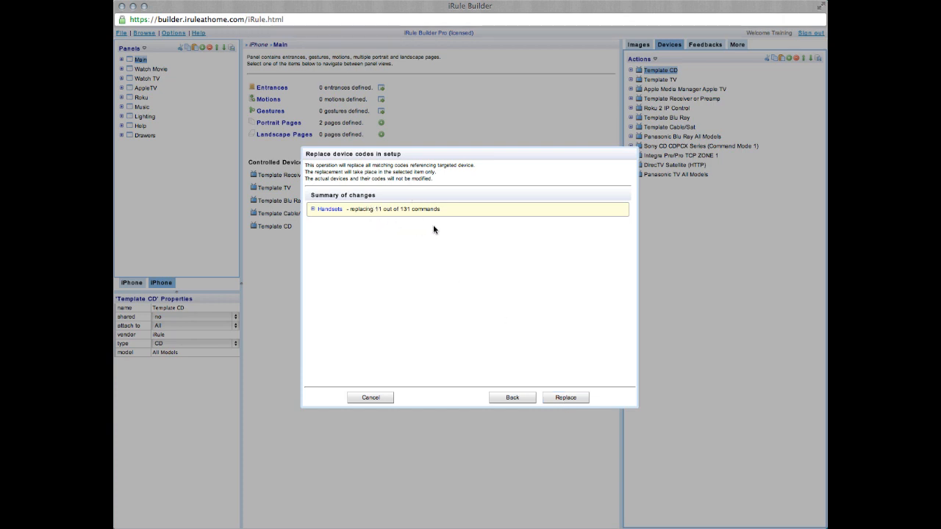
click(565, 397)
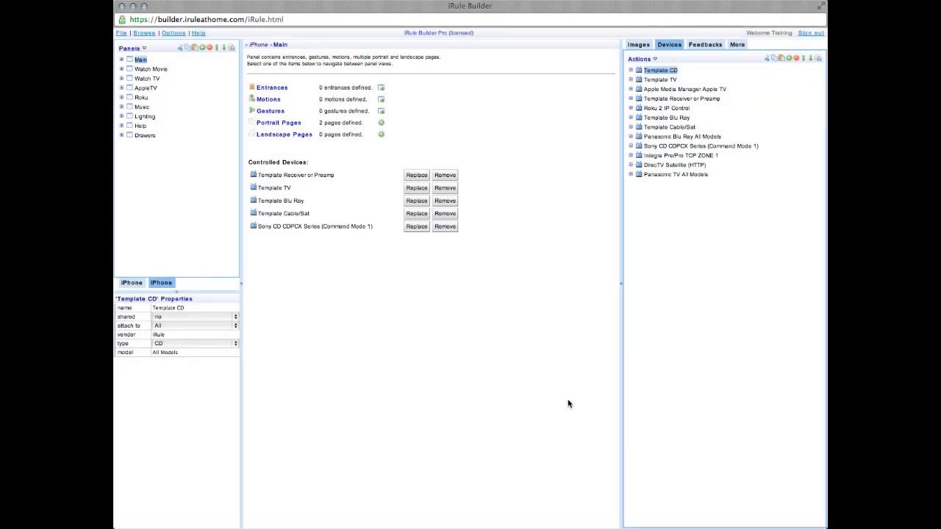
mouse_move(650, 80)
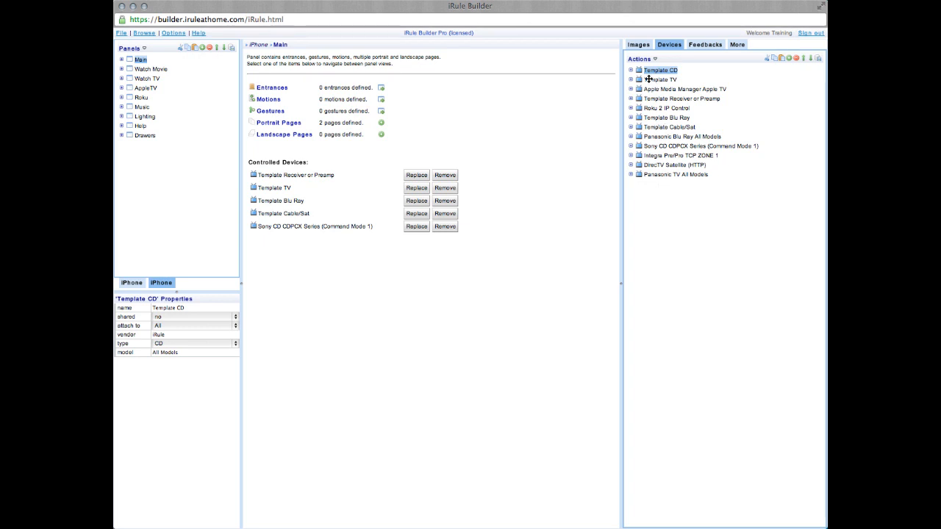
Replace Template TV with Panasonic TV All Models and the template receiver with Integra TOP ZONE 1
right_click(660, 79)
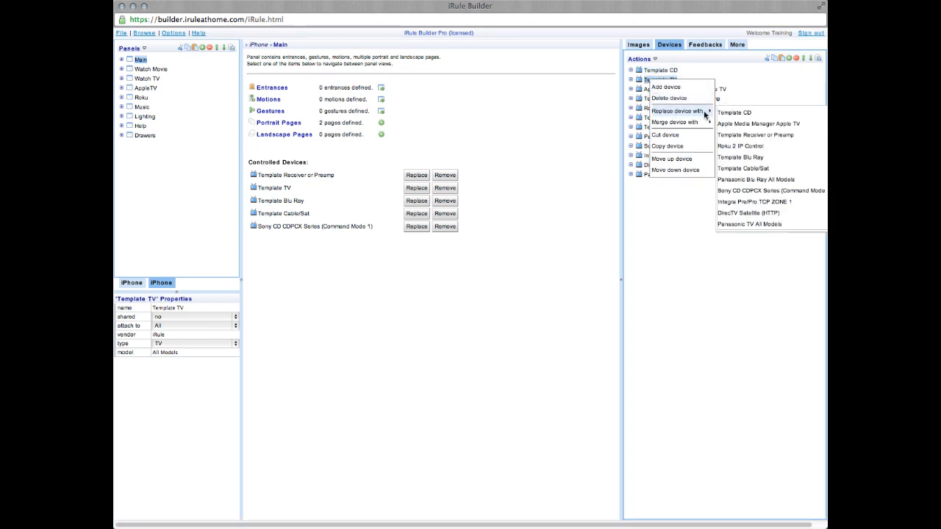
click(750, 223)
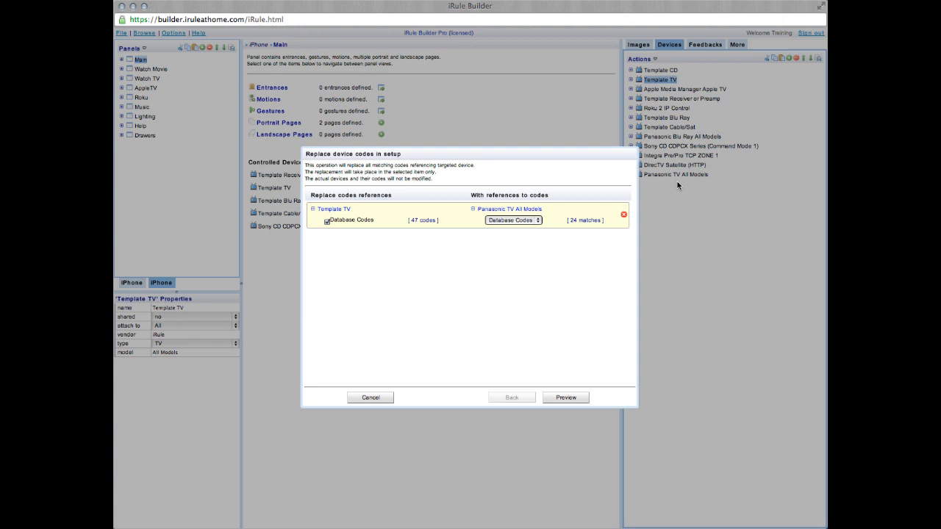
click(564, 397)
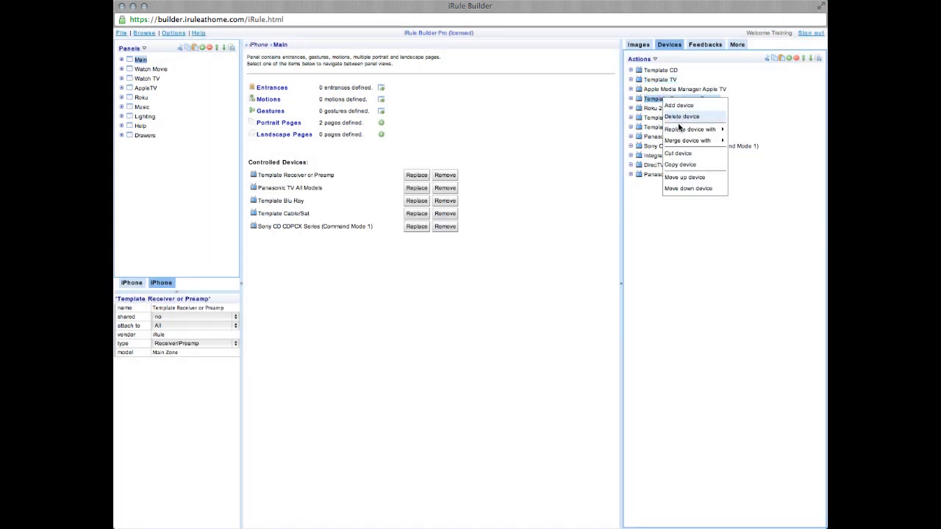
click(688, 129)
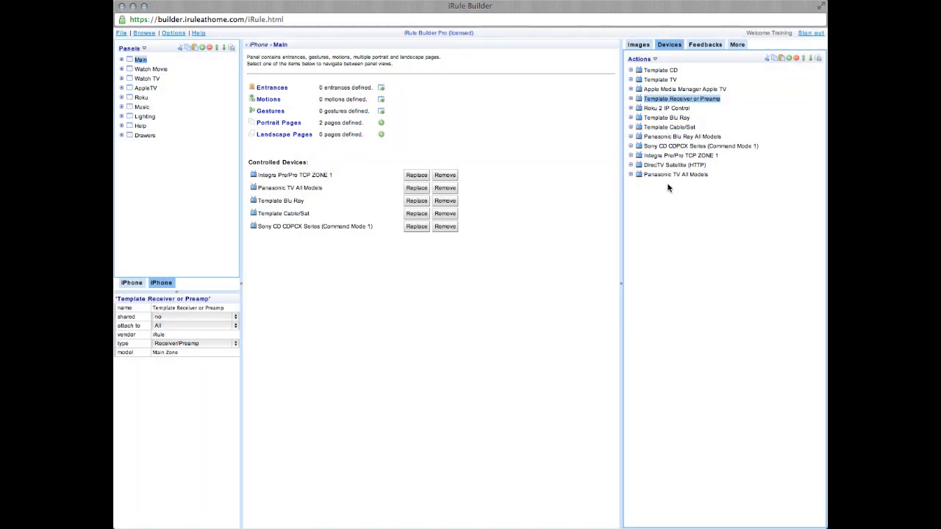
Replace Template Blu Ray with Panasonic Blu Ray All Models and Template Cable/Sat with DirecTV Satellite (HTTP)
right_click(666, 118)
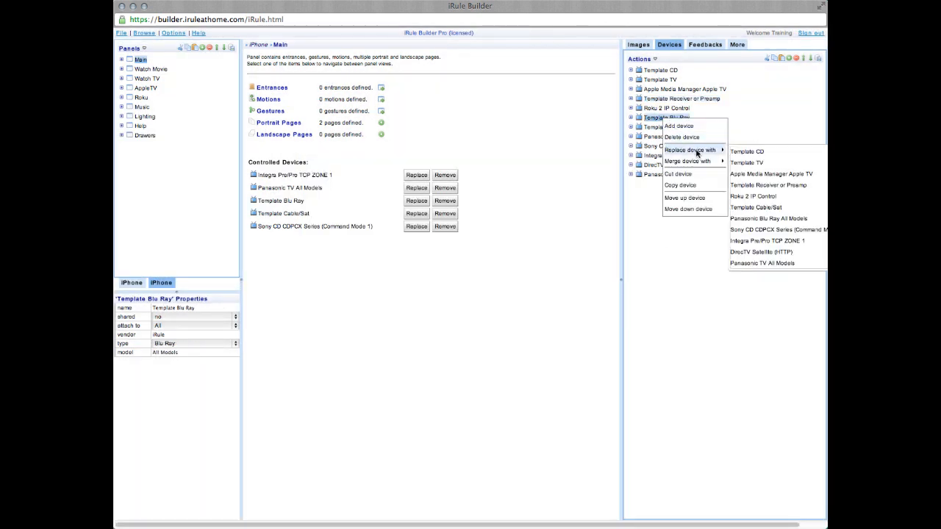
click(767, 218)
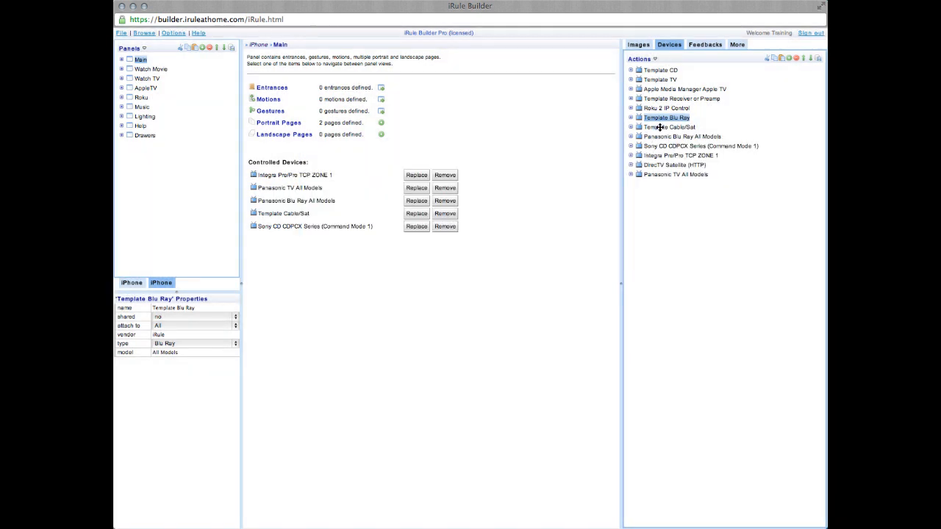
right_click(665, 126)
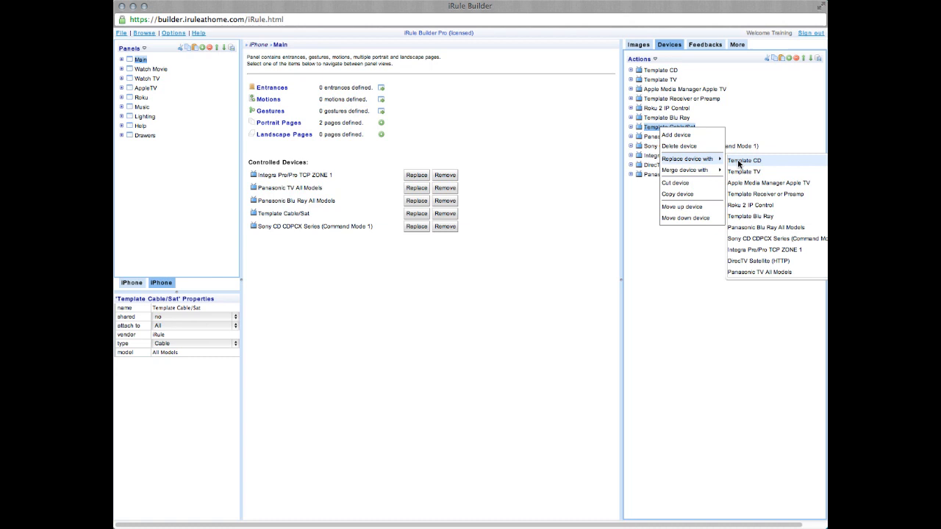
click(767, 262)
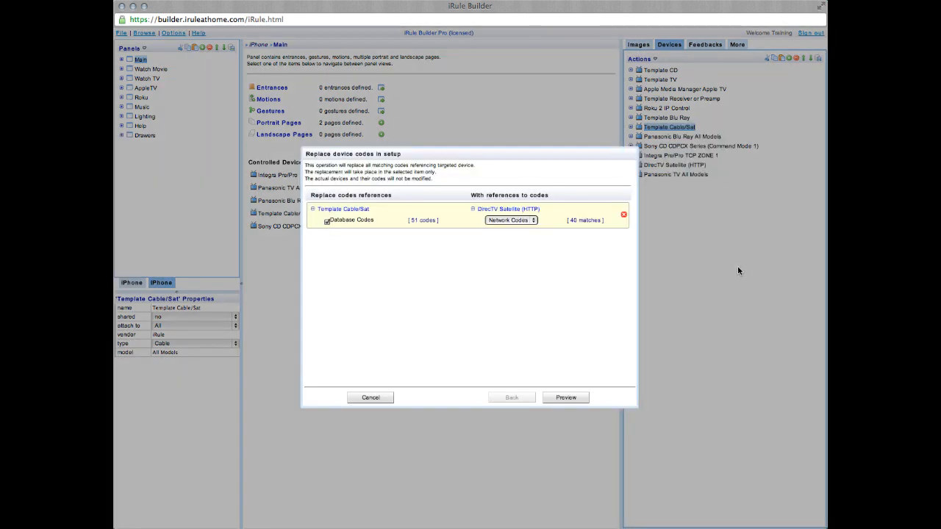
click(565, 397)
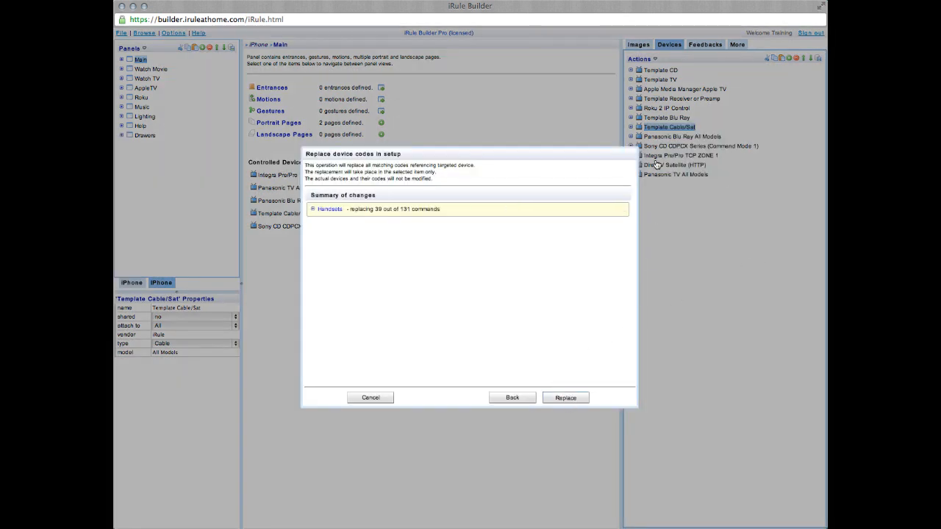
click(564, 397)
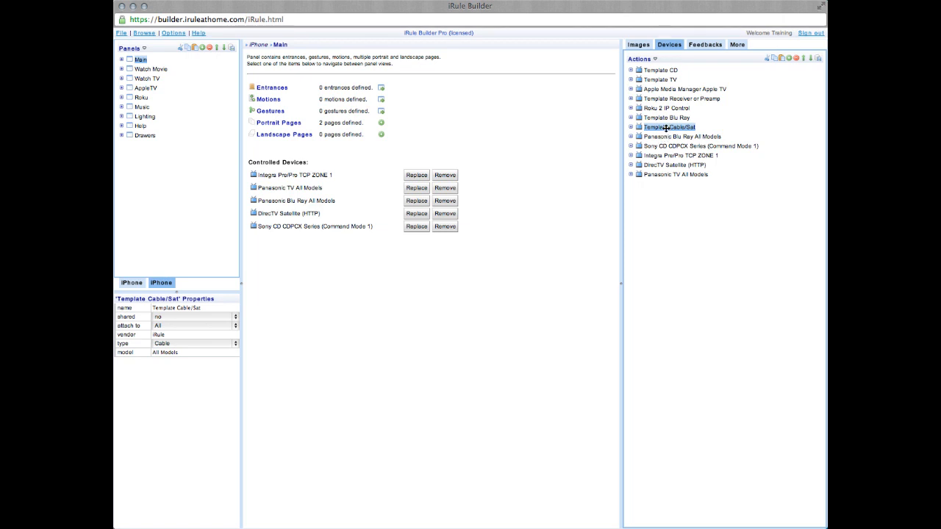
mouse_move(679, 135)
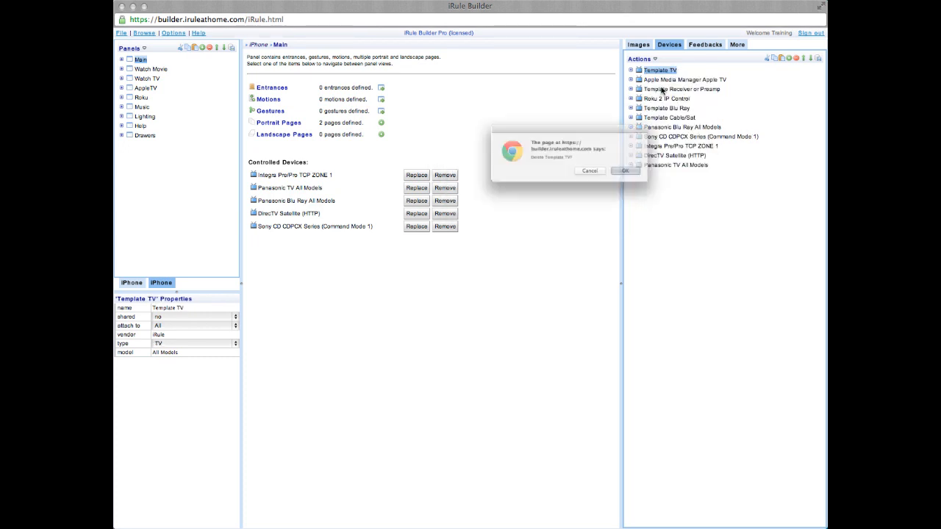
Delete the Template TV, Receiver/Preamp, Blu Ray and Cable/Sat devices from the Devices list
click(623, 171)
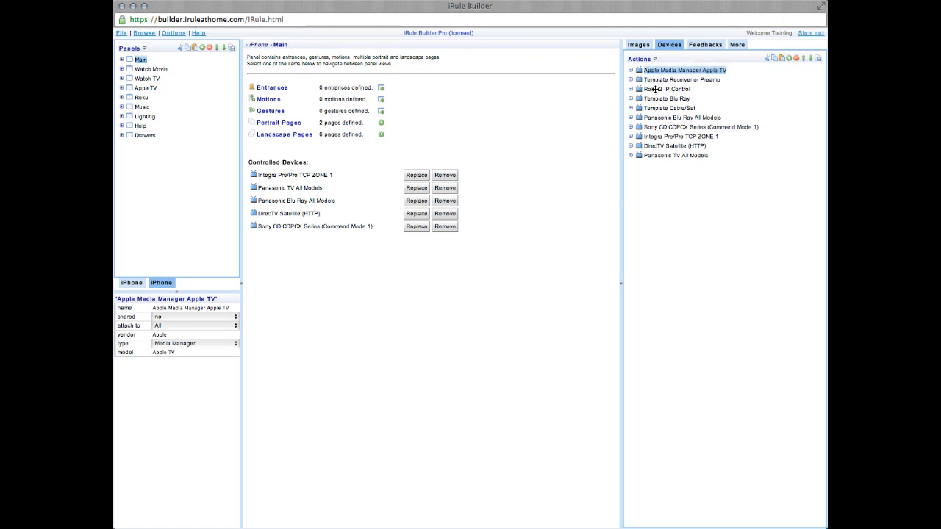
click(679, 80)
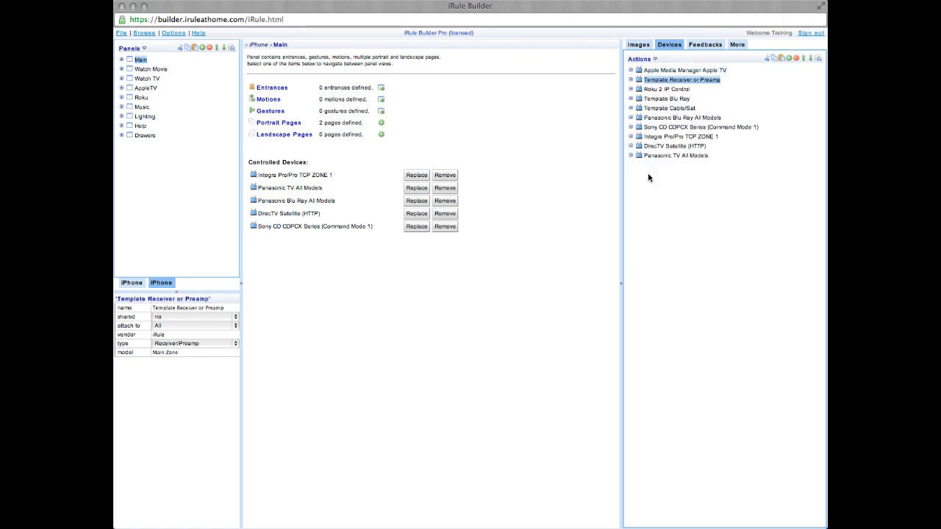
click(682, 69)
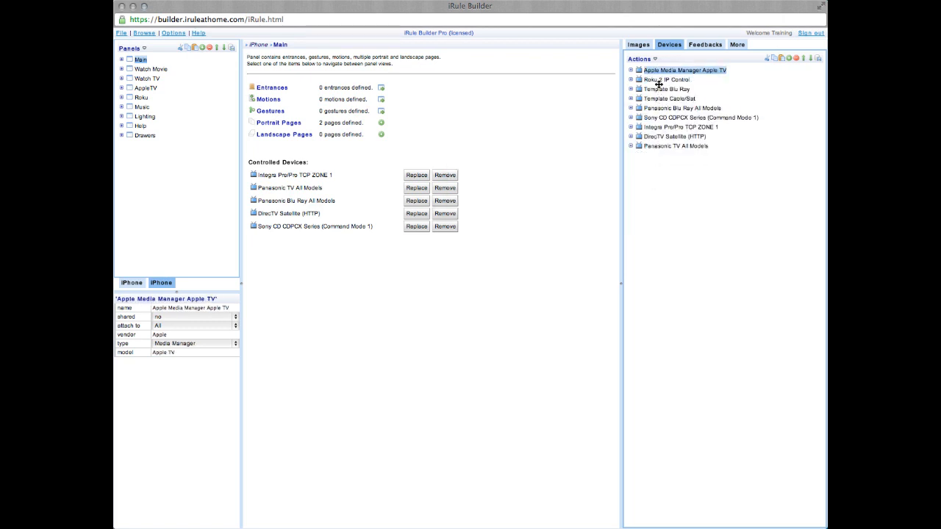
click(665, 90)
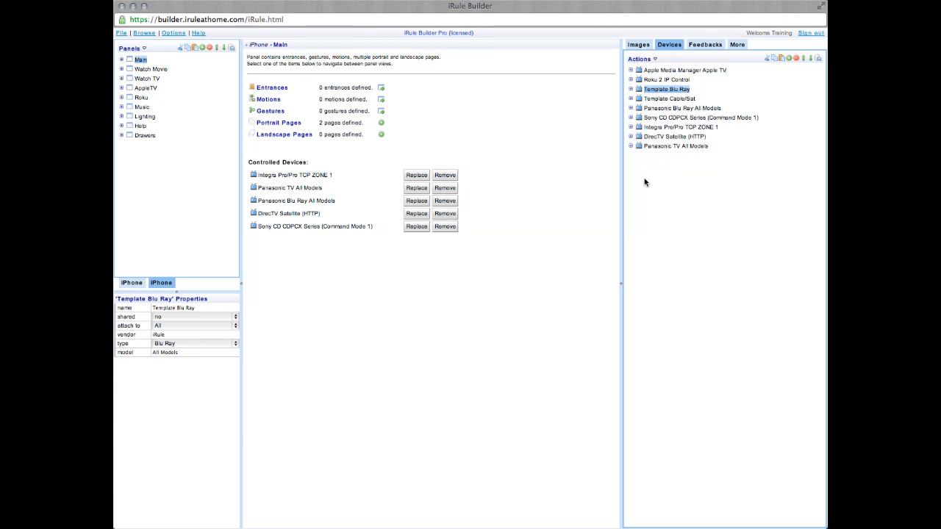
right_click(667, 90)
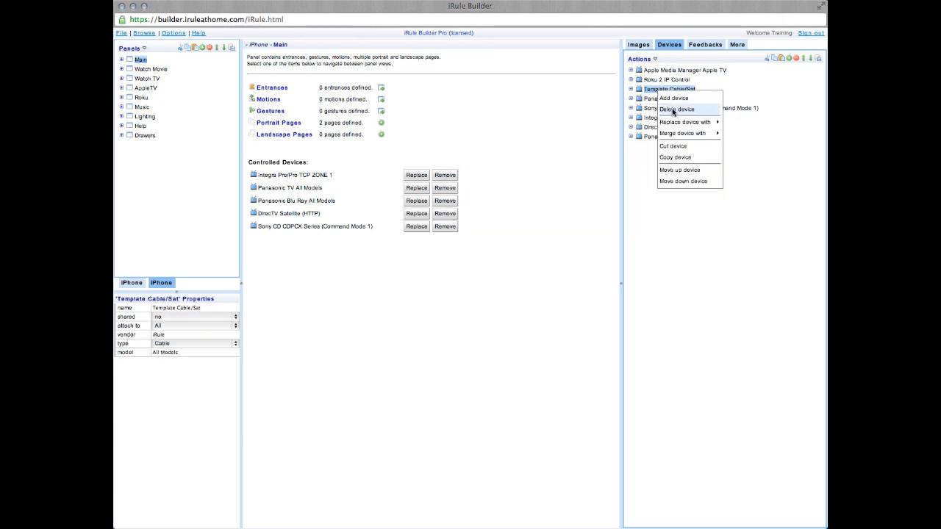
click(676, 109)
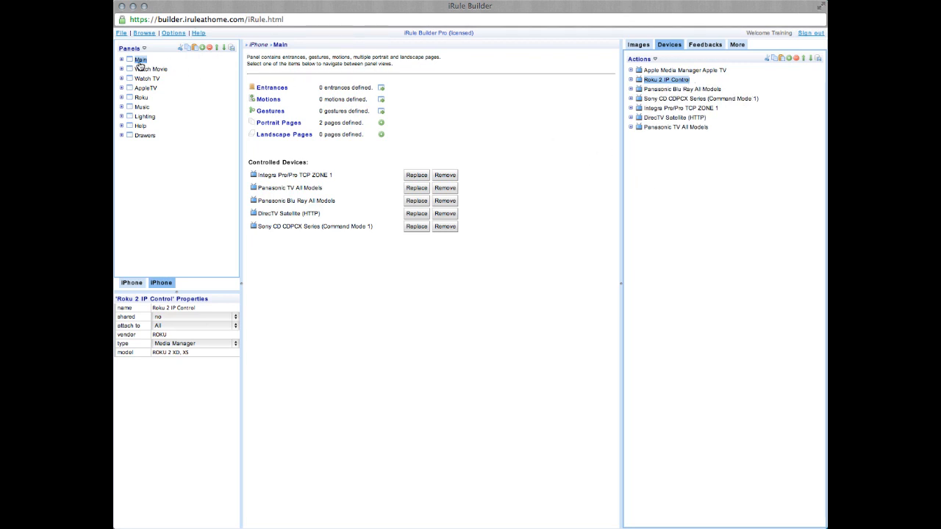
Expand the Main panel and its Portrait Pages to reach the Home page
click(122, 59)
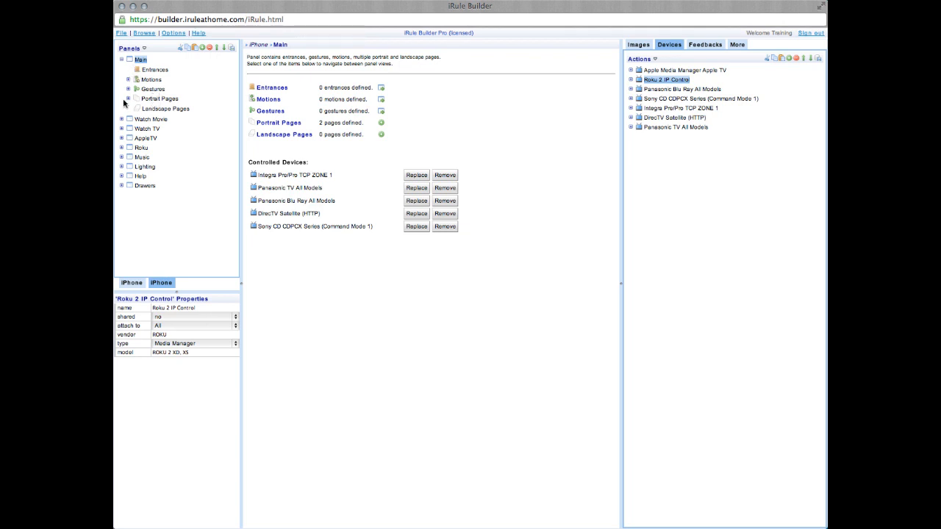
click(127, 99)
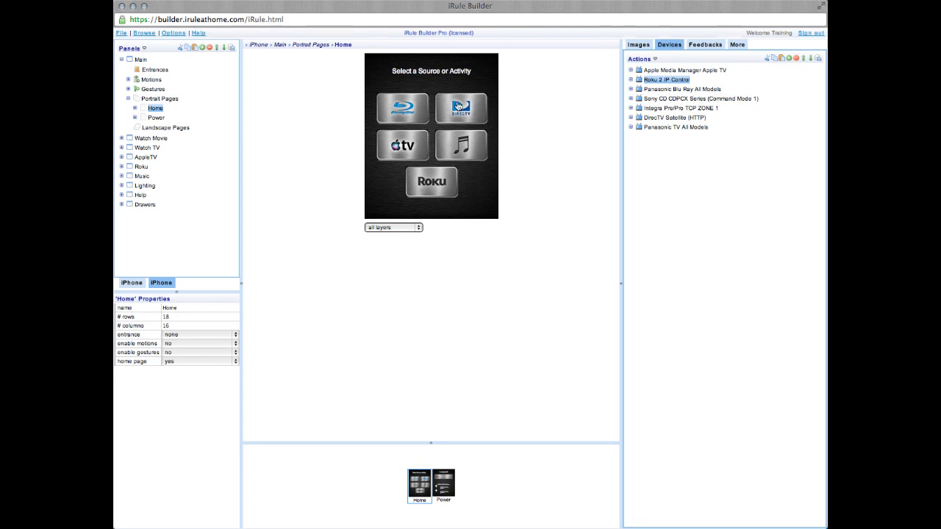
mouse_move(462, 109)
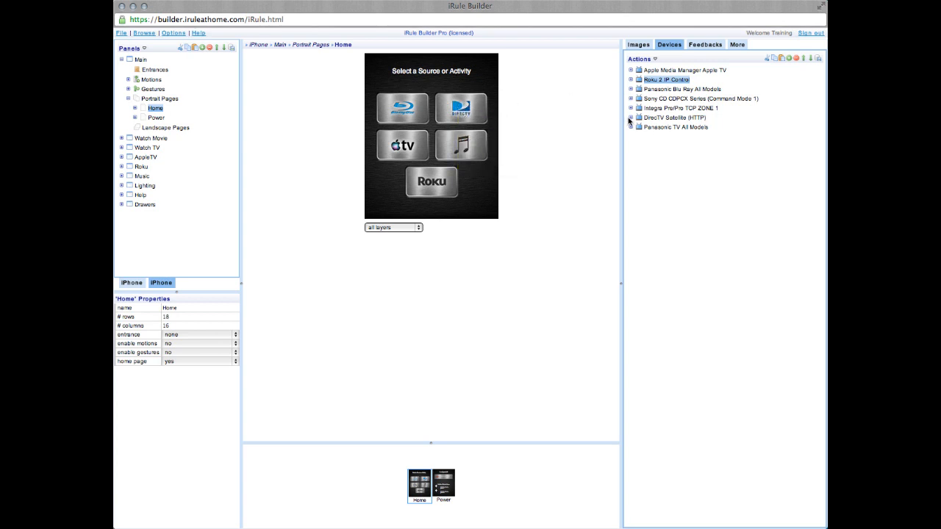
Expand Integra Pro's Network Codes and scroll to the INPUT selection commands
click(631, 109)
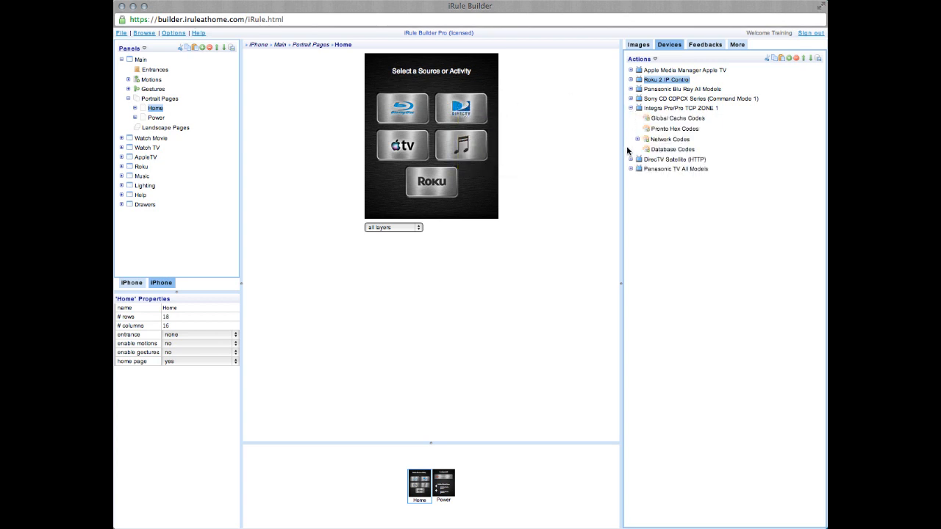
click(636, 138)
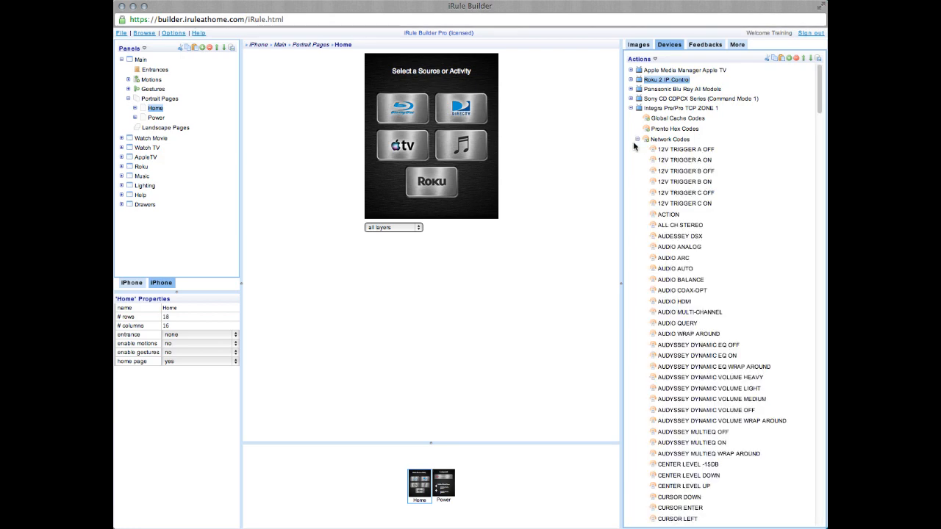
scroll(down, 3)
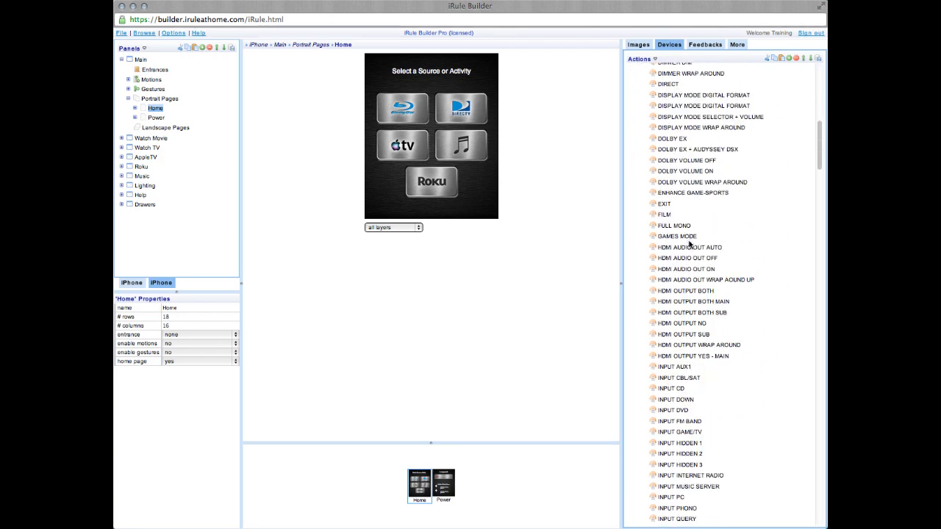
scroll(down, 3)
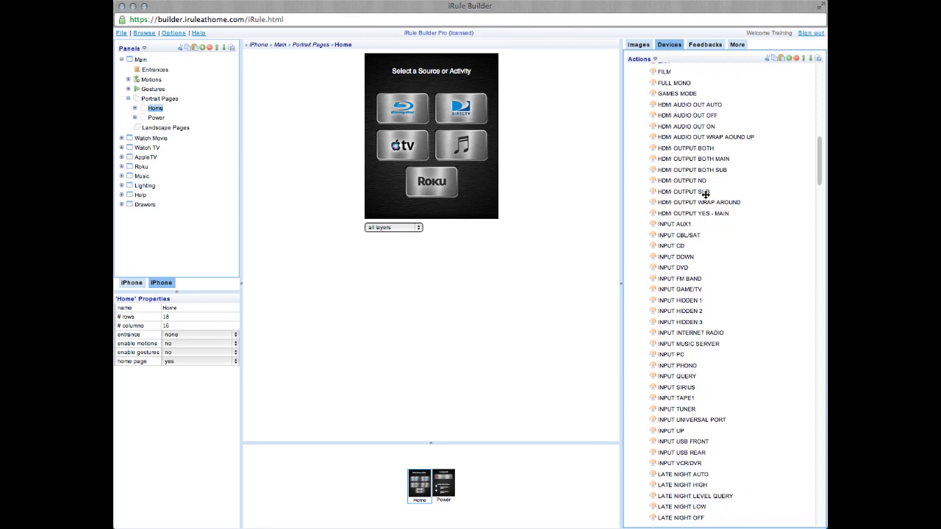
mouse_move(703, 255)
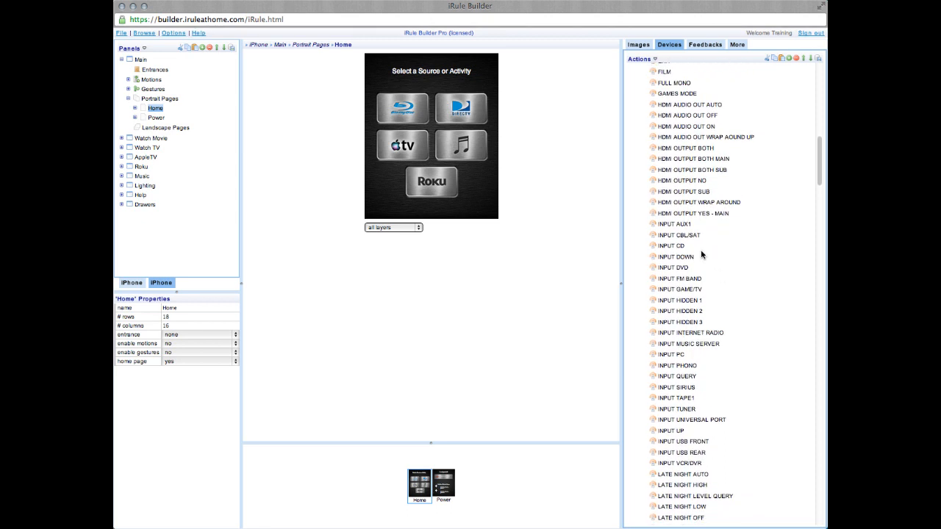
mouse_move(670, 245)
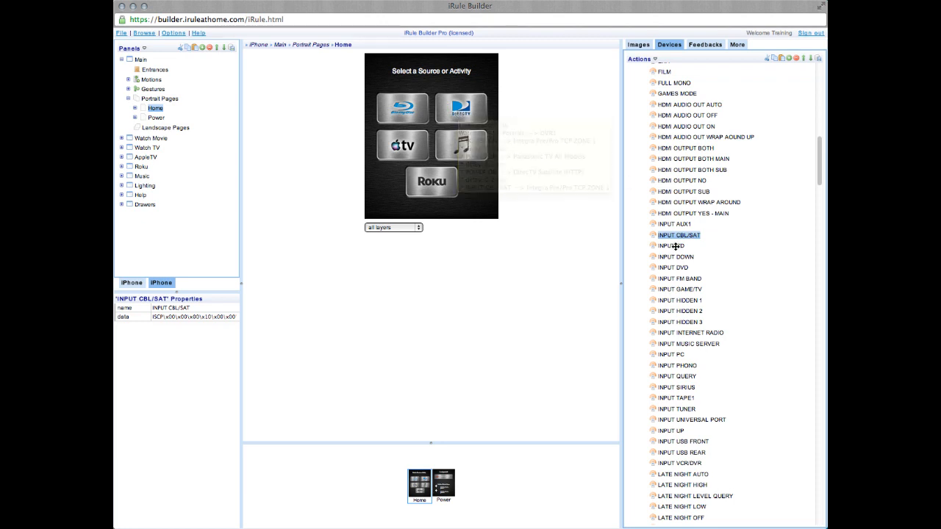
Inspect the Integra INPUT DVD, AUX1, CD and GAME/TV commands for the Home page source buttons
click(673, 267)
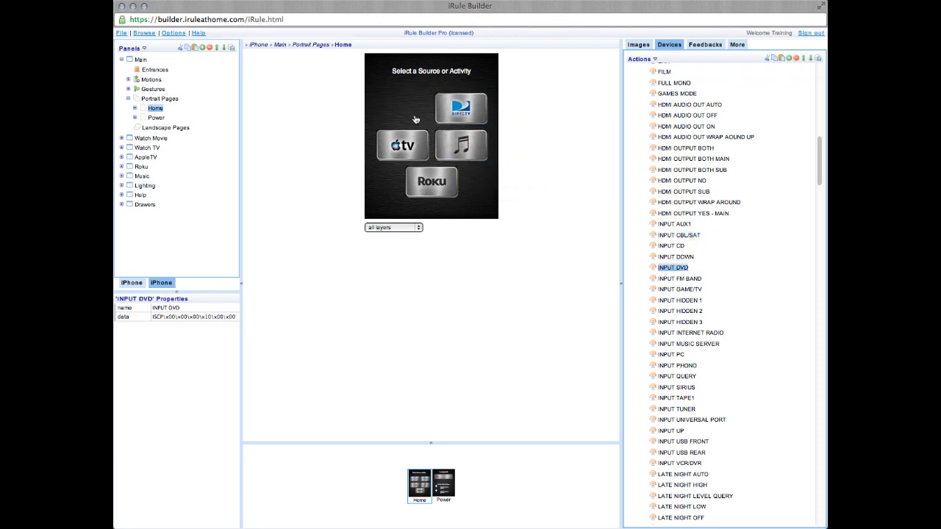
mouse_move(460, 108)
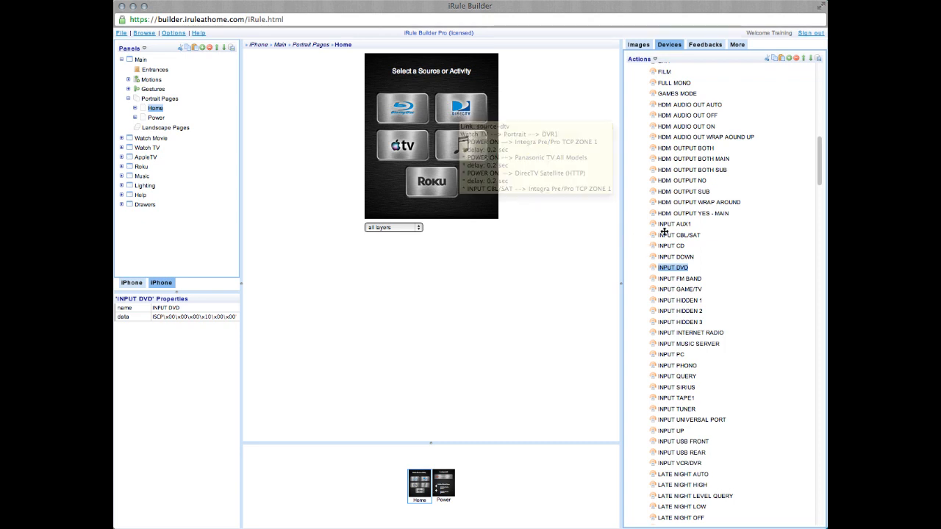
click(674, 223)
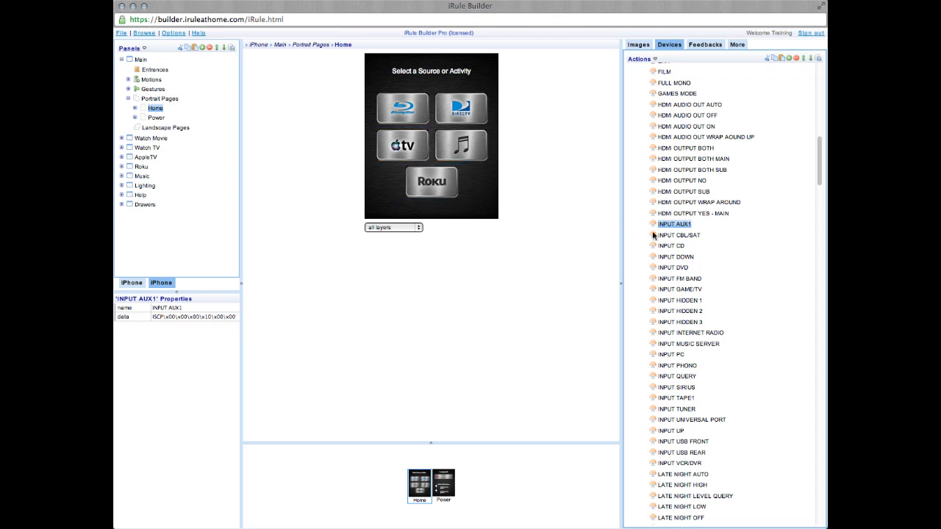
click(670, 246)
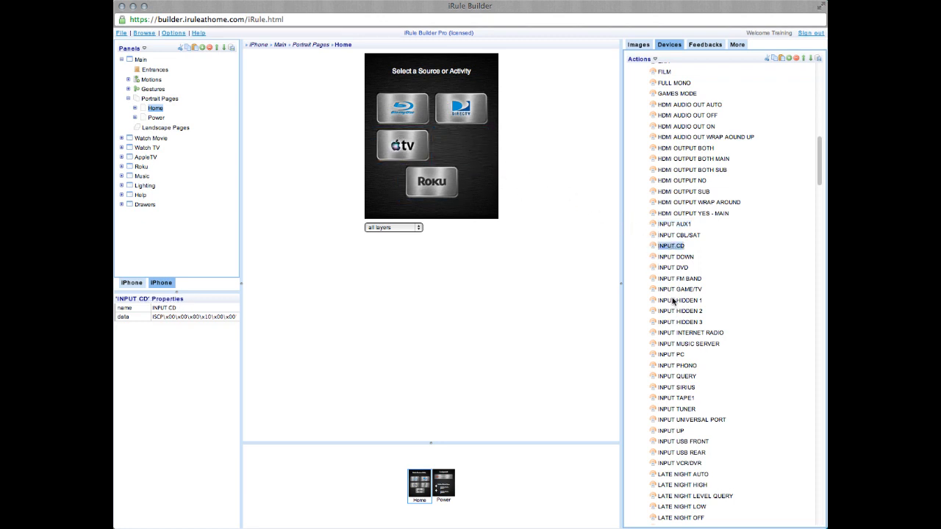
click(679, 288)
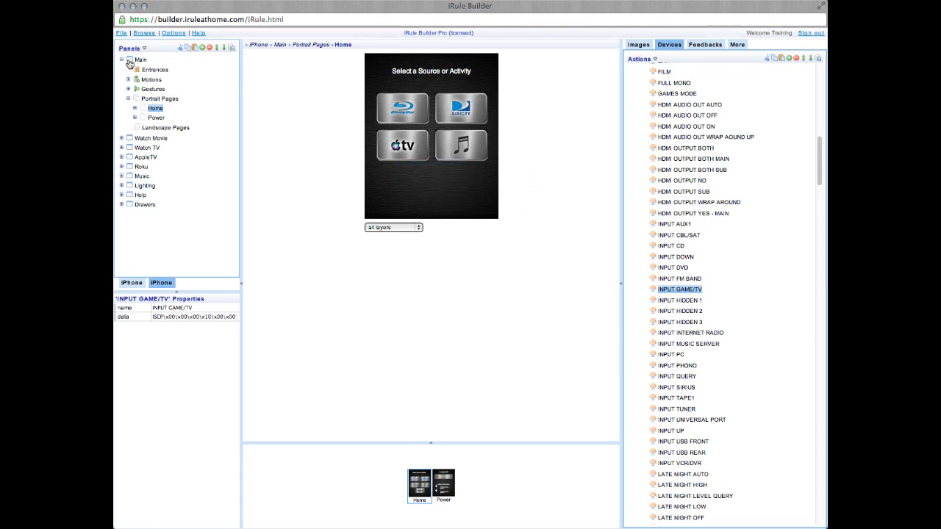
Switch from the Main panel to the Drawers panel's Drawer-Main portrait page
click(121, 59)
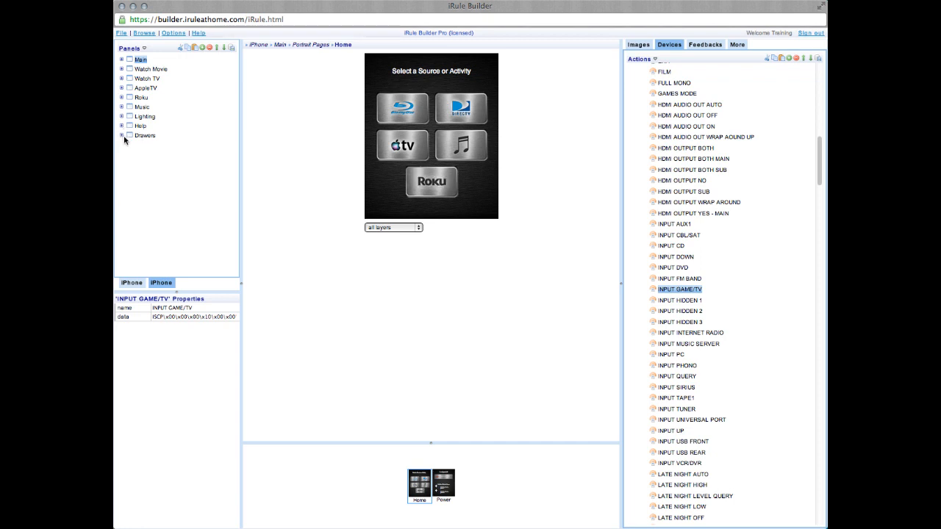
click(144, 136)
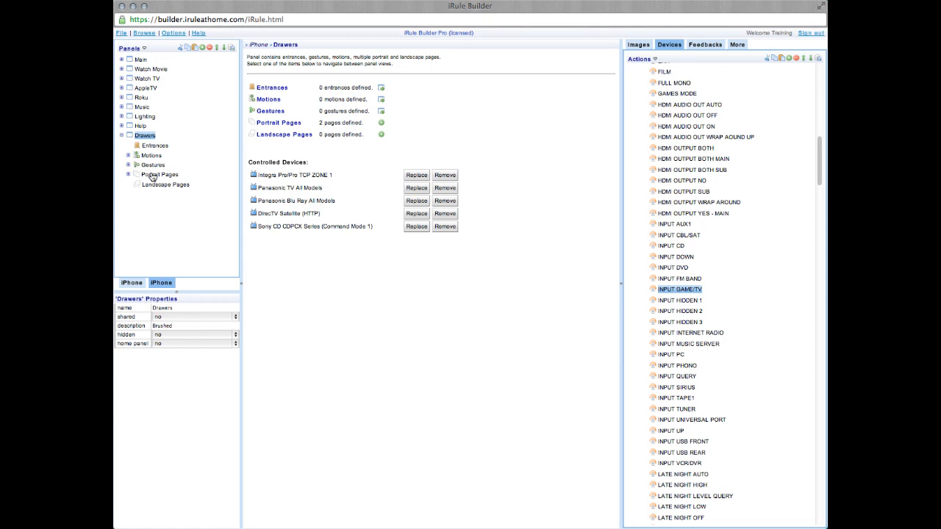
click(163, 183)
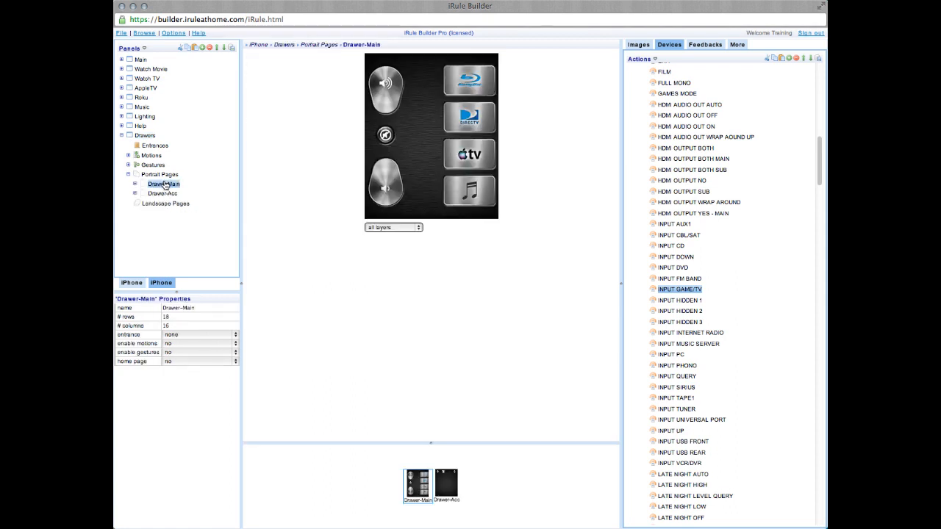
mouse_move(438, 279)
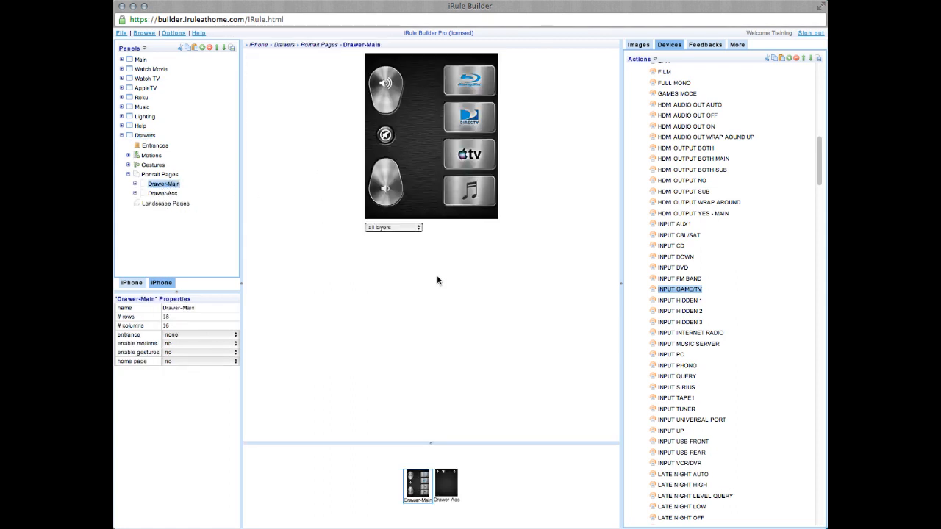
Inspect the Integra INPUT CBL/SAT, CD, AUX1 and DVD commands for the drawer's source buttons
click(679, 235)
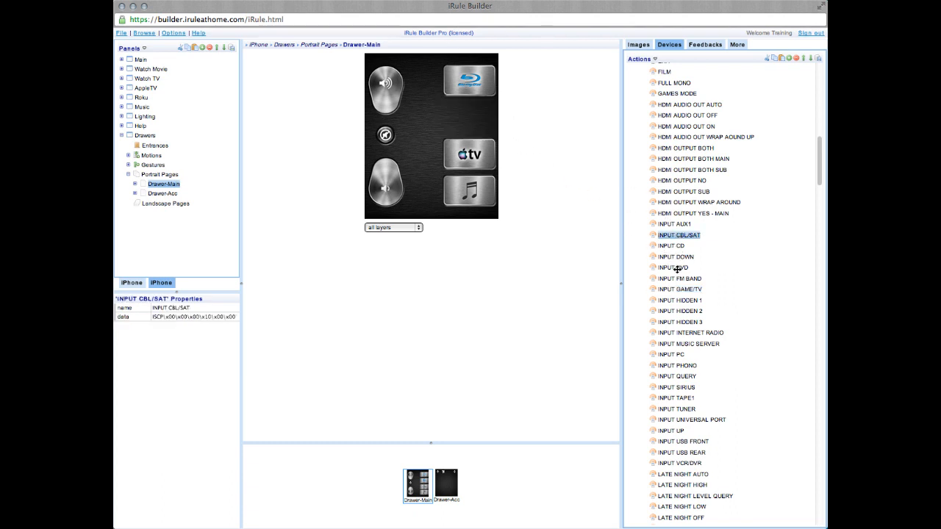
click(670, 245)
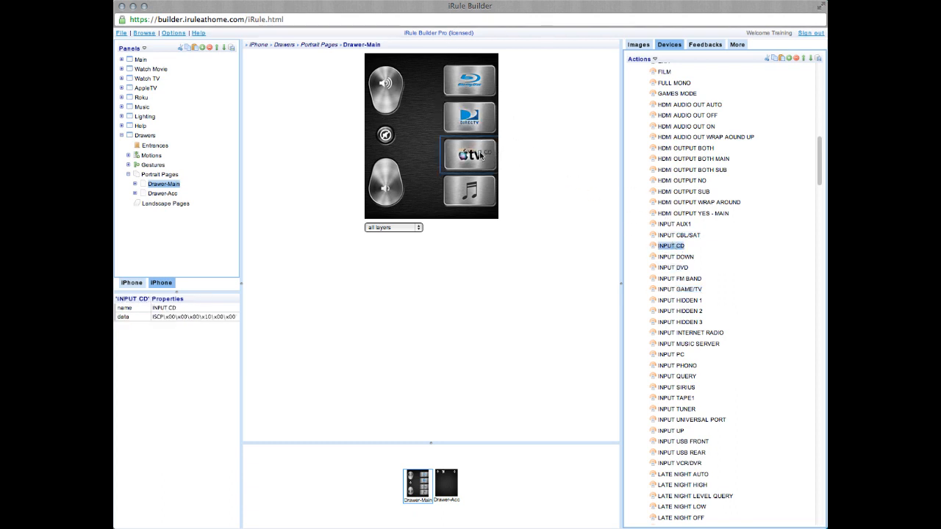
click(673, 223)
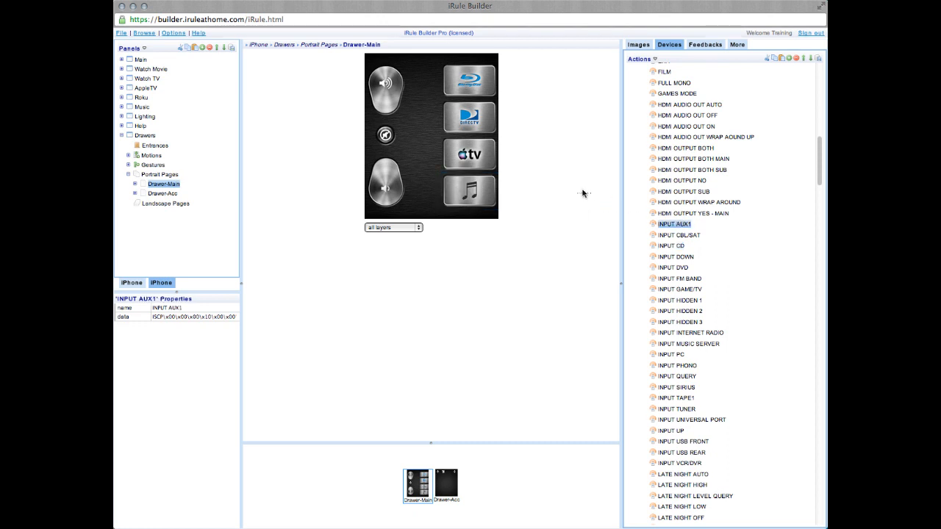
mouse_move(702, 309)
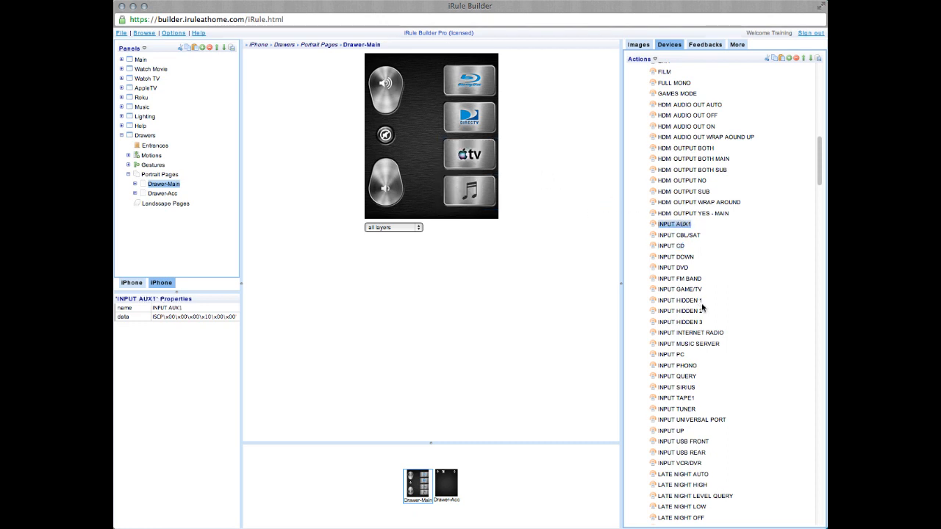
click(675, 268)
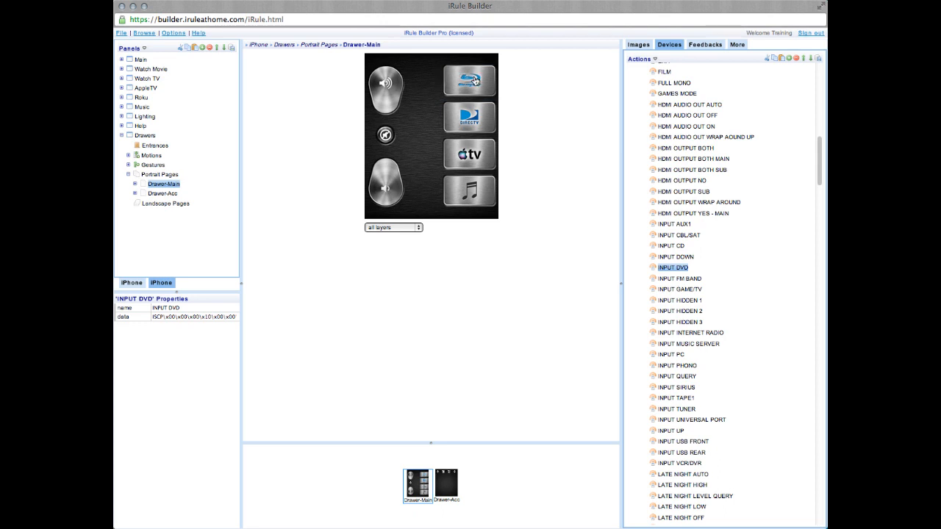
mouse_move(470, 79)
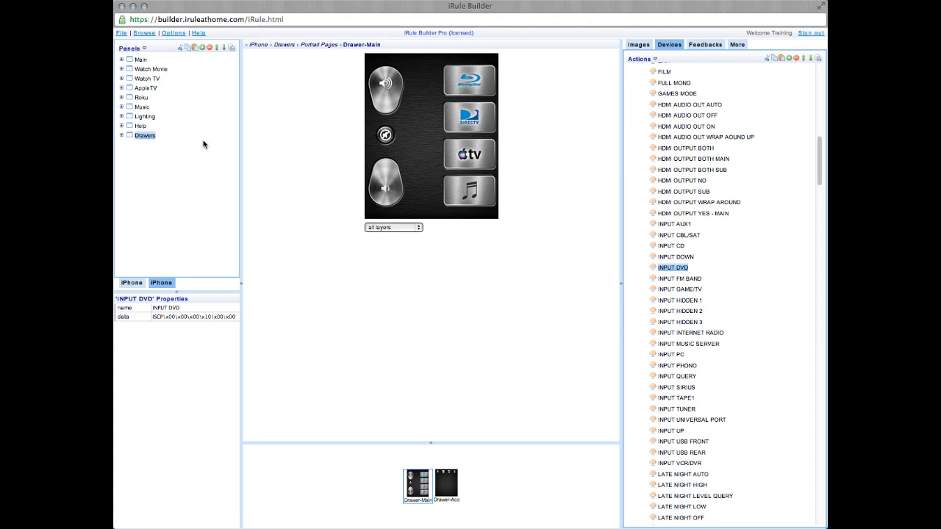
mouse_move(150, 84)
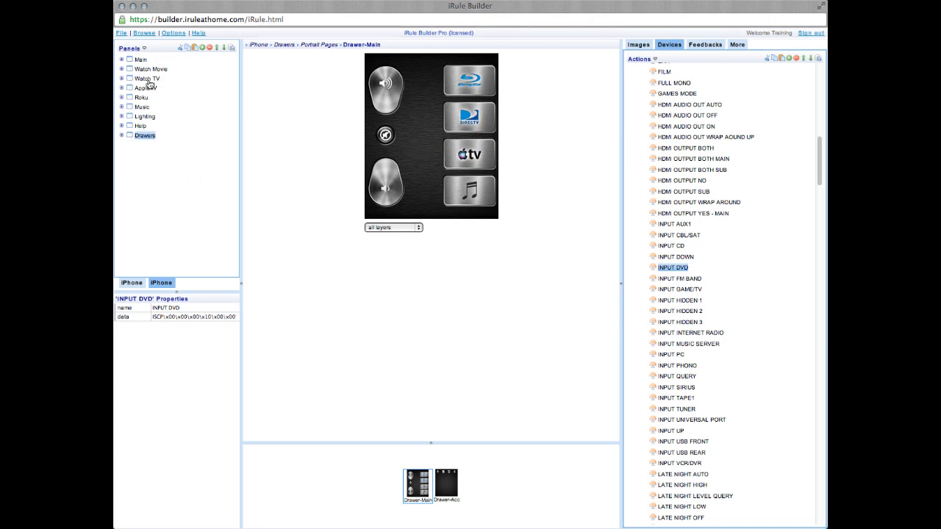
Expand the Watch Movie panel's portrait pages and collapse the Integra receiver's commands
click(150, 69)
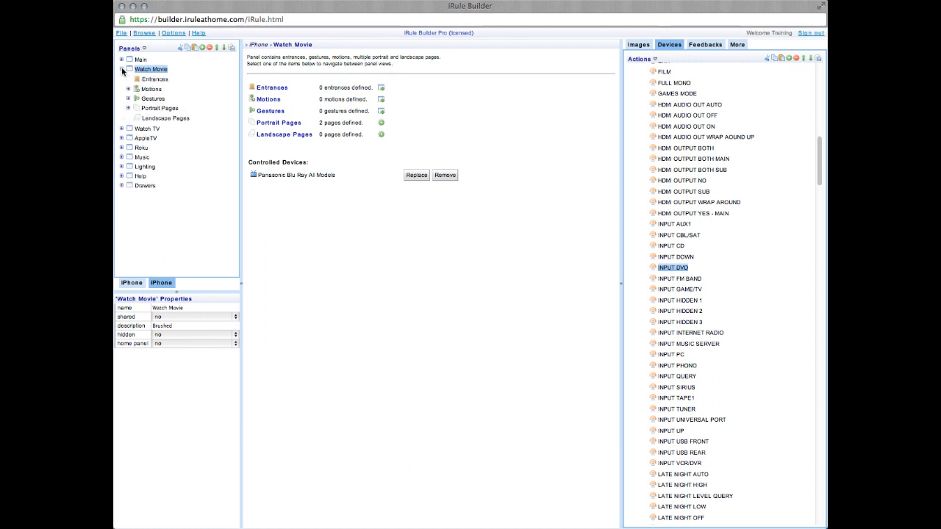
click(159, 109)
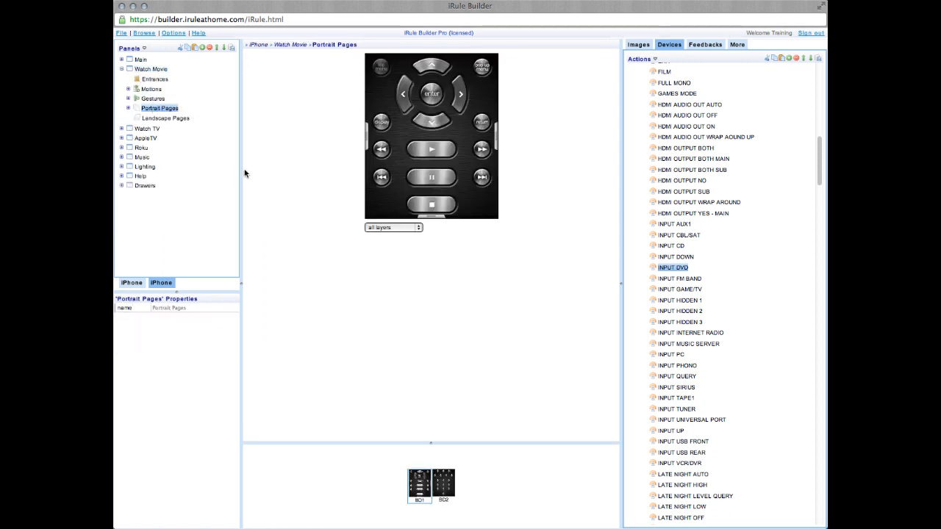
mouse_move(382, 60)
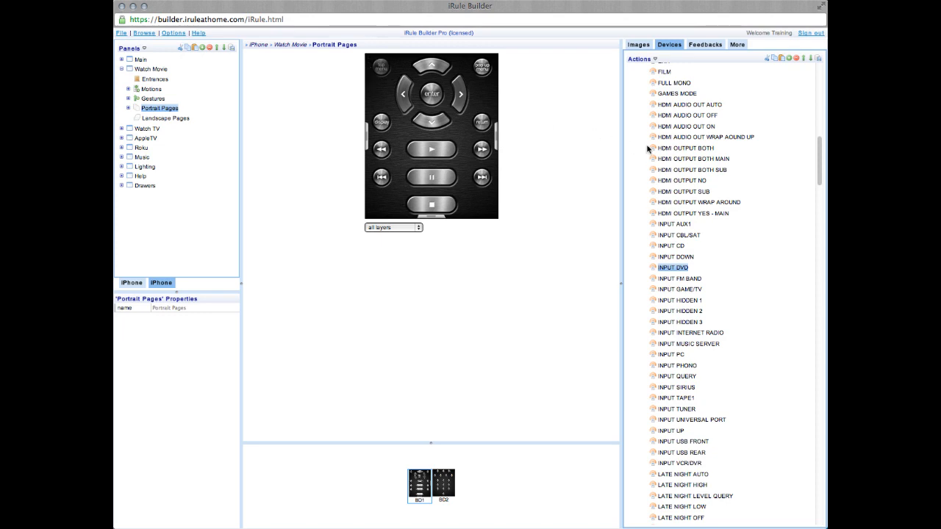
scroll(up, 3)
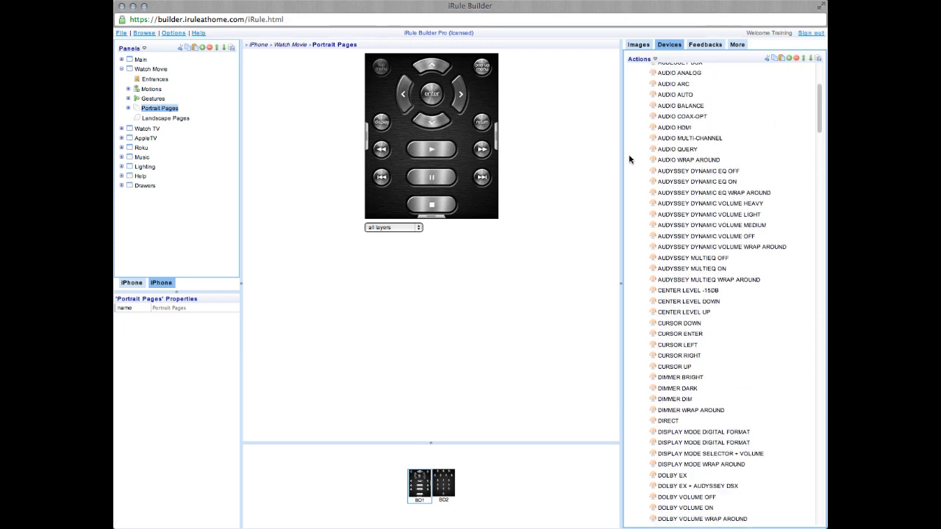
click(682, 109)
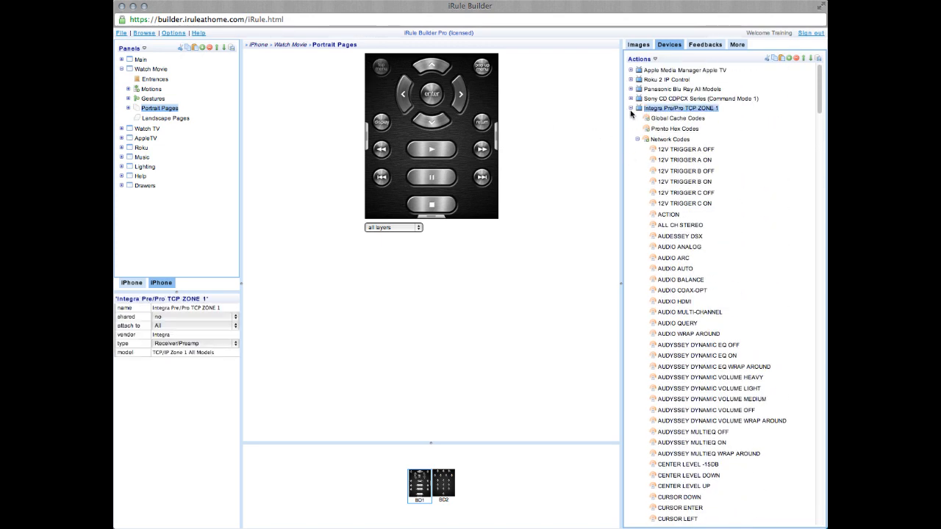
click(631, 108)
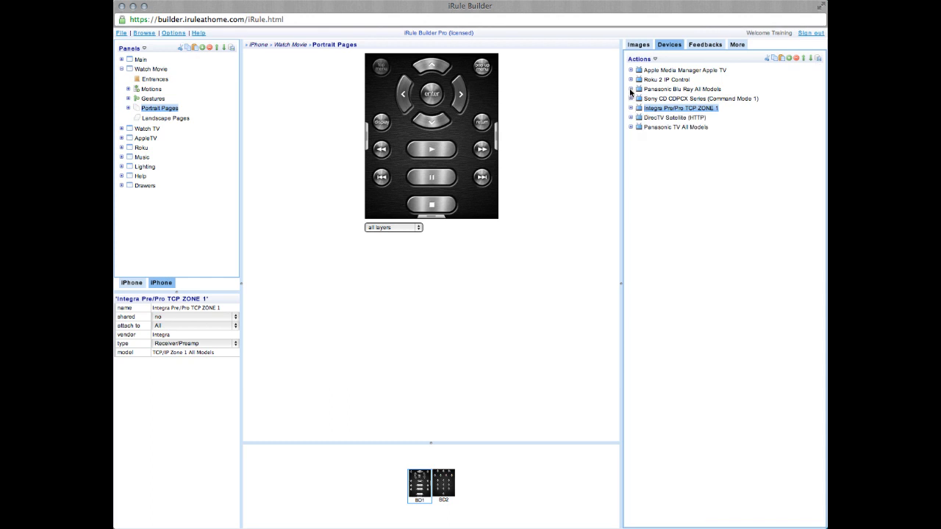
Expand Panasonic Blu Ray, inspect its MENU MAIN command and select the BD2 page
click(630, 90)
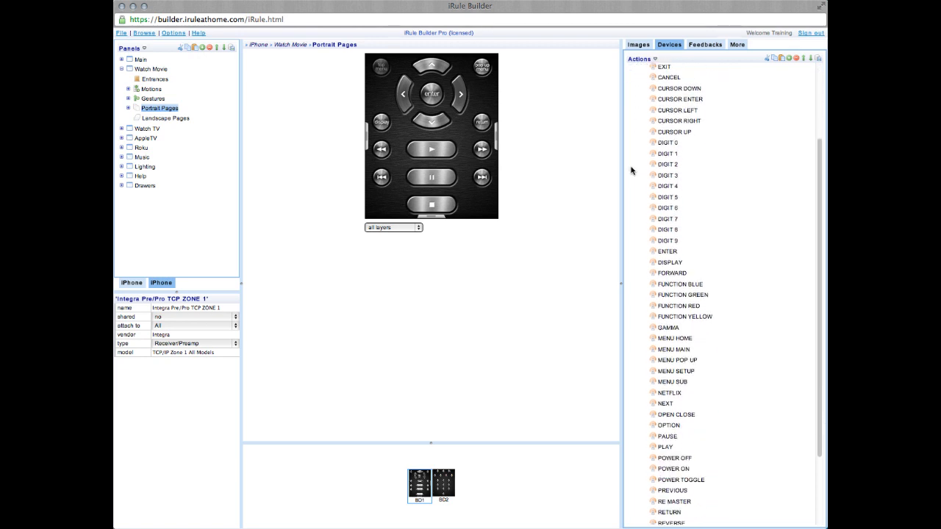
scroll(down, 3)
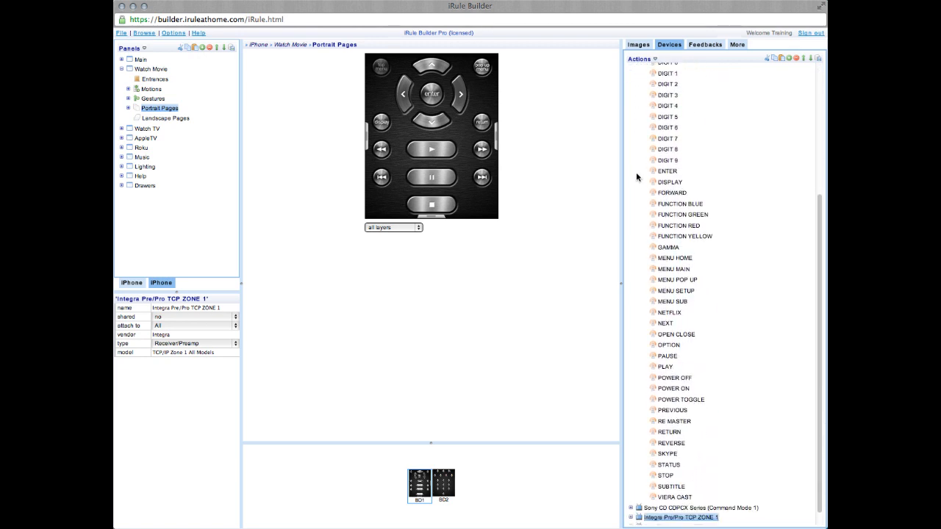
click(674, 269)
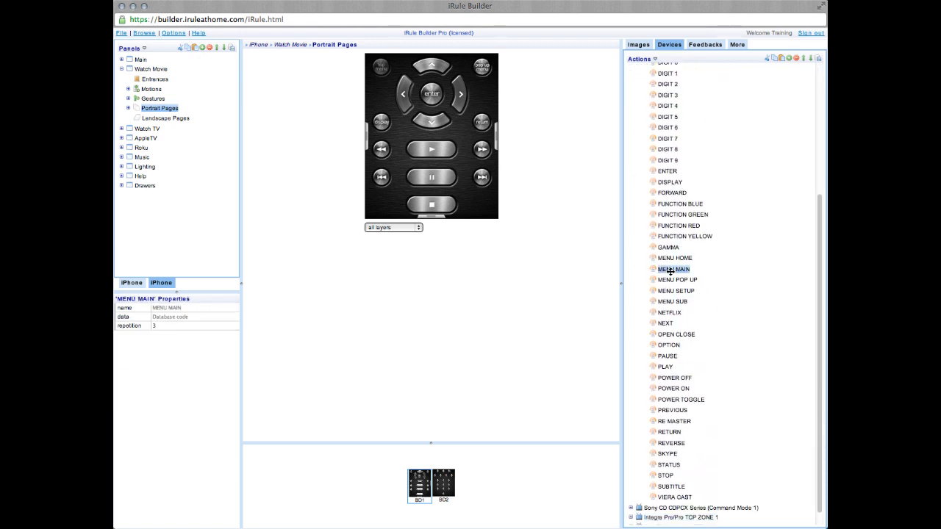
click(674, 269)
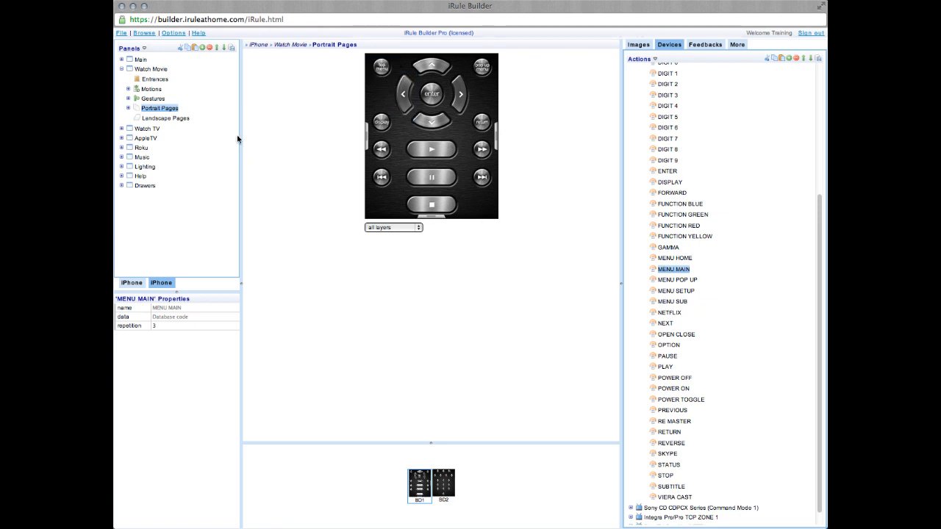
mouse_move(447, 485)
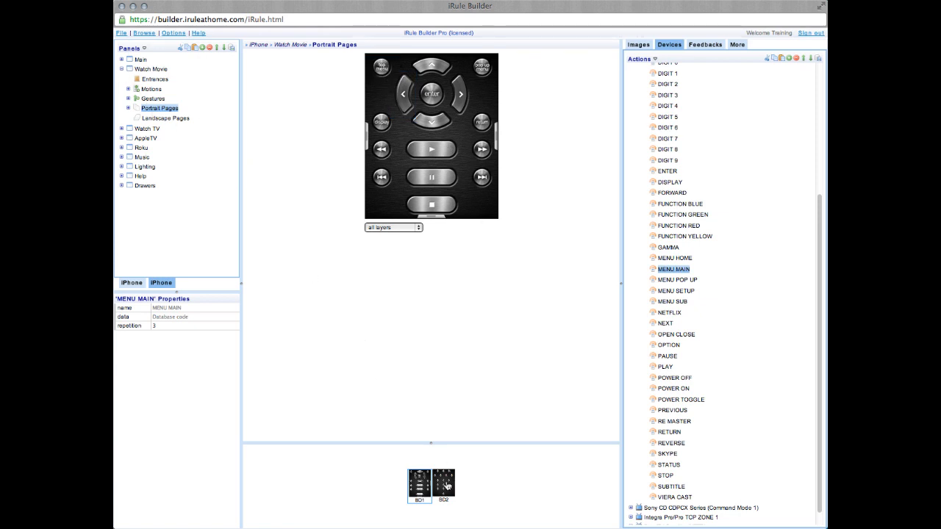
click(442, 485)
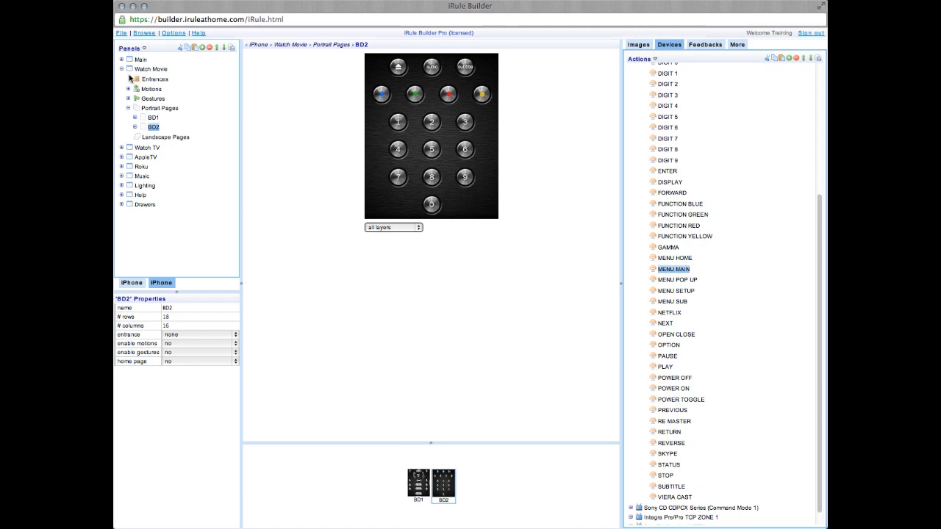
Select the Watch TV panel's DVR2 page and expand the DirecTV Satellite HTTP commands
click(122, 69)
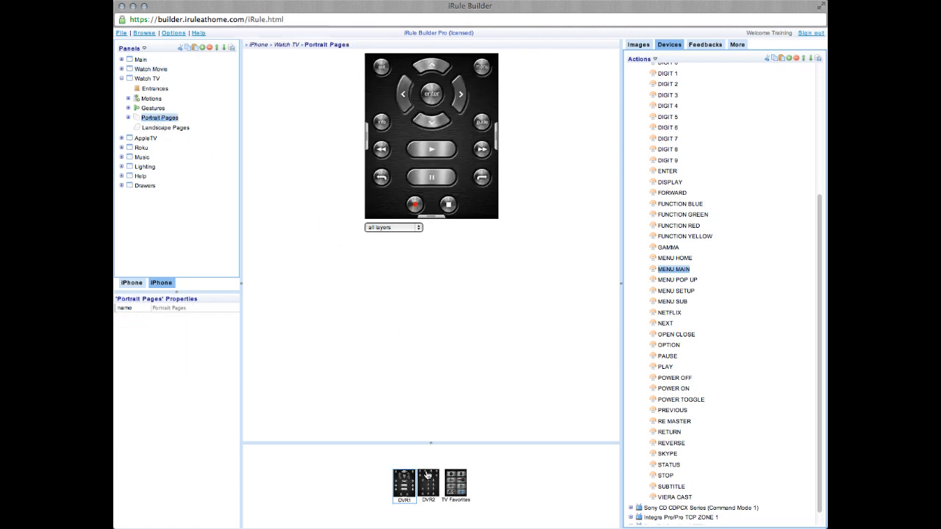
click(430, 482)
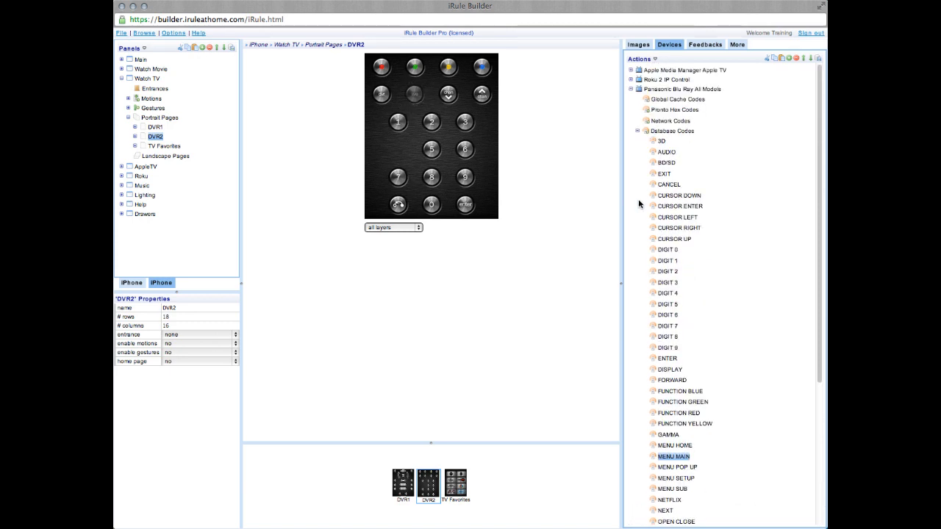
click(631, 90)
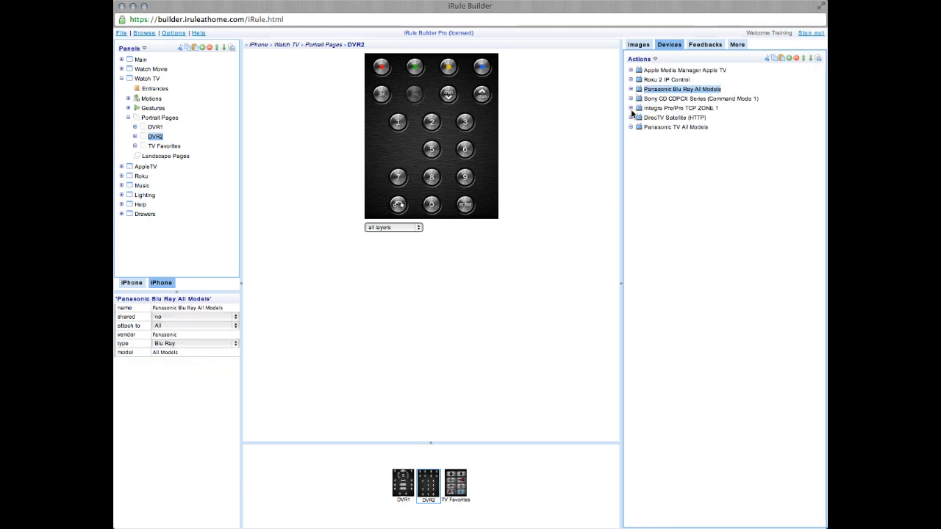
click(630, 118)
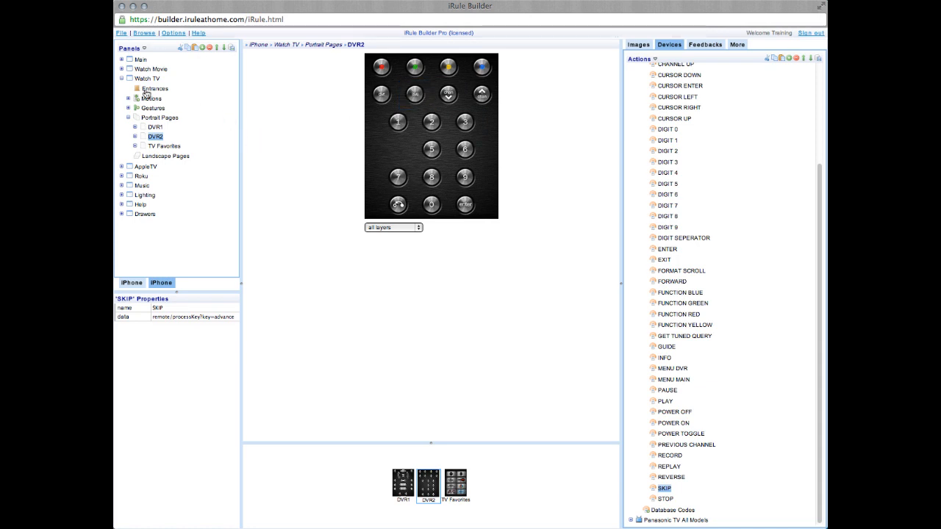
click(121, 79)
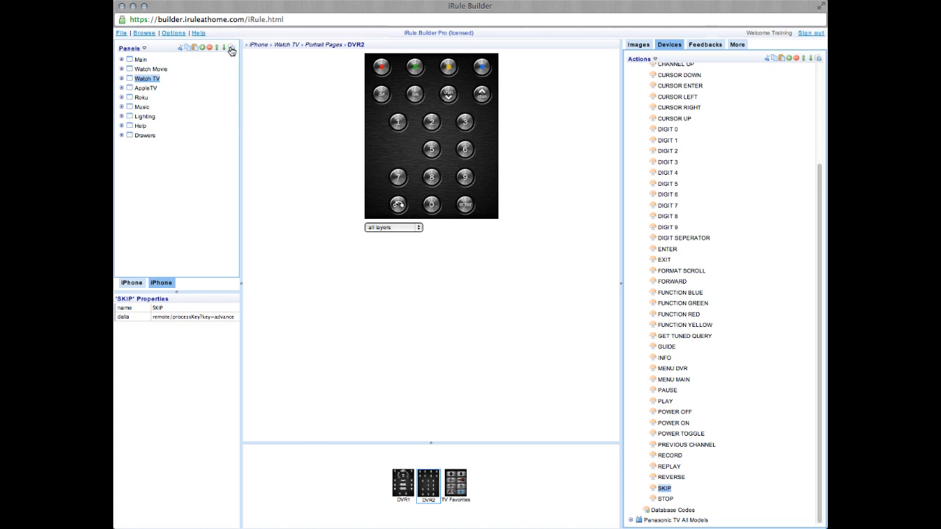
Save the panels via File > Save, then download a project backup via File > Backup
click(120, 33)
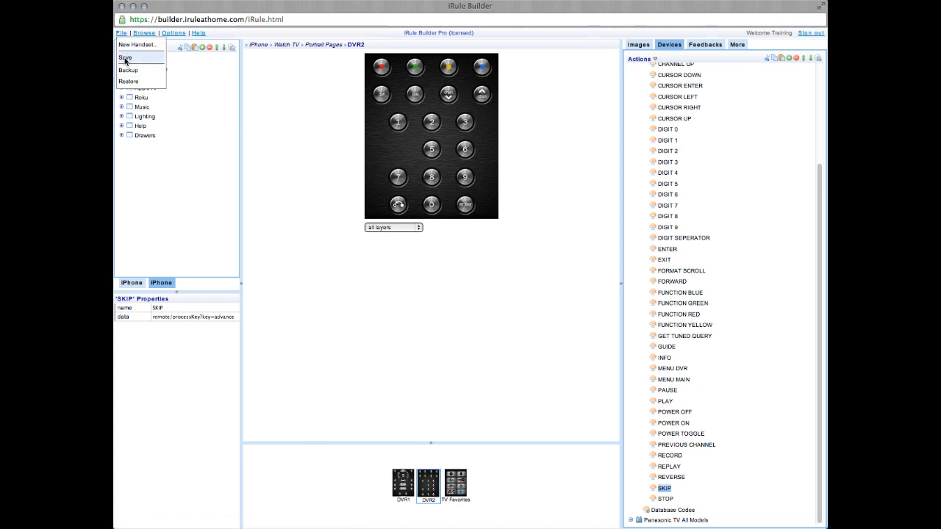
click(125, 57)
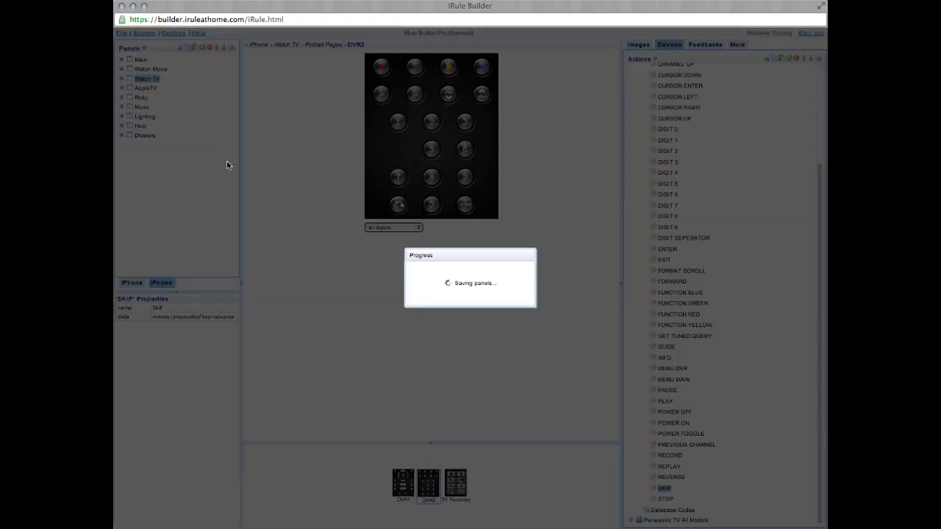
mouse_move(226, 169)
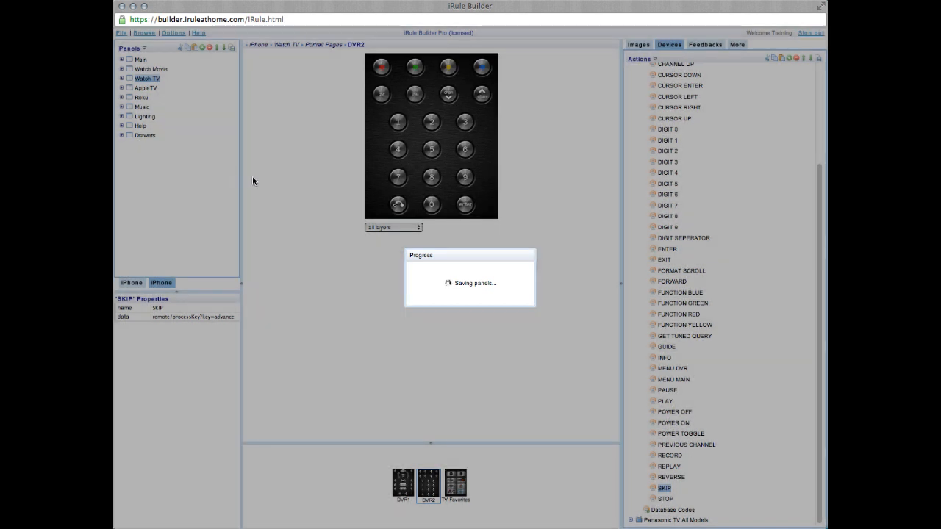
click(120, 32)
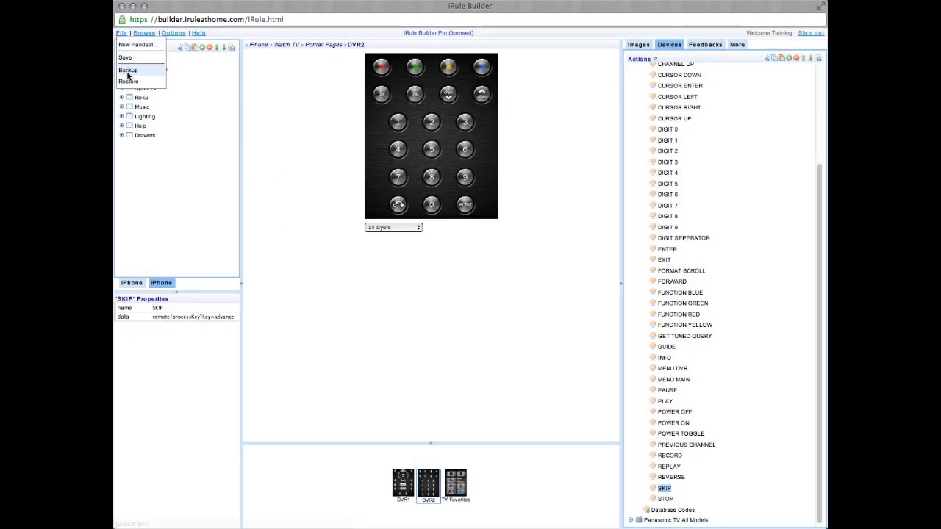
mouse_move(130, 70)
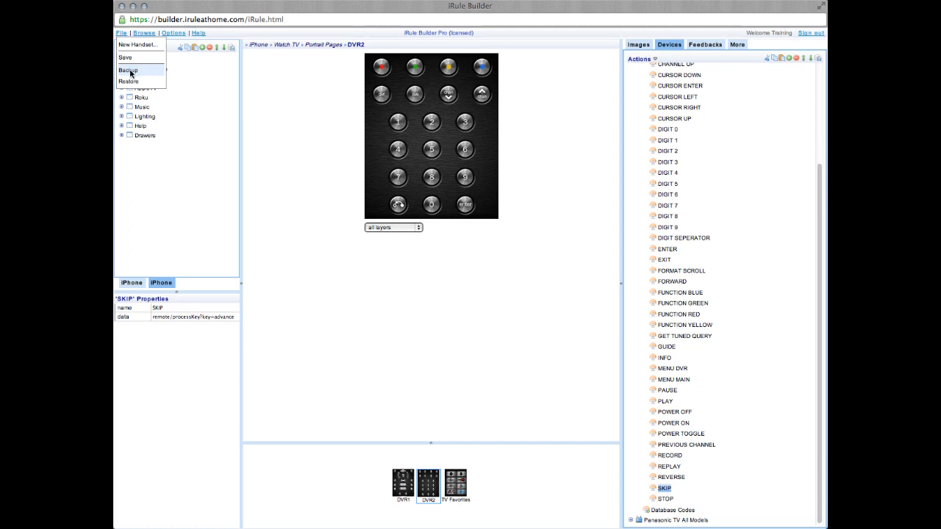
click(128, 70)
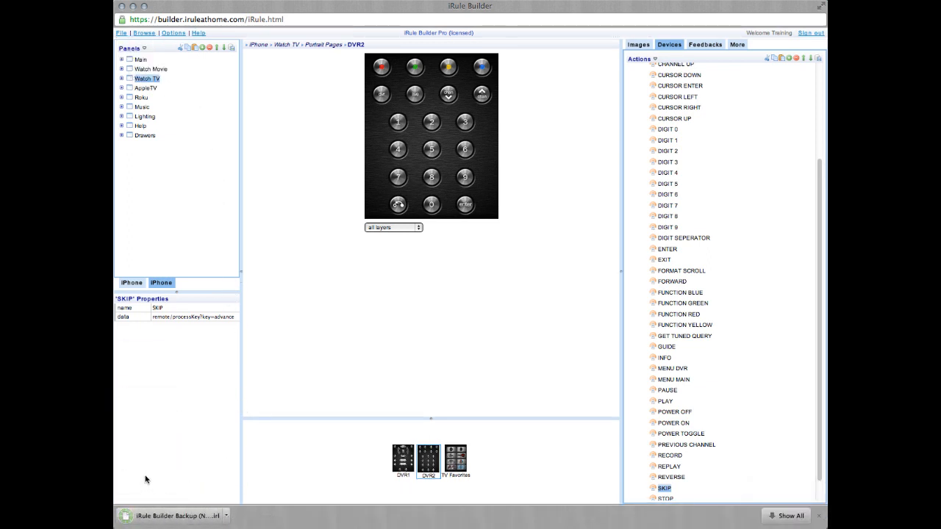
mouse_move(168, 491)
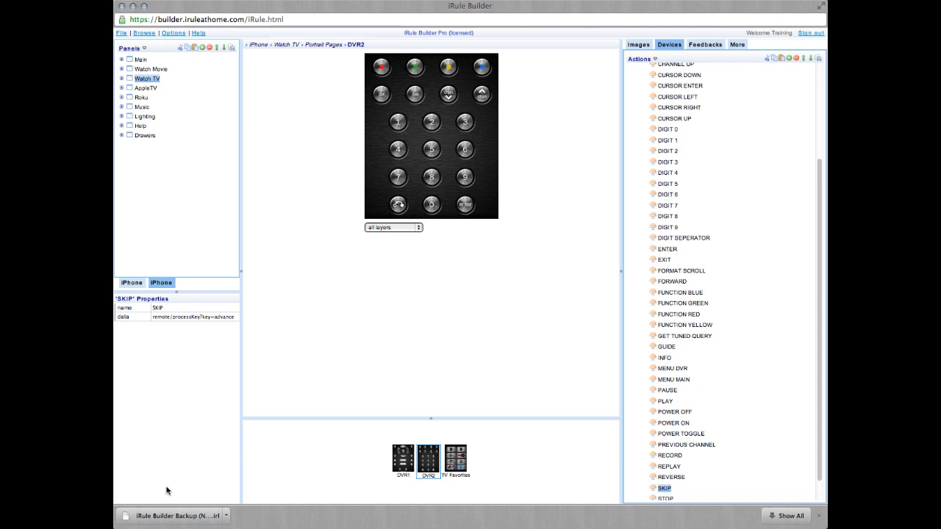
mouse_move(216, 265)
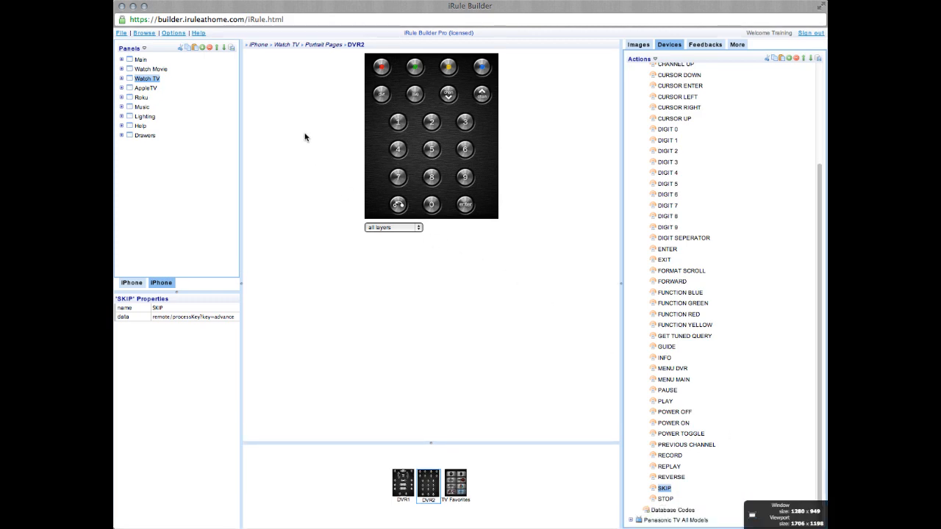
mouse_move(421, 88)
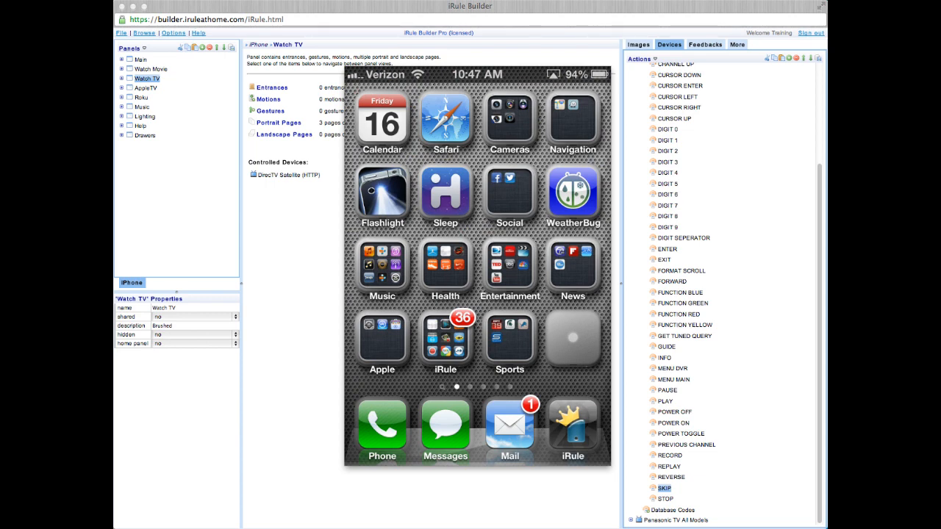
Launch iRule, log in as user 'irule' with the password, and choose the iPhone handset to sync
click(477, 444)
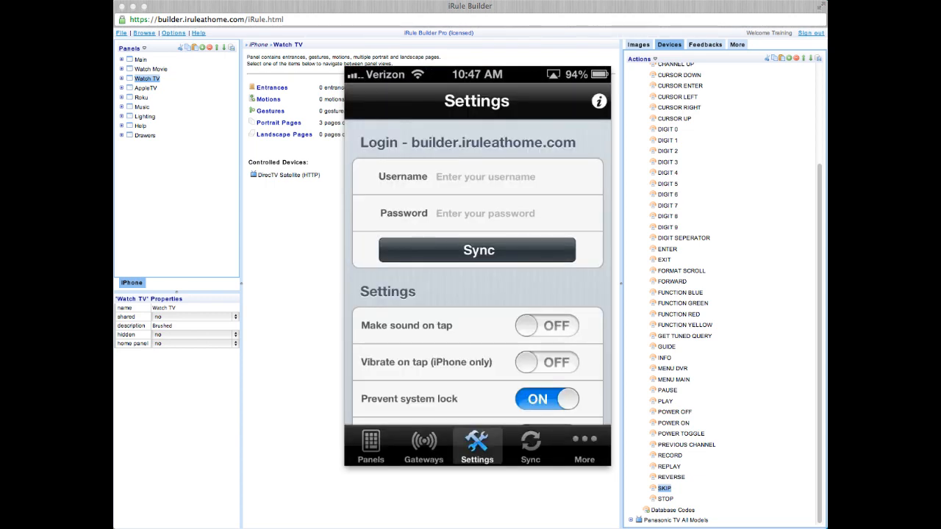
click(485, 177)
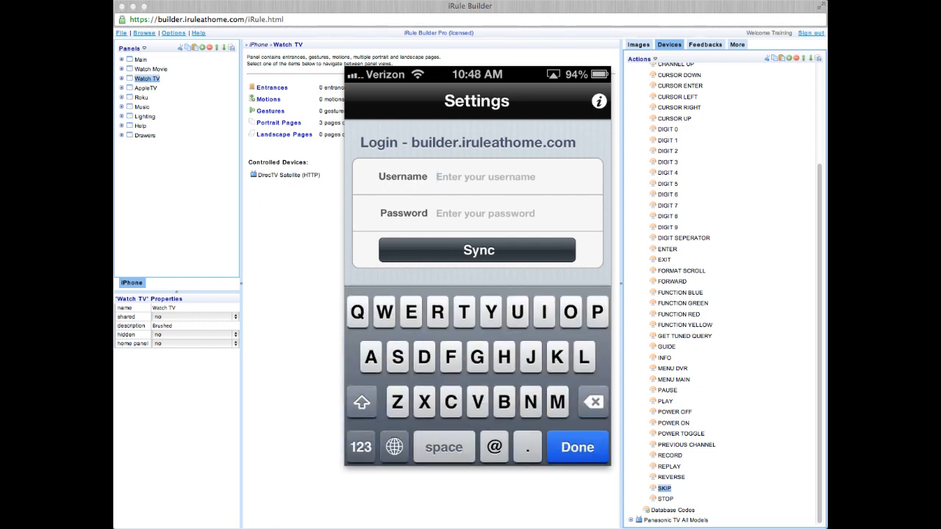
text(iruletraining)
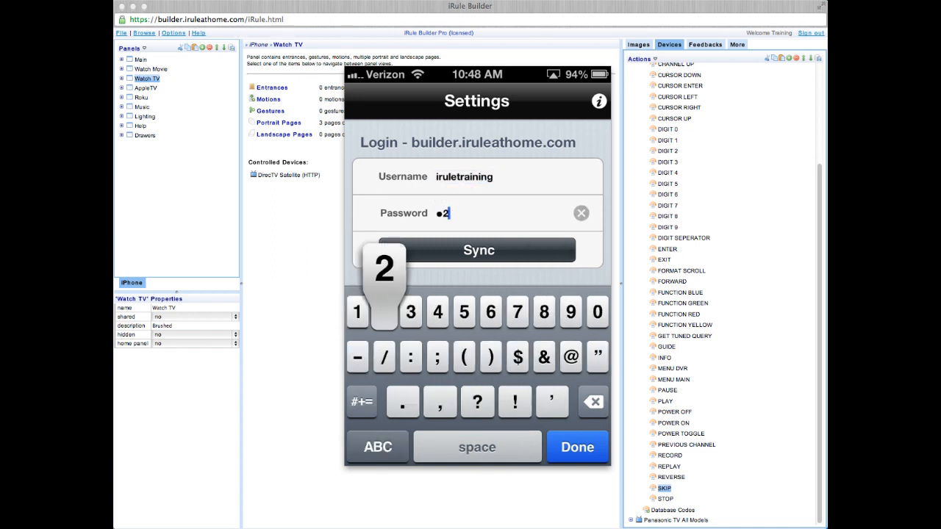
click(384, 312)
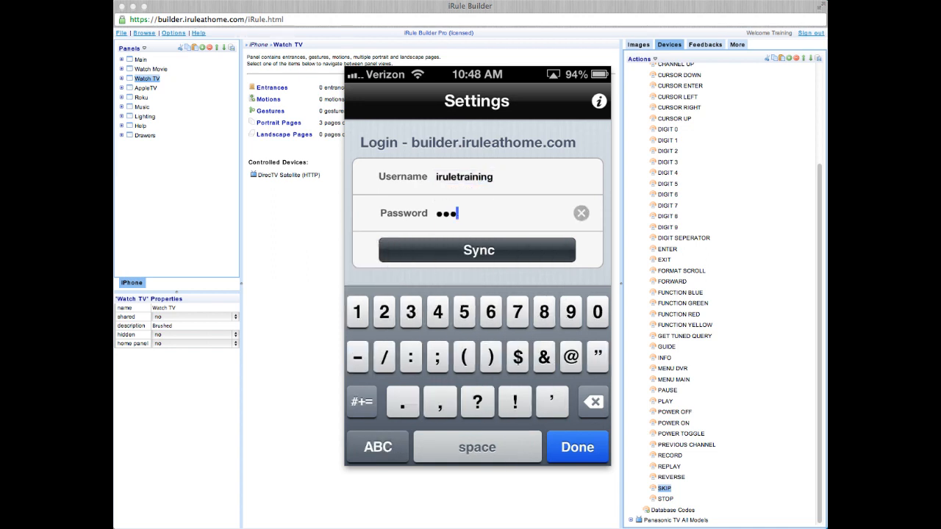
click(477, 250)
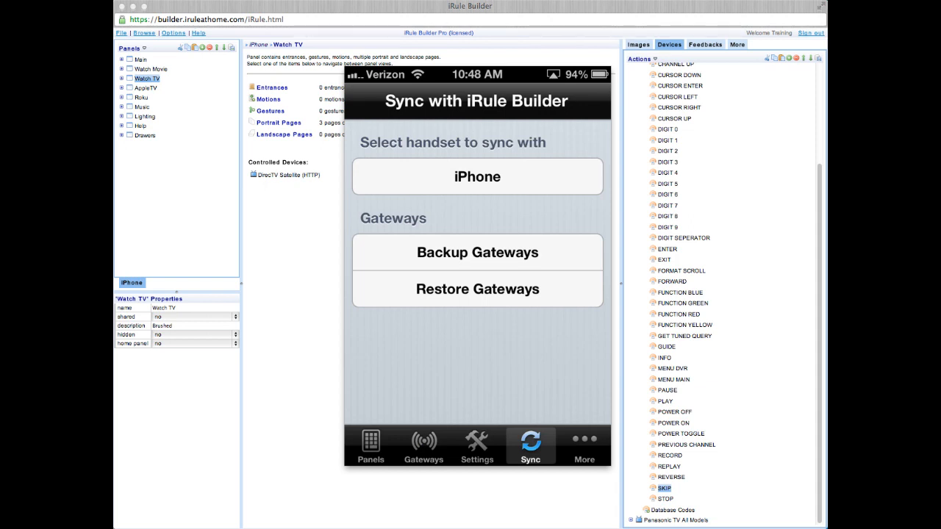
click(476, 176)
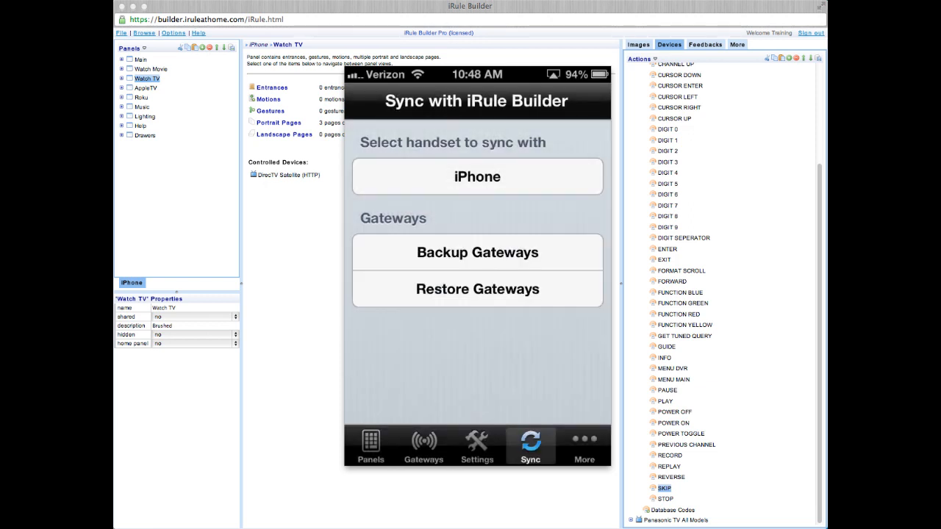
Find and select the new iTach IR gateway at 192.168.191.54
click(423, 447)
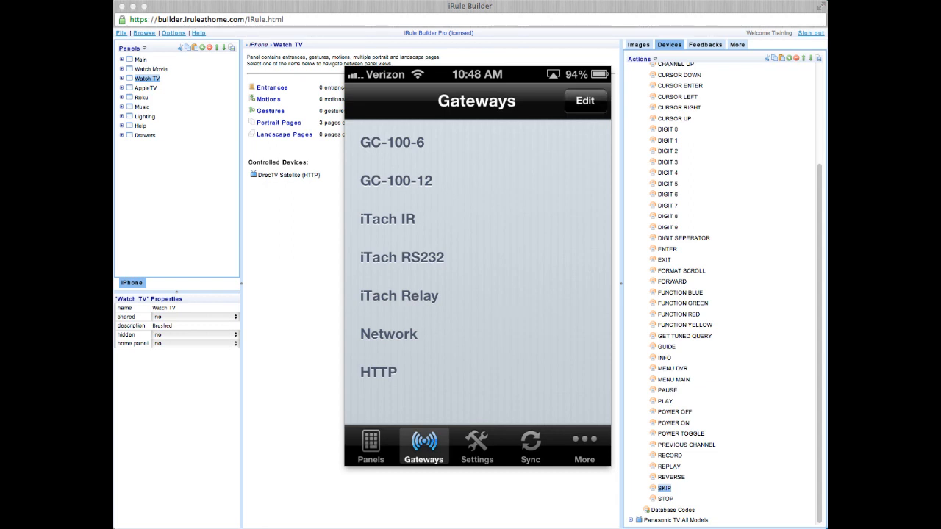
click(585, 100)
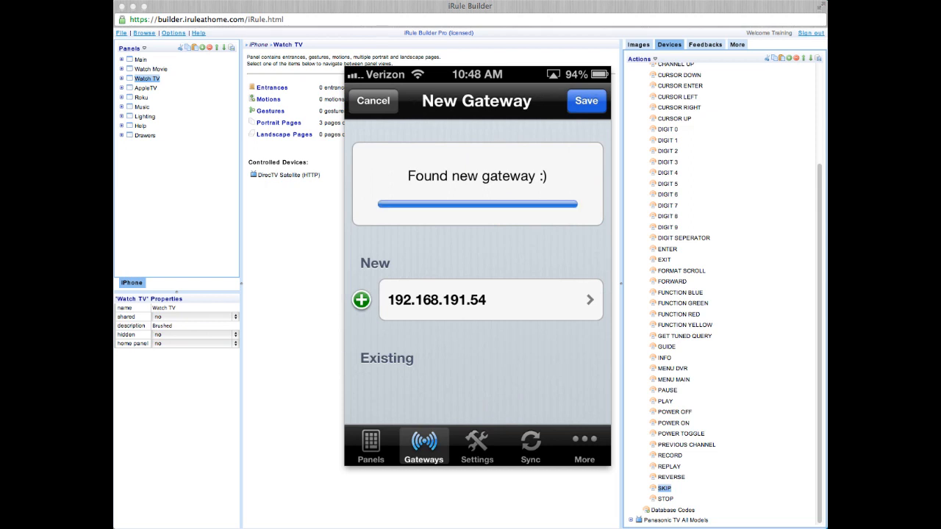
click(491, 300)
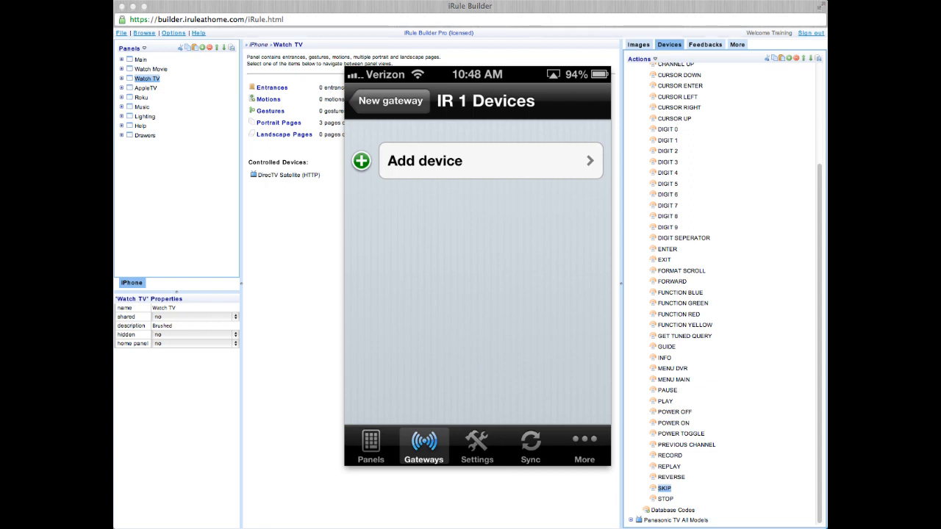
Assign Panasonic TV, Panasonic Blu Ray and Sony CD to its channels and name the gateway 'living'
click(491, 160)
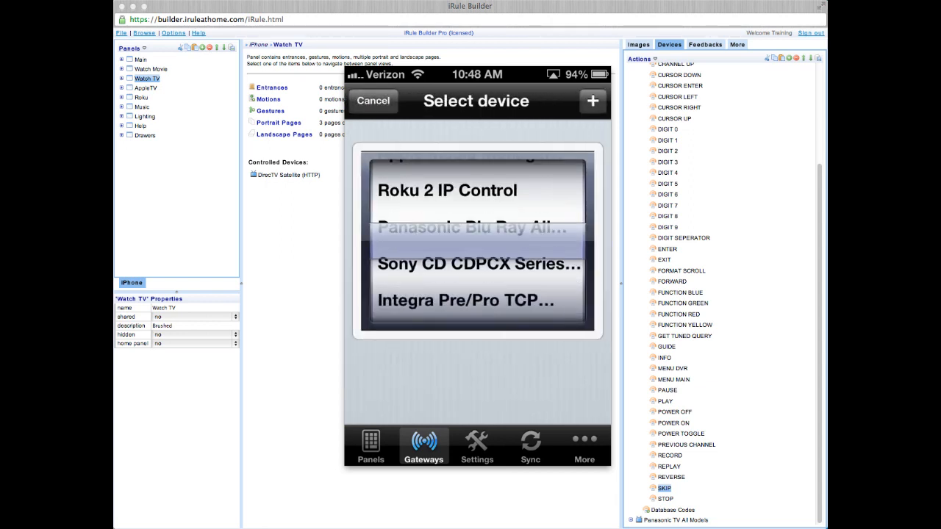
scroll(down, 3)
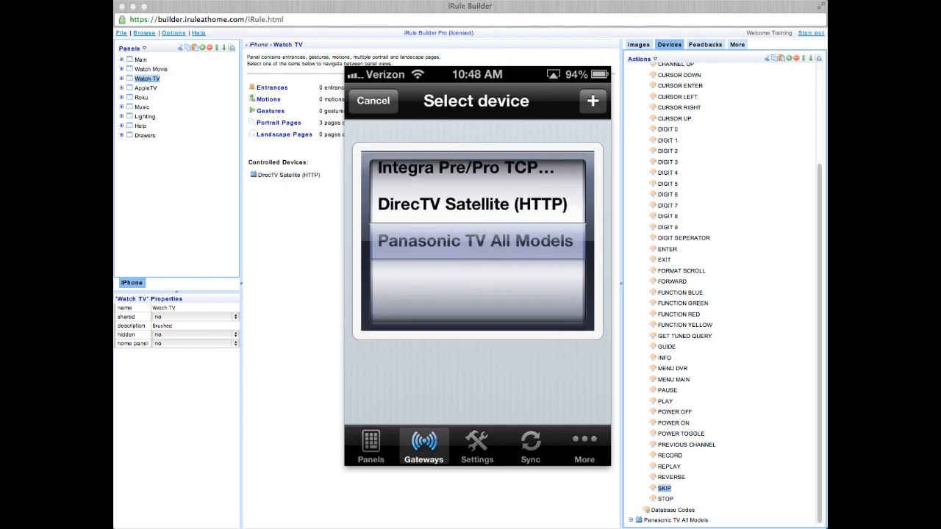
click(476, 241)
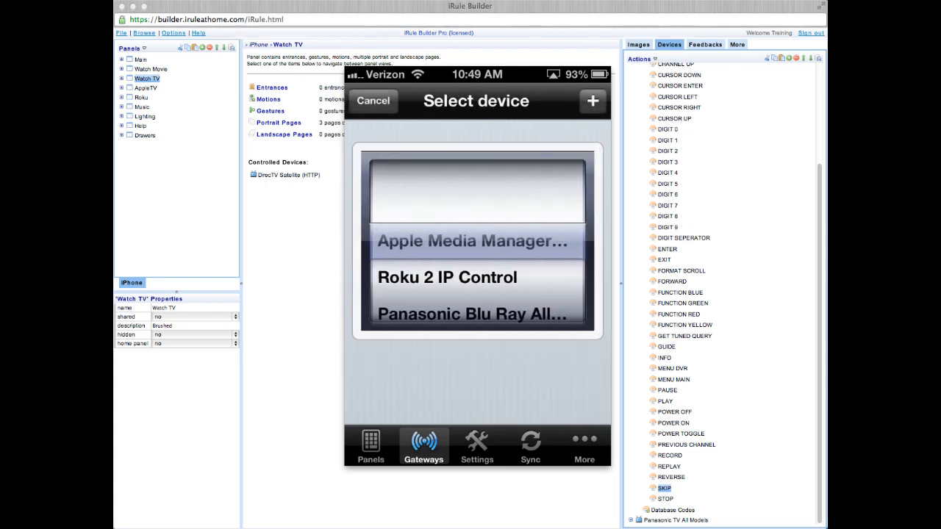
scroll(down, 3)
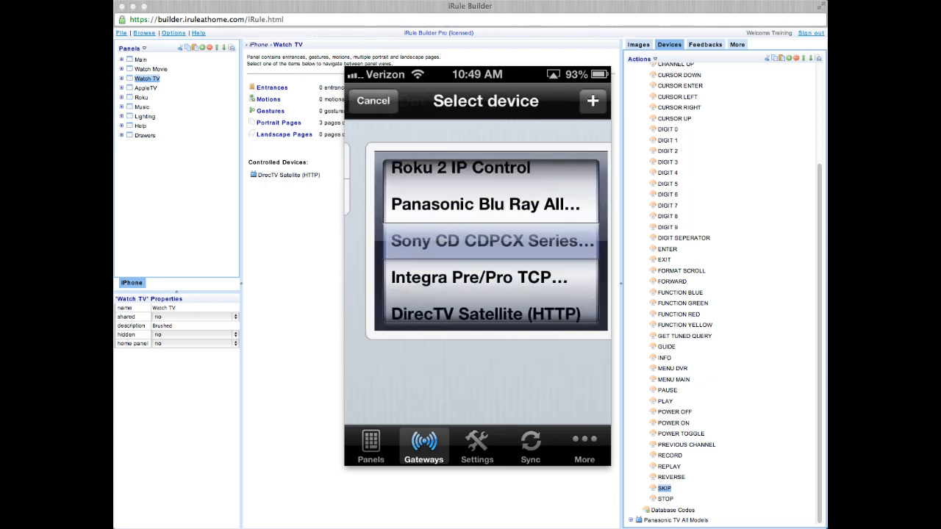
click(593, 100)
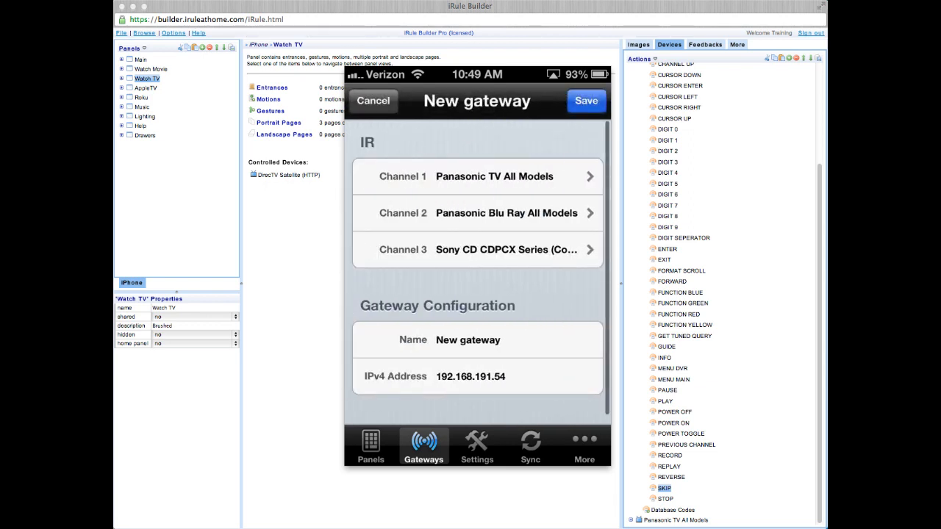
click(467, 340)
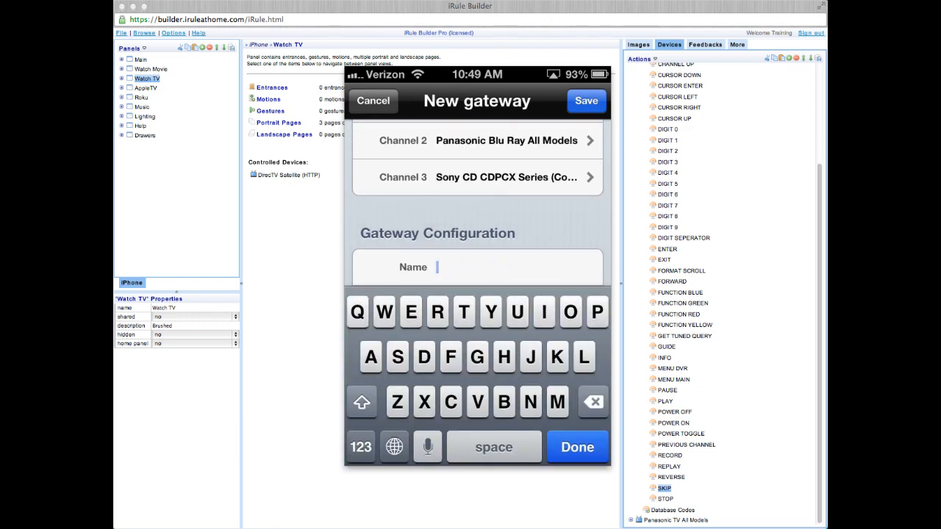
text(living)
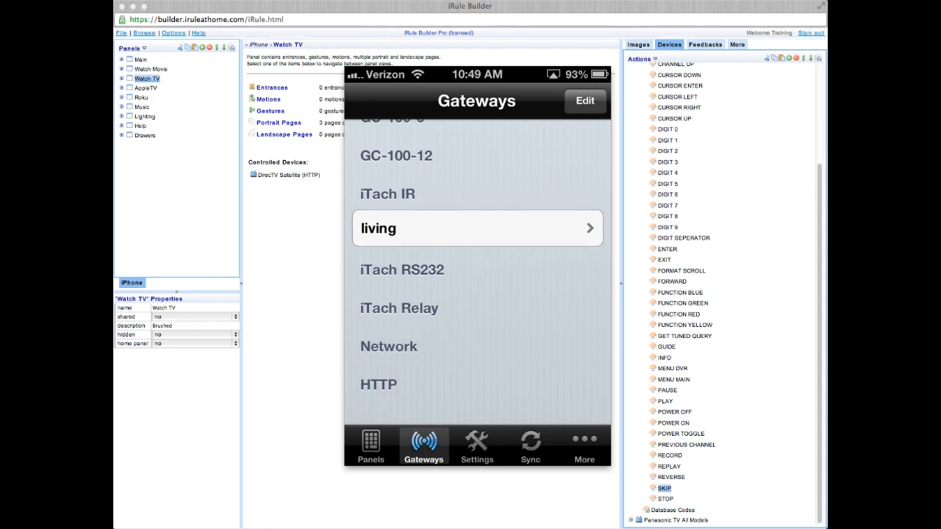
Add a new Network gateway and enter its IP address 192.168.191.112
click(585, 100)
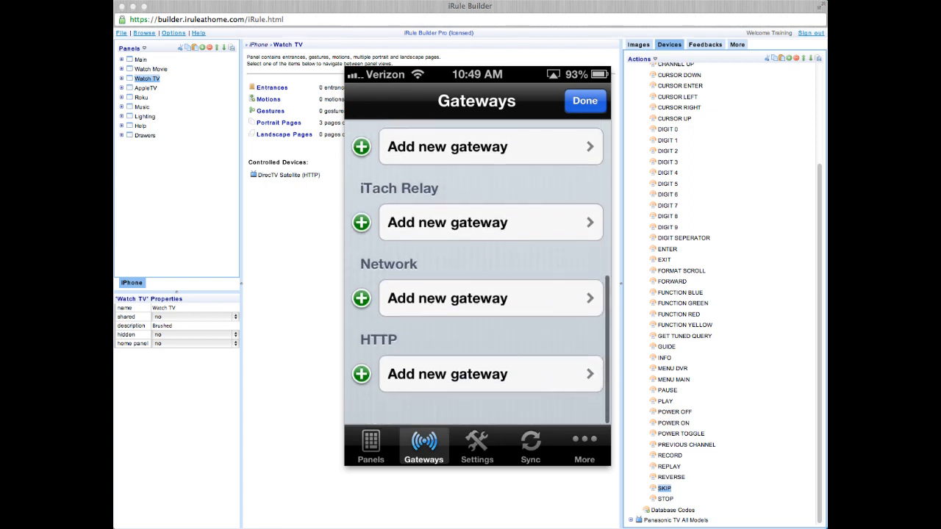
click(491, 297)
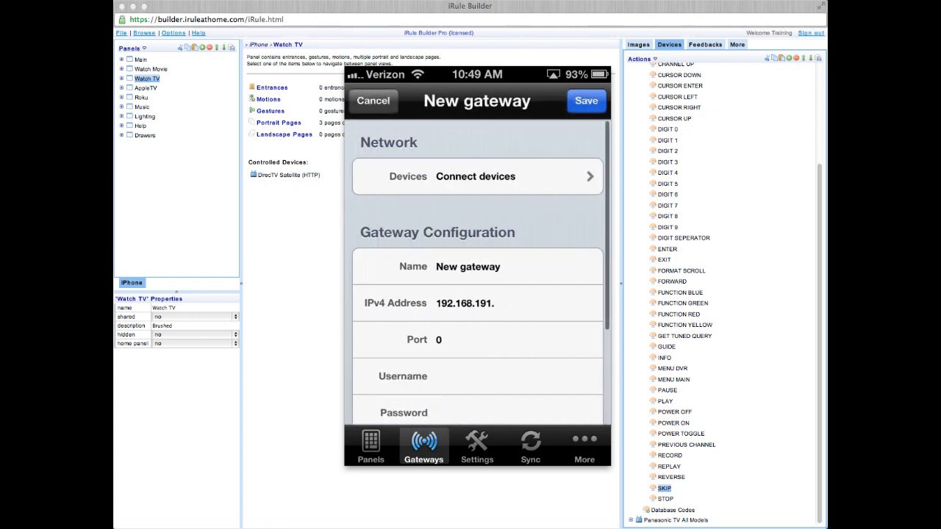
click(464, 302)
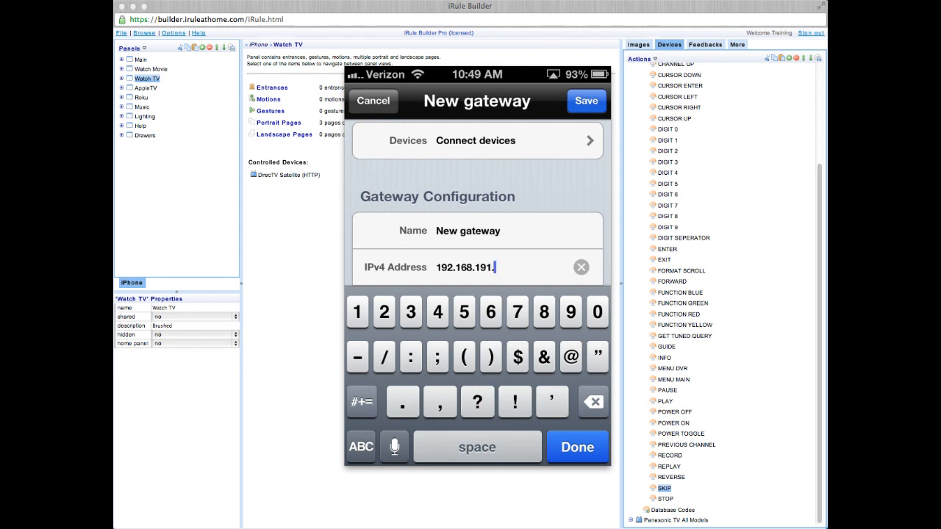
click(357, 312)
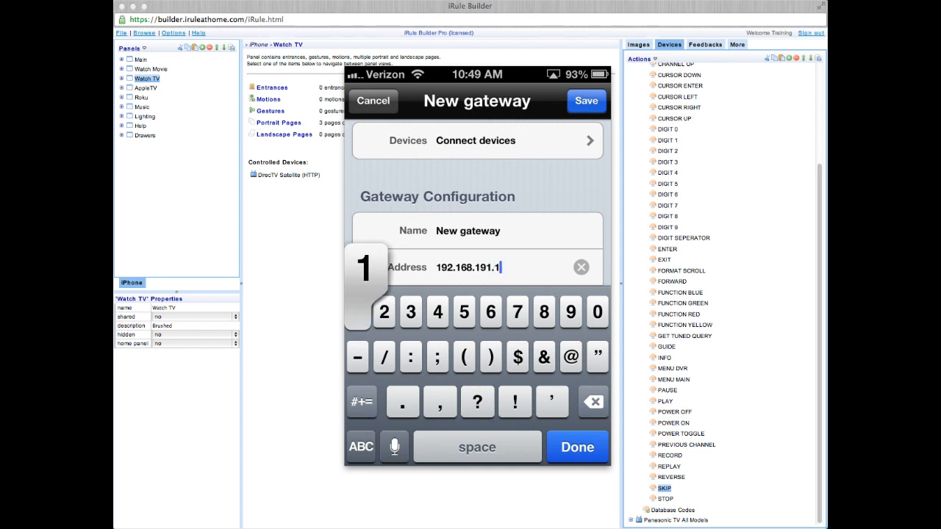
Add the Integra Pre/Pro TCP ZONE 1 device to the gateway
click(585, 100)
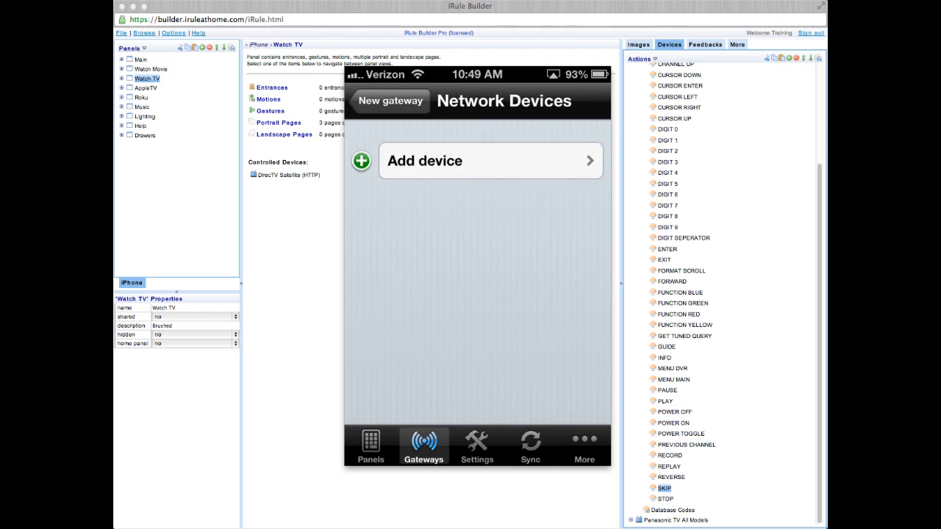
click(491, 160)
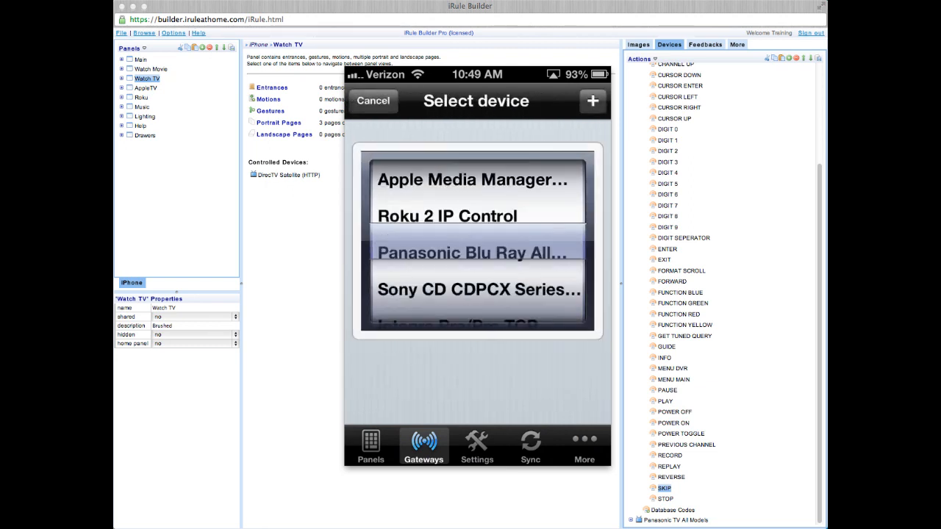
scroll(down, 3)
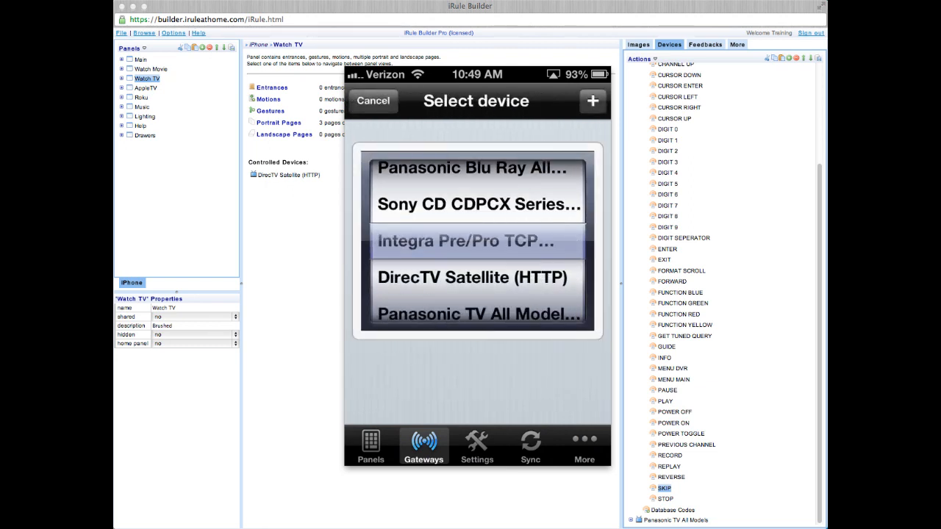
click(465, 241)
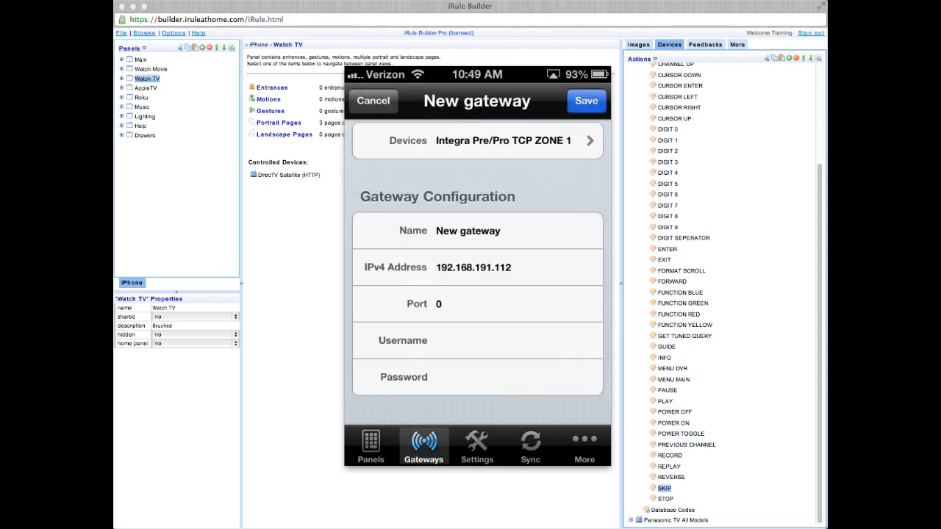
Set the port to 60128, save the gateway and rename it integra
click(478, 303)
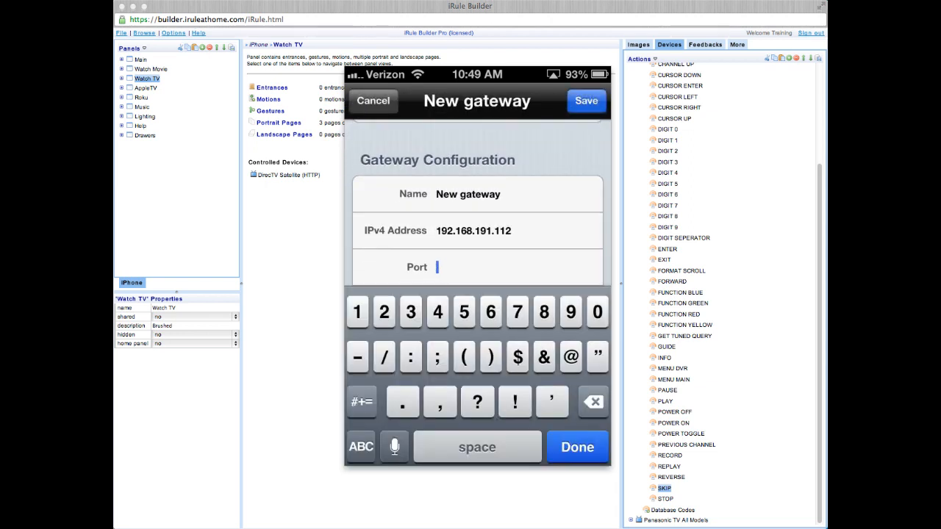
click(597, 312)
text(60128)
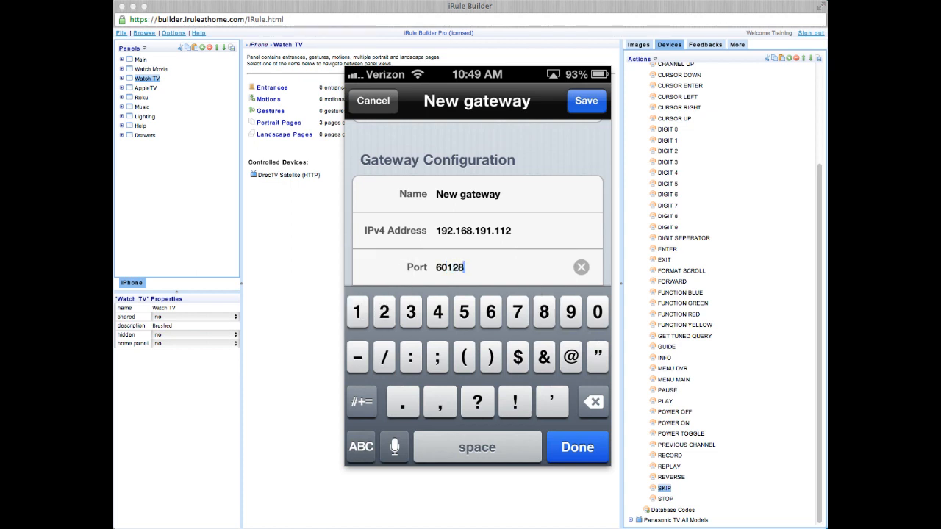
click(585, 100)
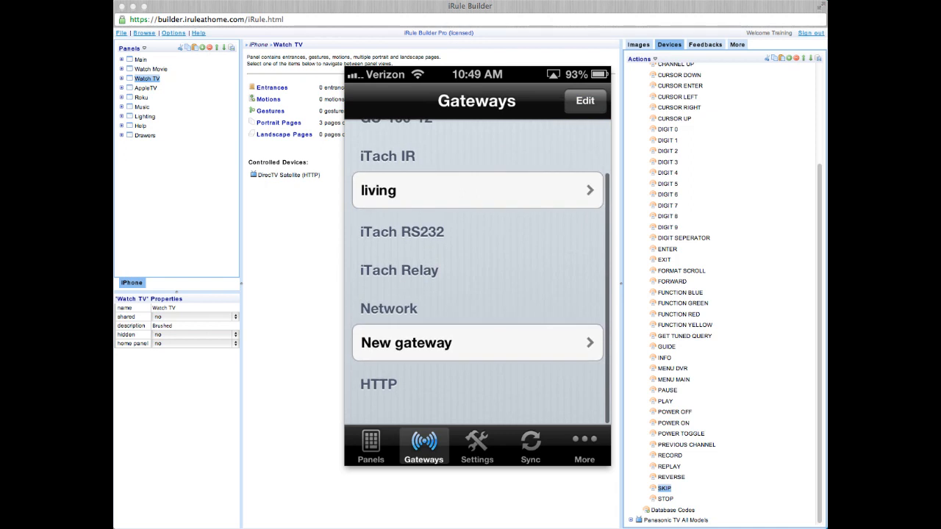
click(476, 342)
text(I)
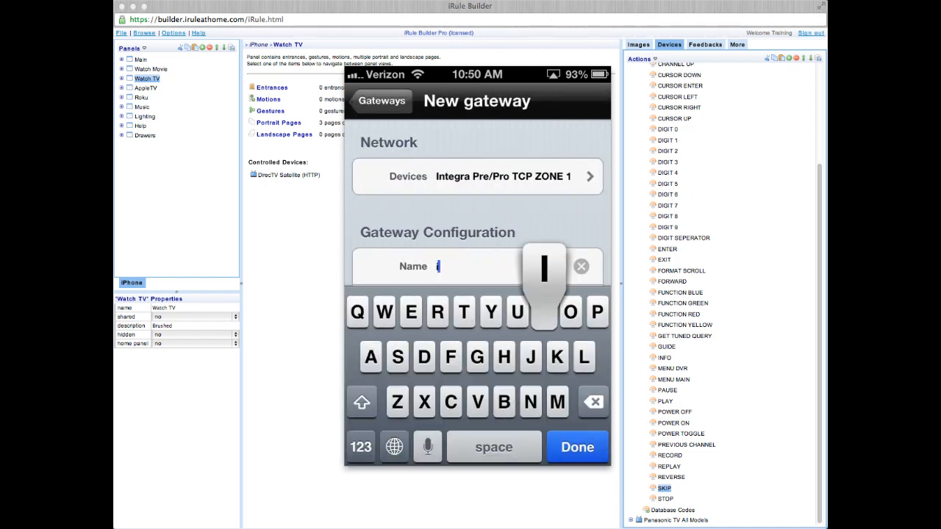
text(ntegra)
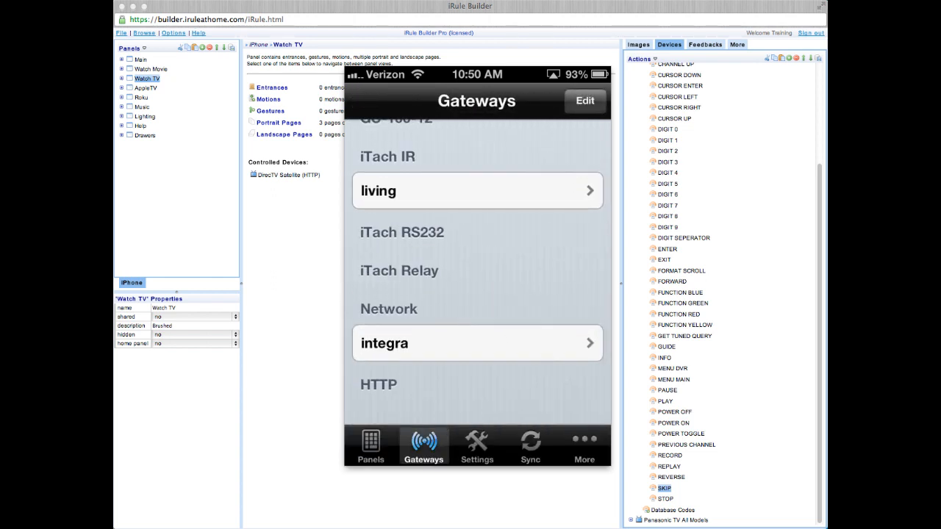
Add a new HTTP gateway with the DirecTV Satellite (HTTP) device
click(584, 100)
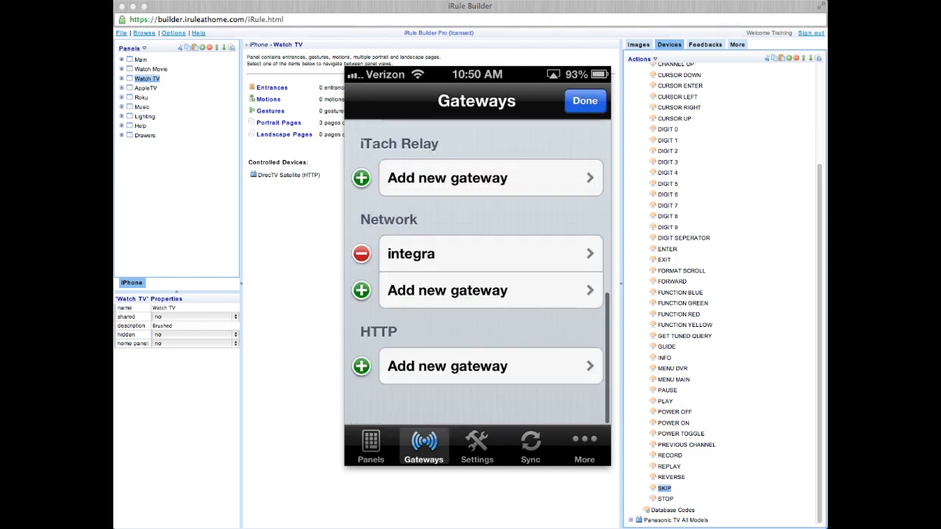
click(490, 366)
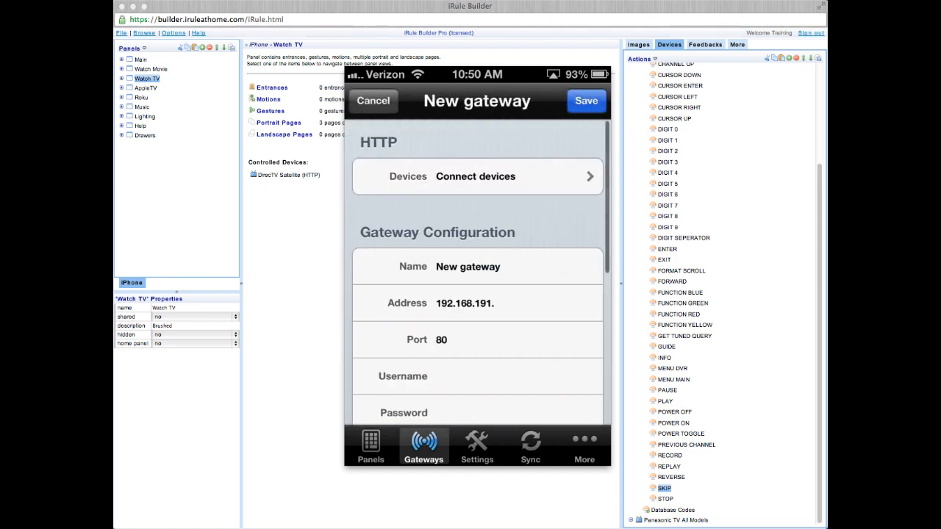
click(476, 177)
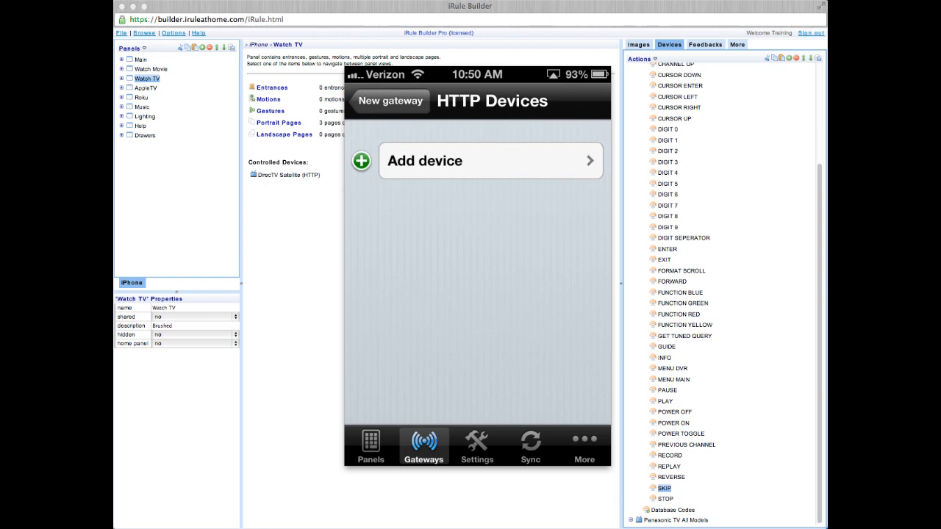
click(491, 160)
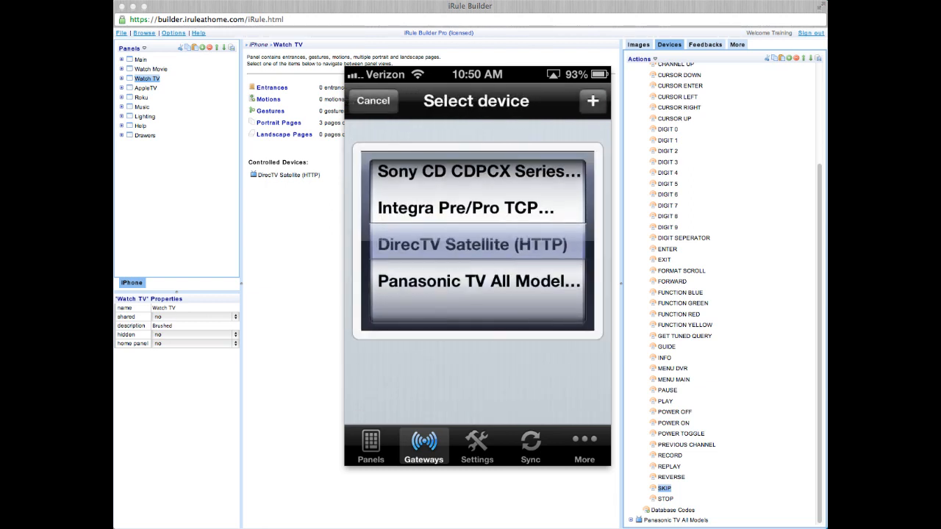
click(474, 244)
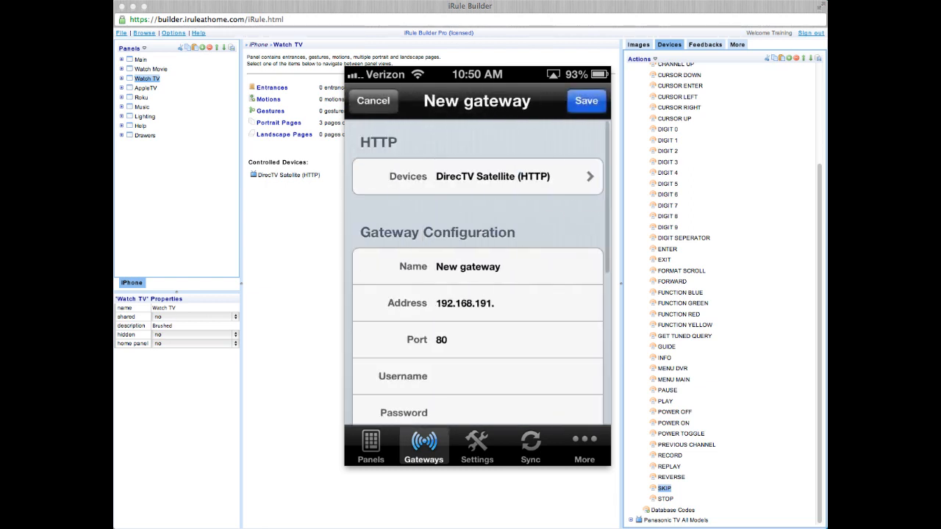
Set address 192.168.191.113, port 8080, name it DirecTV and save
click(478, 303)
text(113)
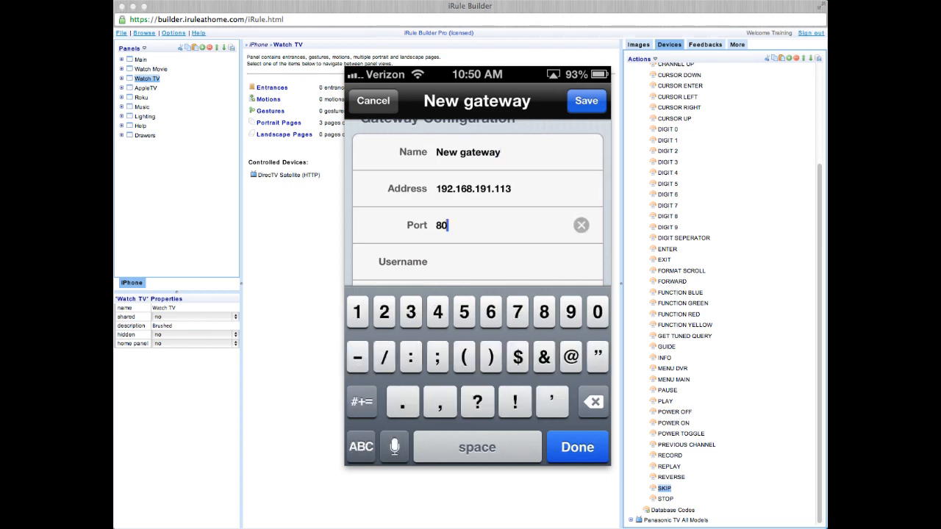
text(80)
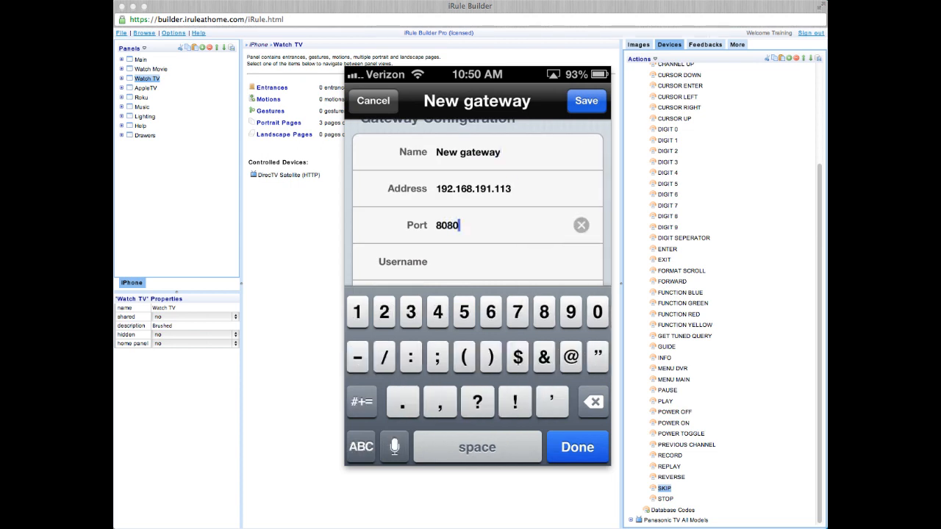
click(476, 152)
text(Di)
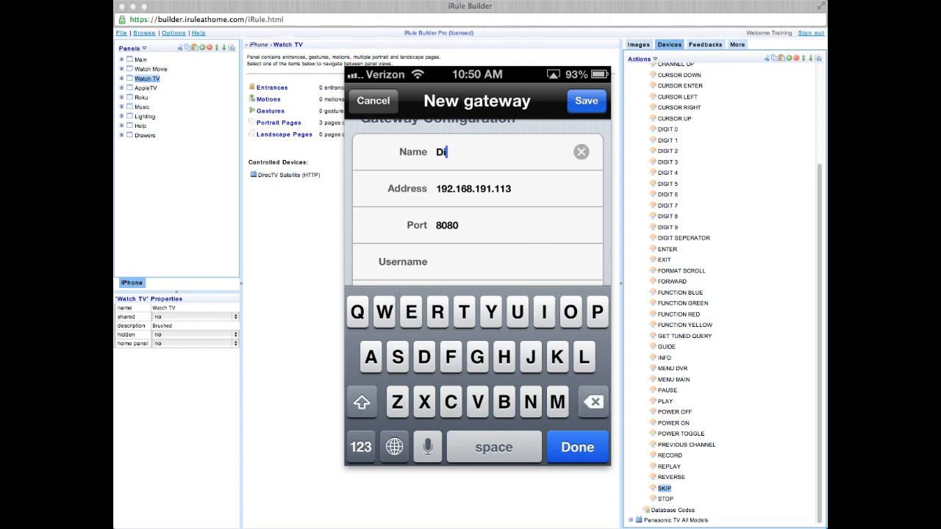
text(recT)
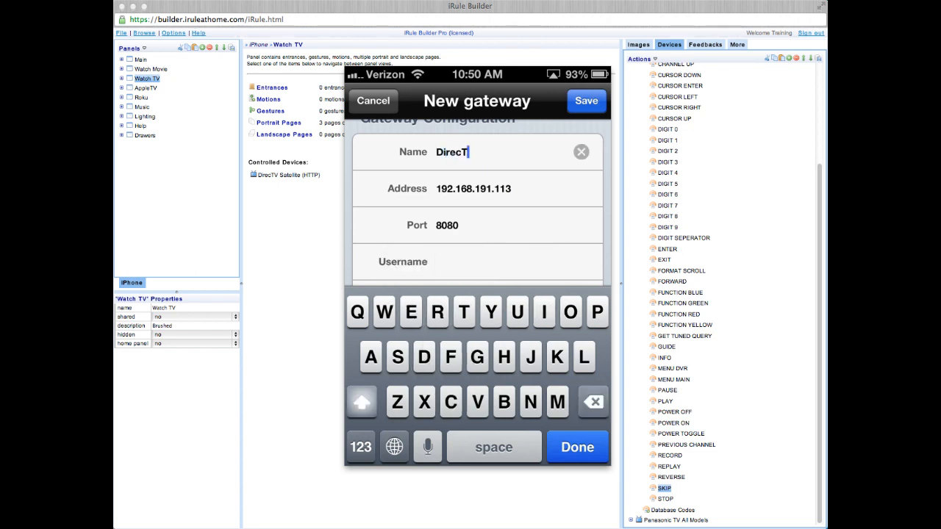
click(373, 100)
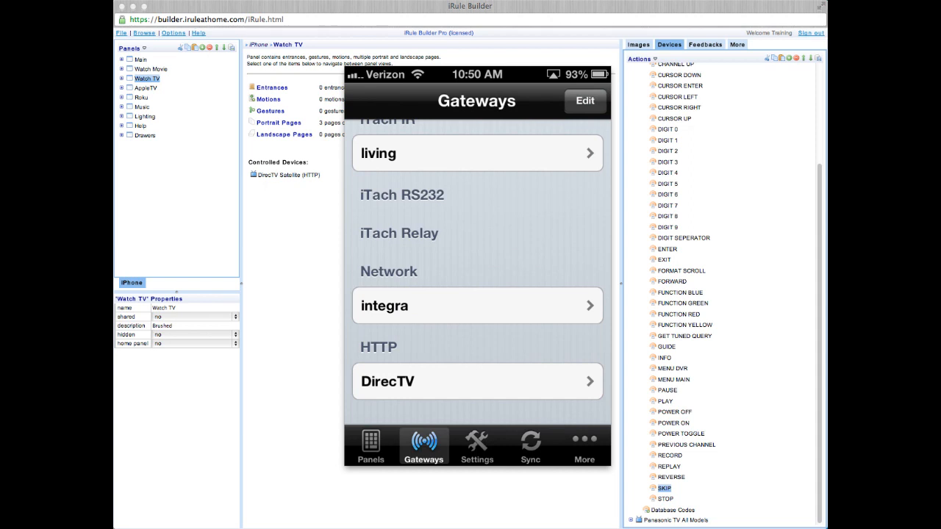
Browse the Home, BD1 and AppleTV remote panels and return to the panel list
click(371, 447)
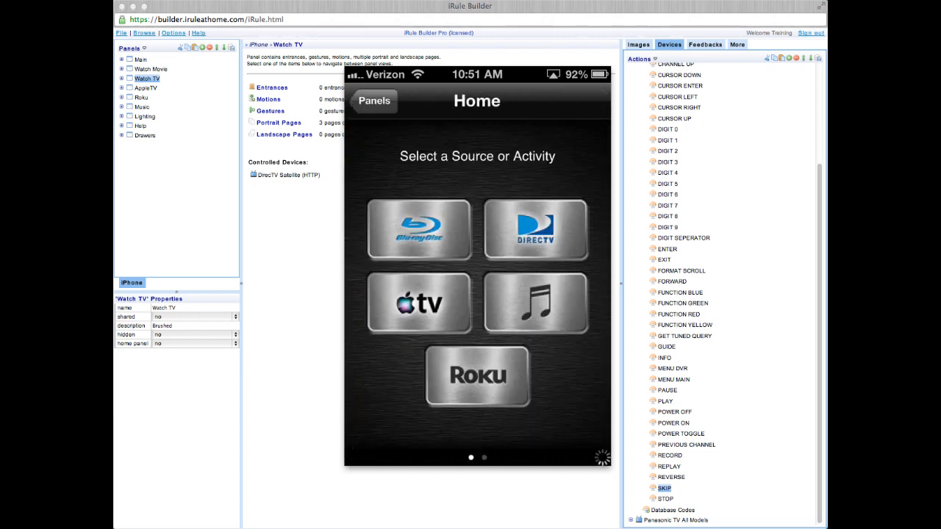
click(419, 229)
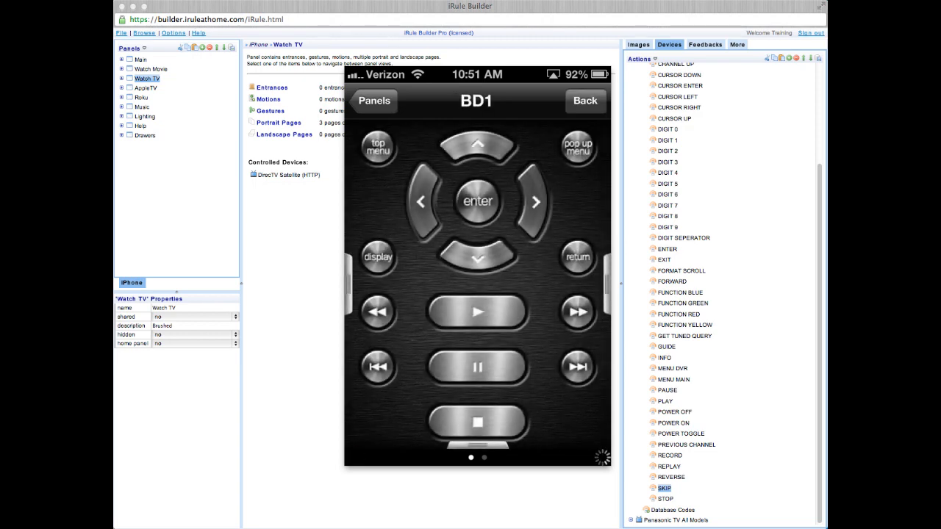
click(373, 100)
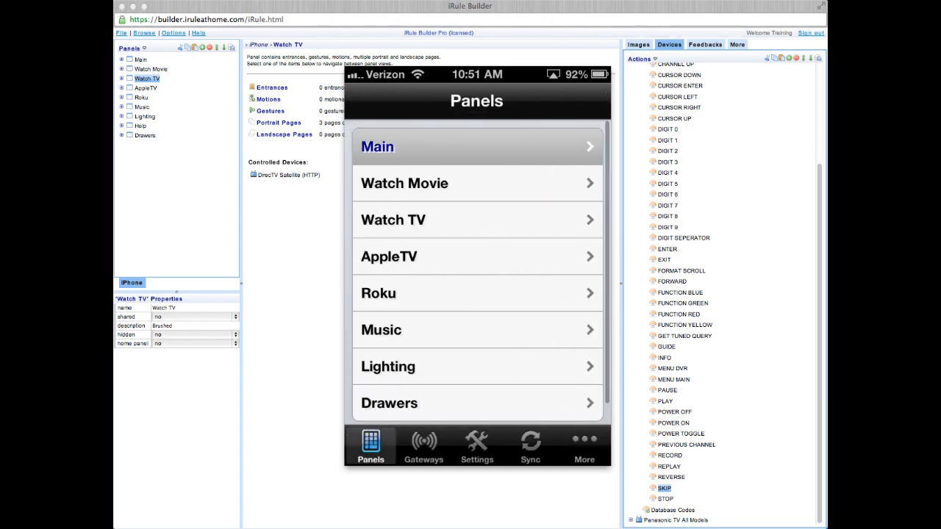
click(476, 256)
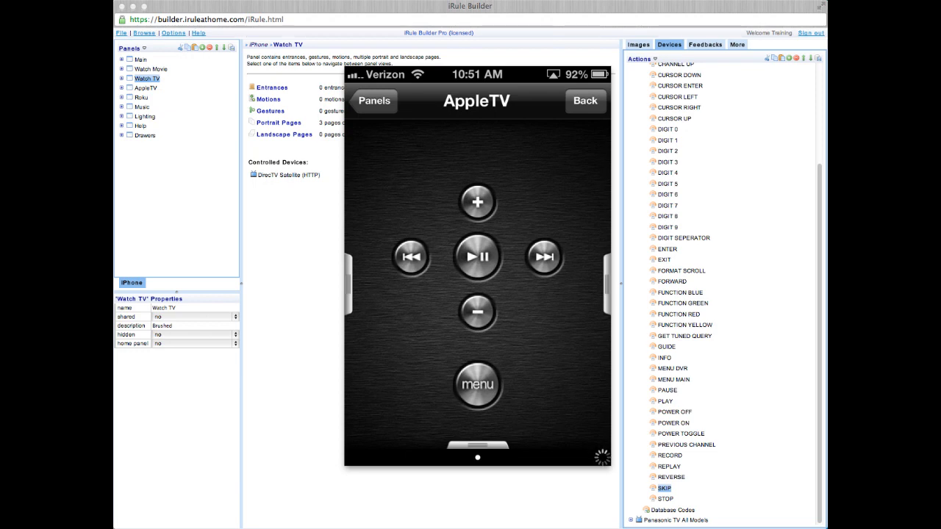
click(374, 100)
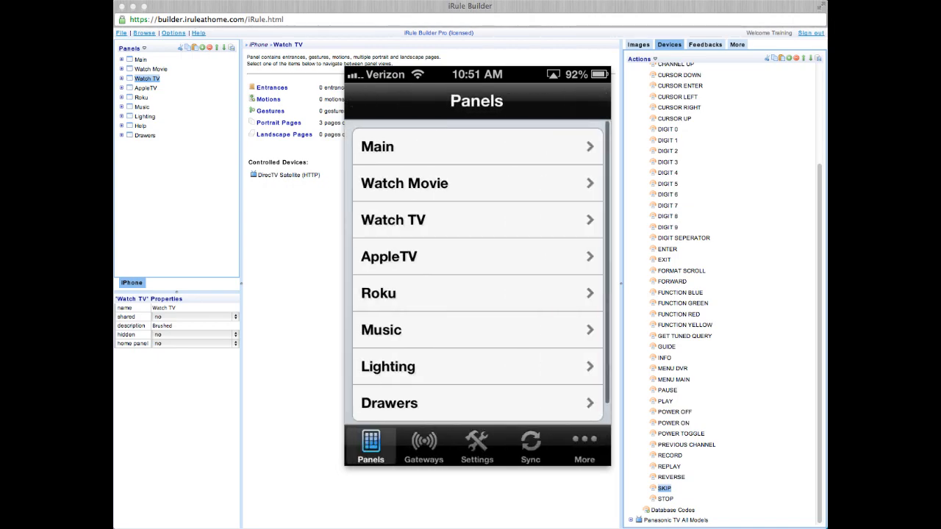